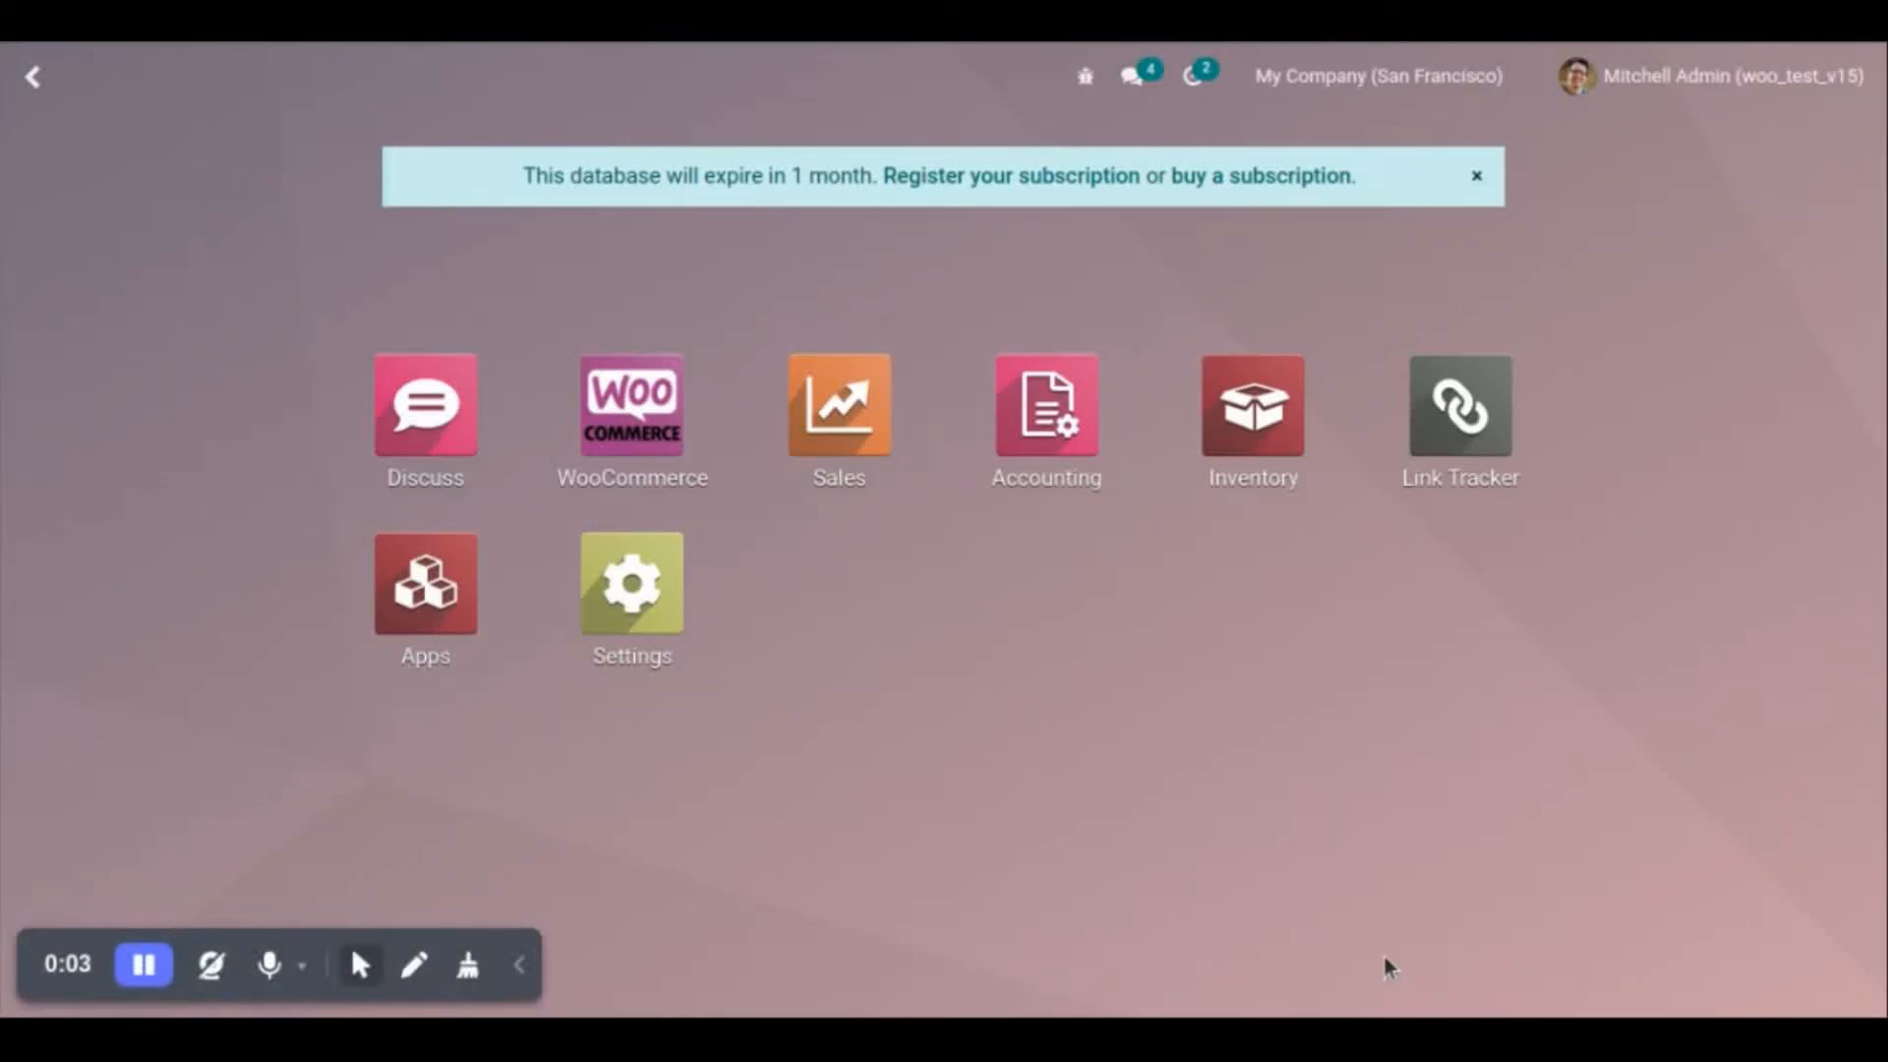
pyautogui.moveTo(1415, 957)
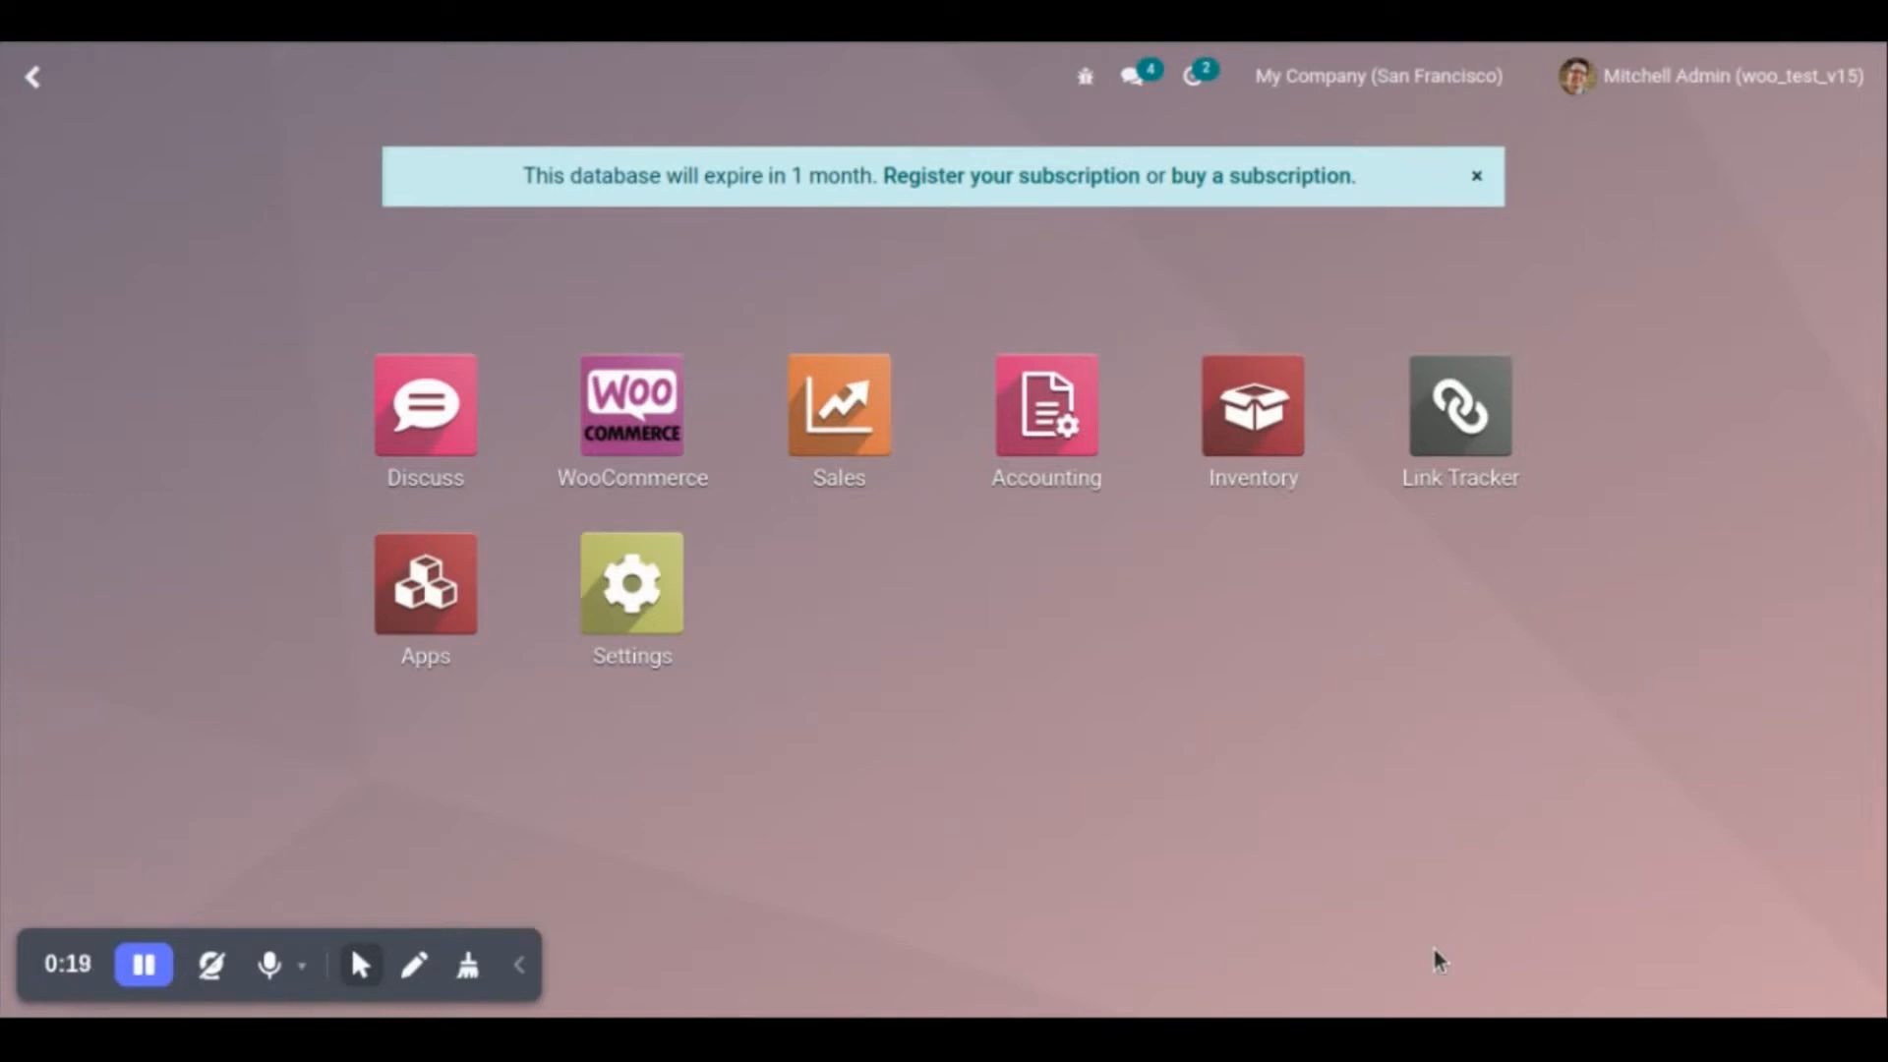
pyautogui.moveTo(1090, 783)
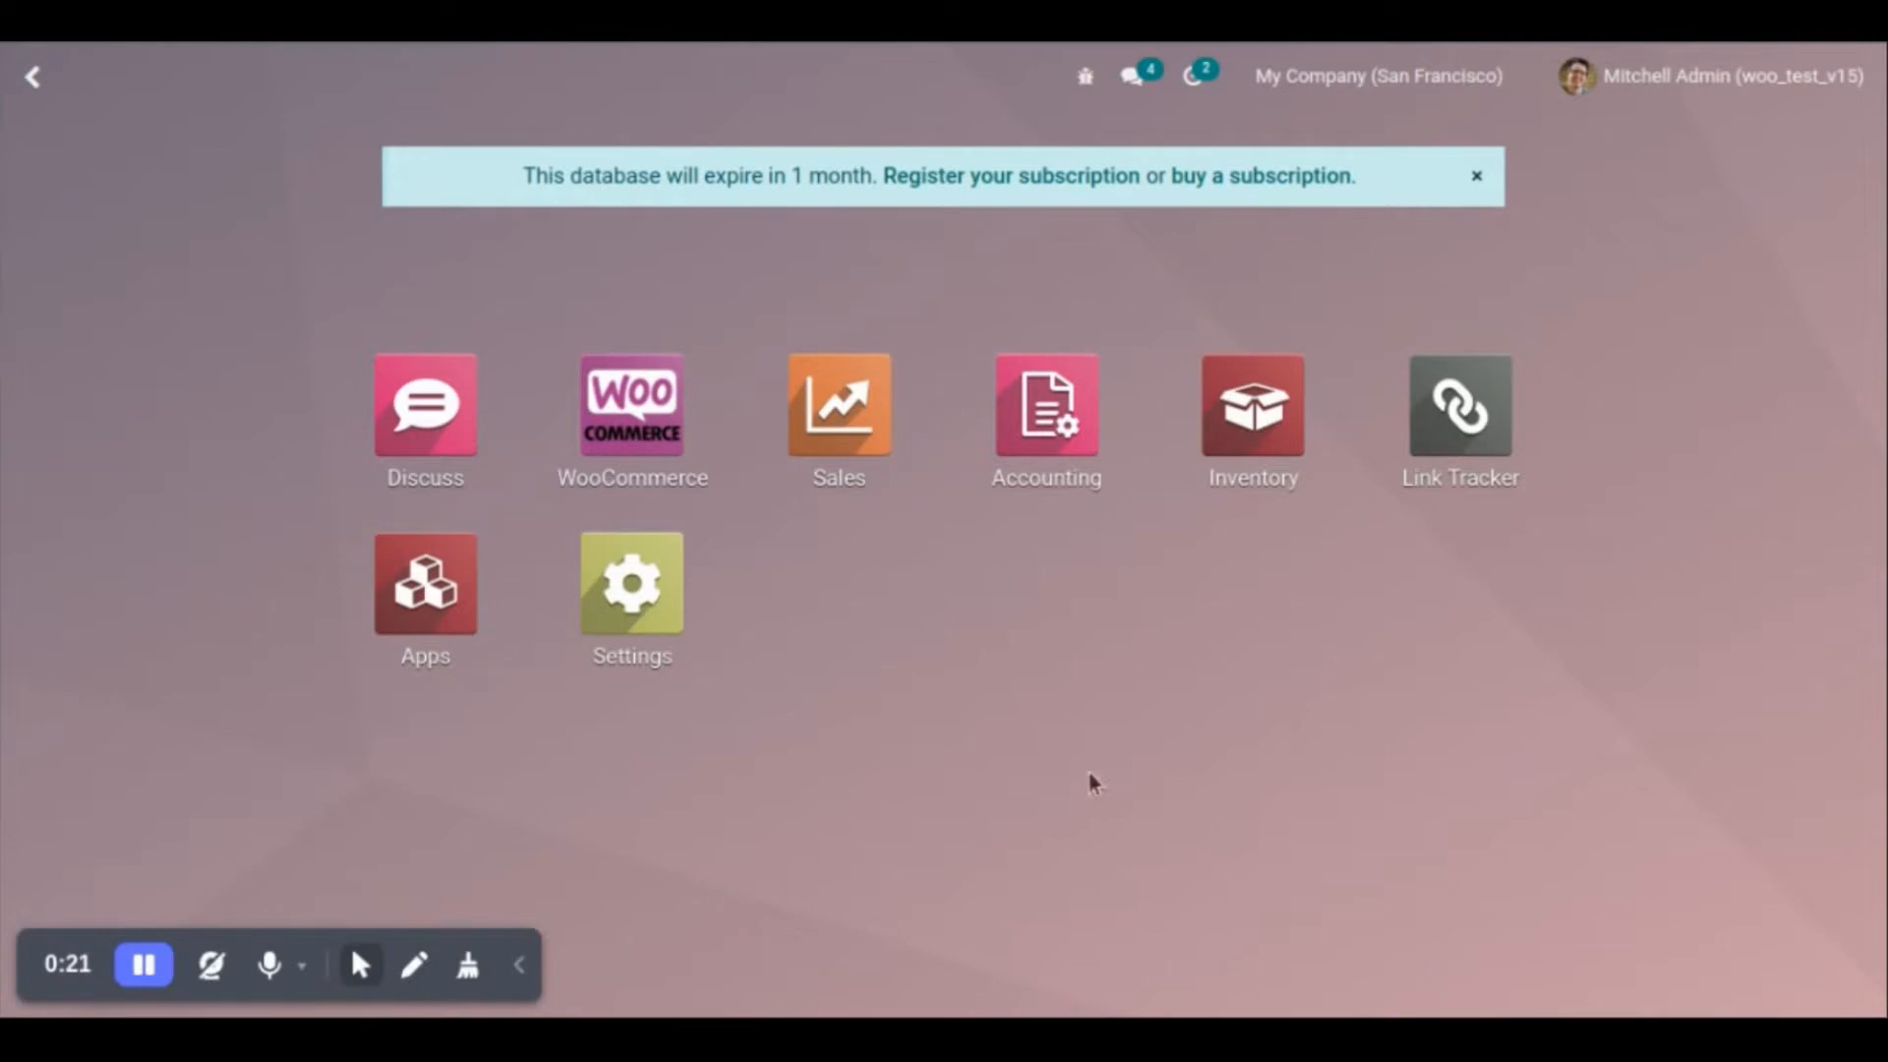
# Open the Woo Test WooCommerce integration record on its Webhook Setup tab
pyautogui.click(632, 404)
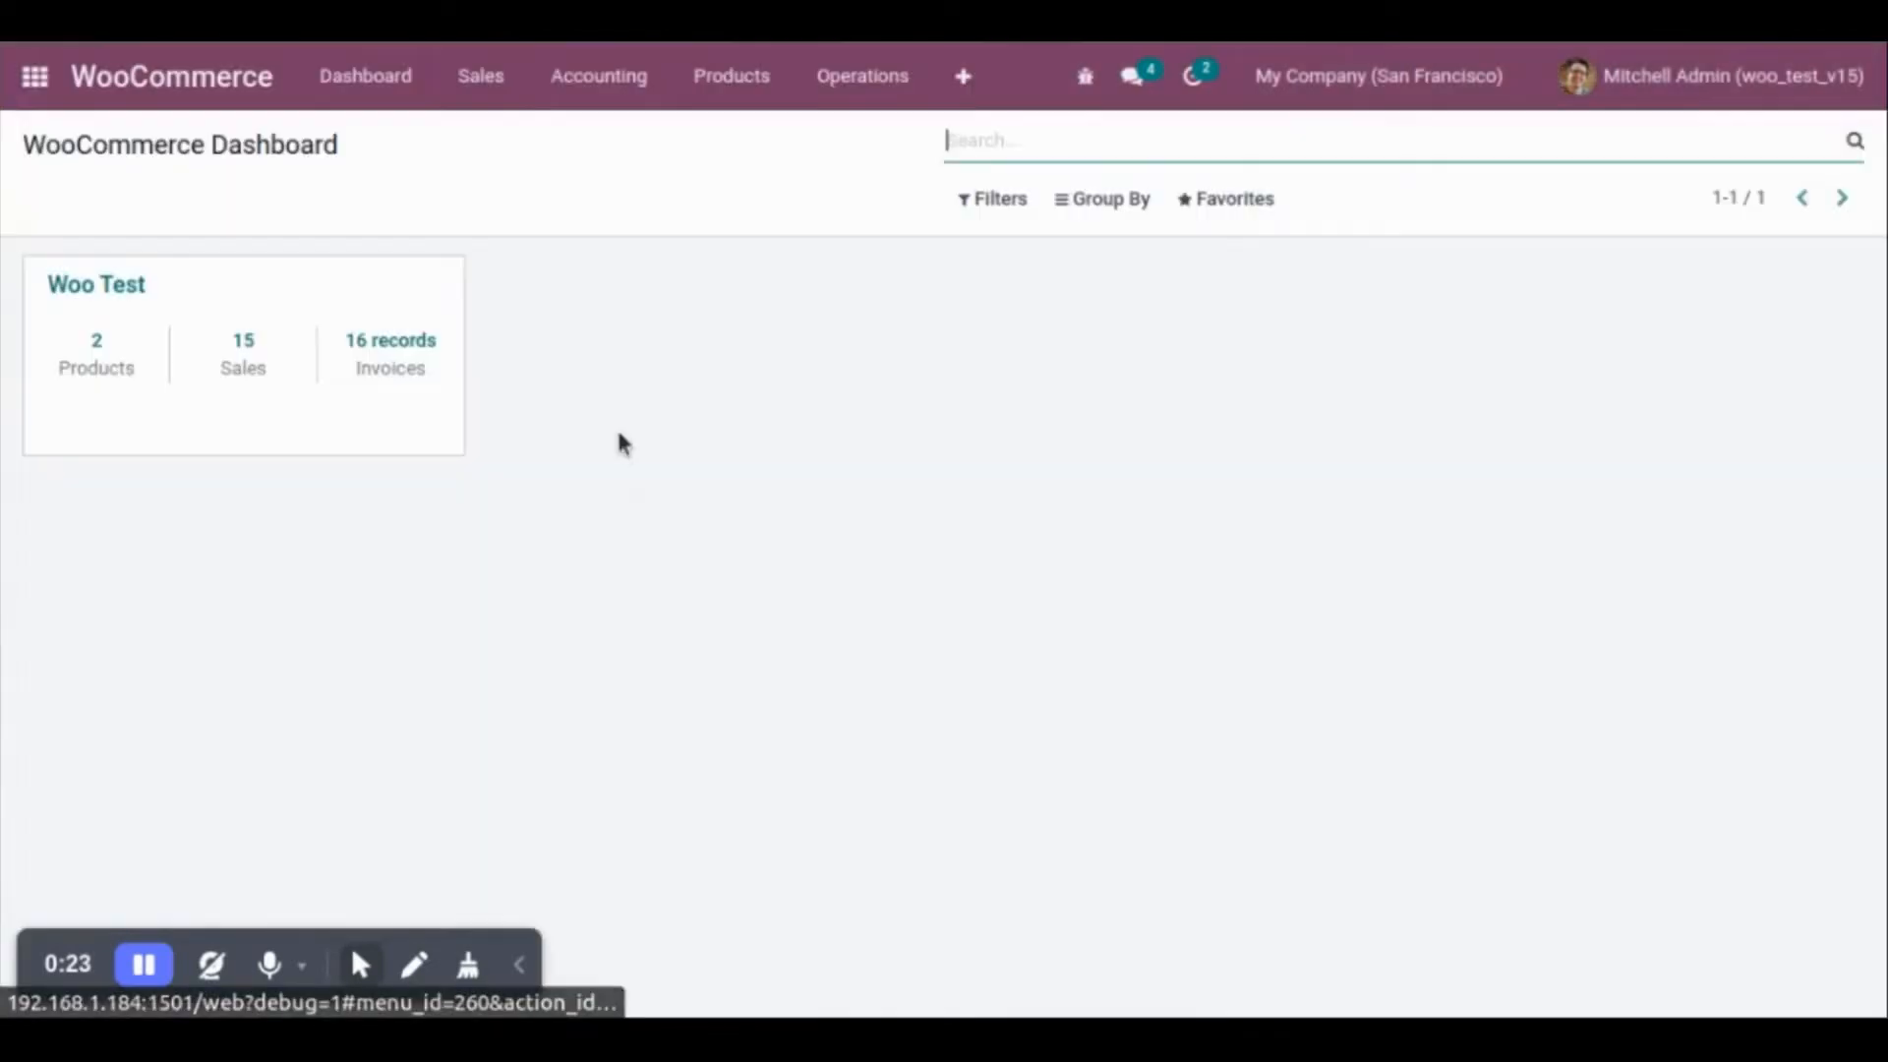
pyautogui.click(962, 75)
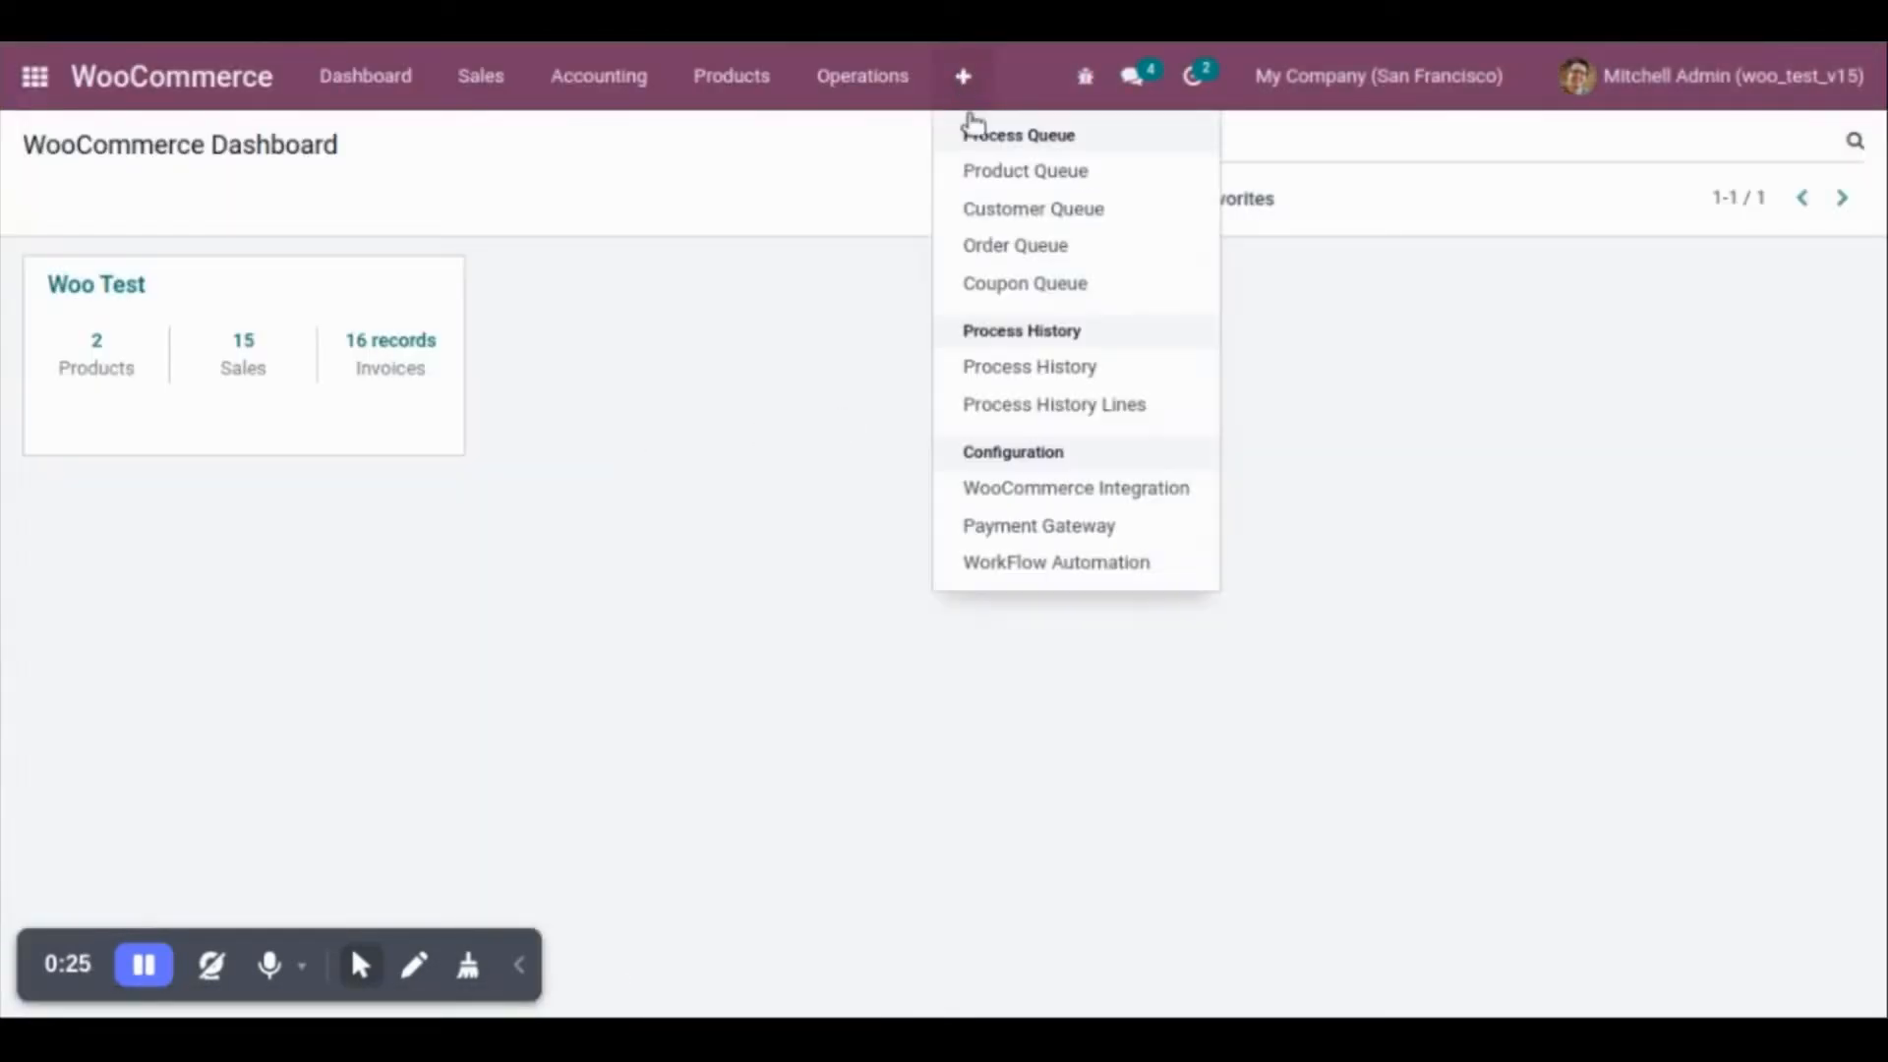
pyautogui.click(1073, 488)
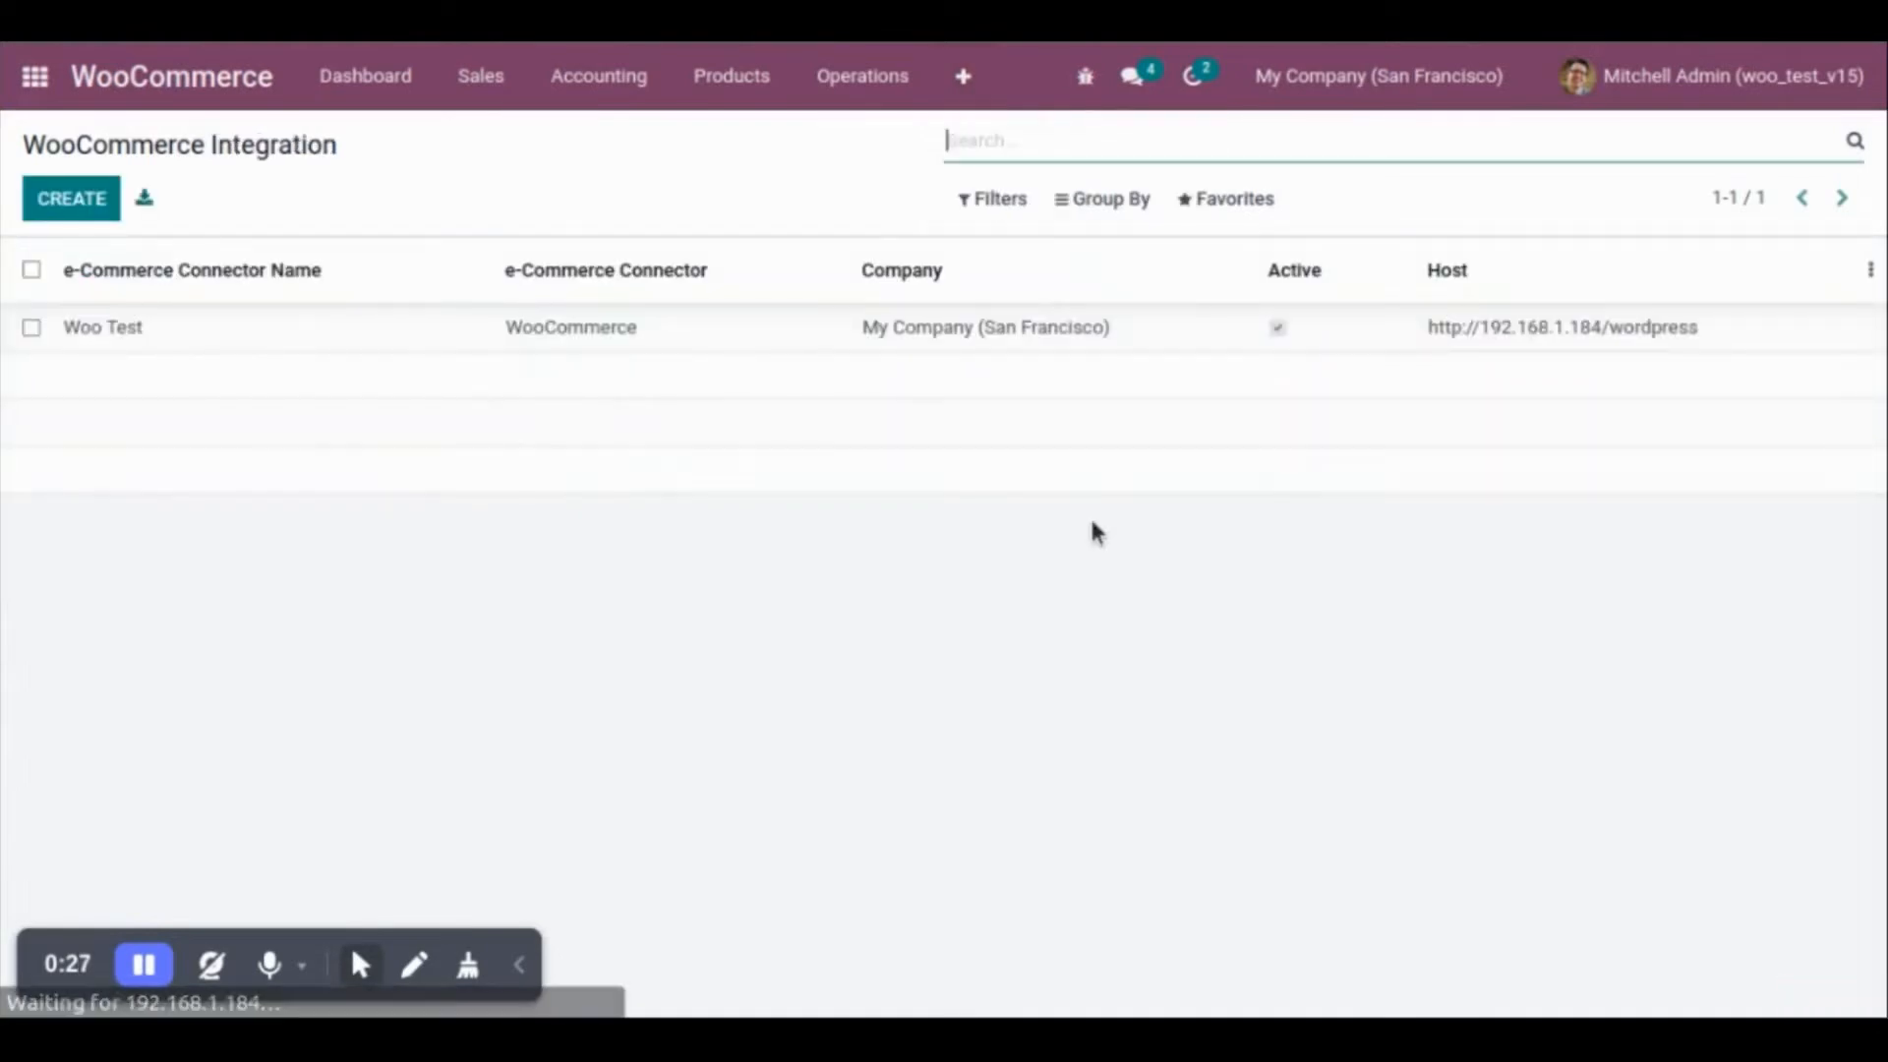
pyautogui.click(102, 327)
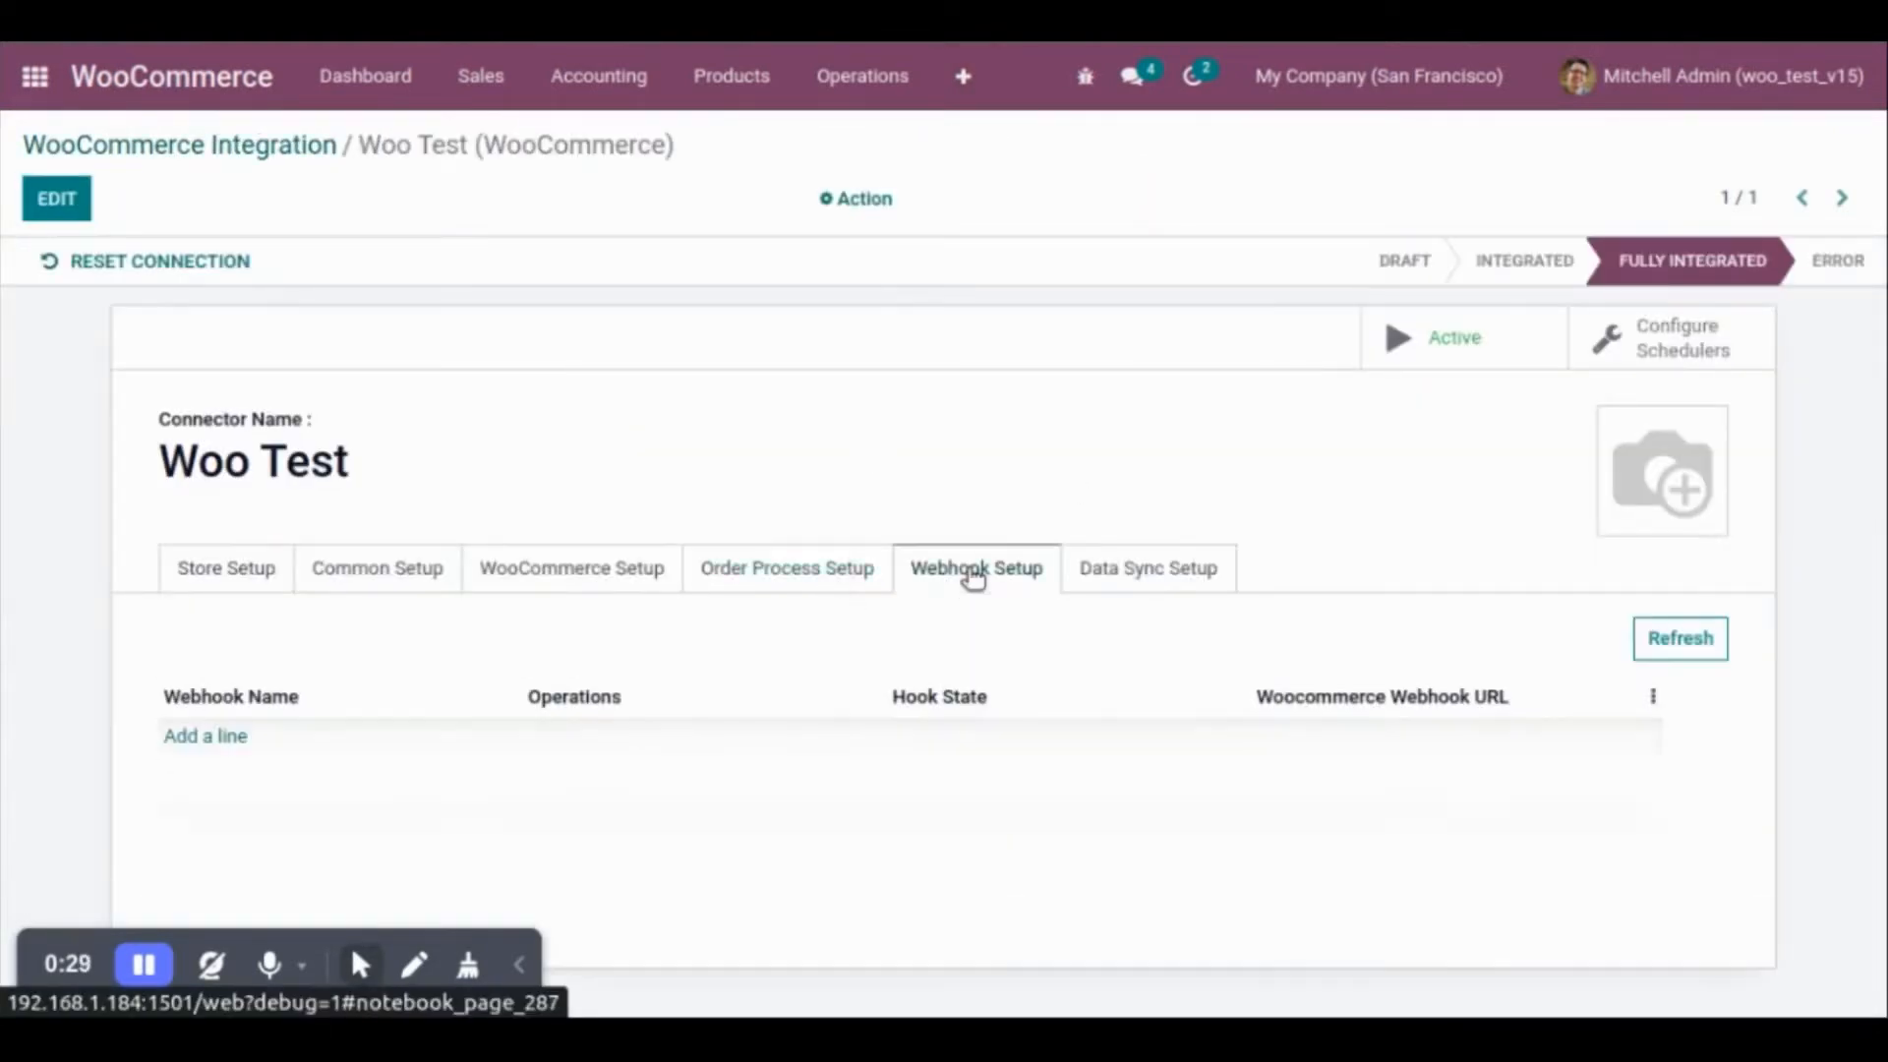
# Add webhook 'Import Order' for When Order is Created, set it Active, and save
pyautogui.click(205, 736)
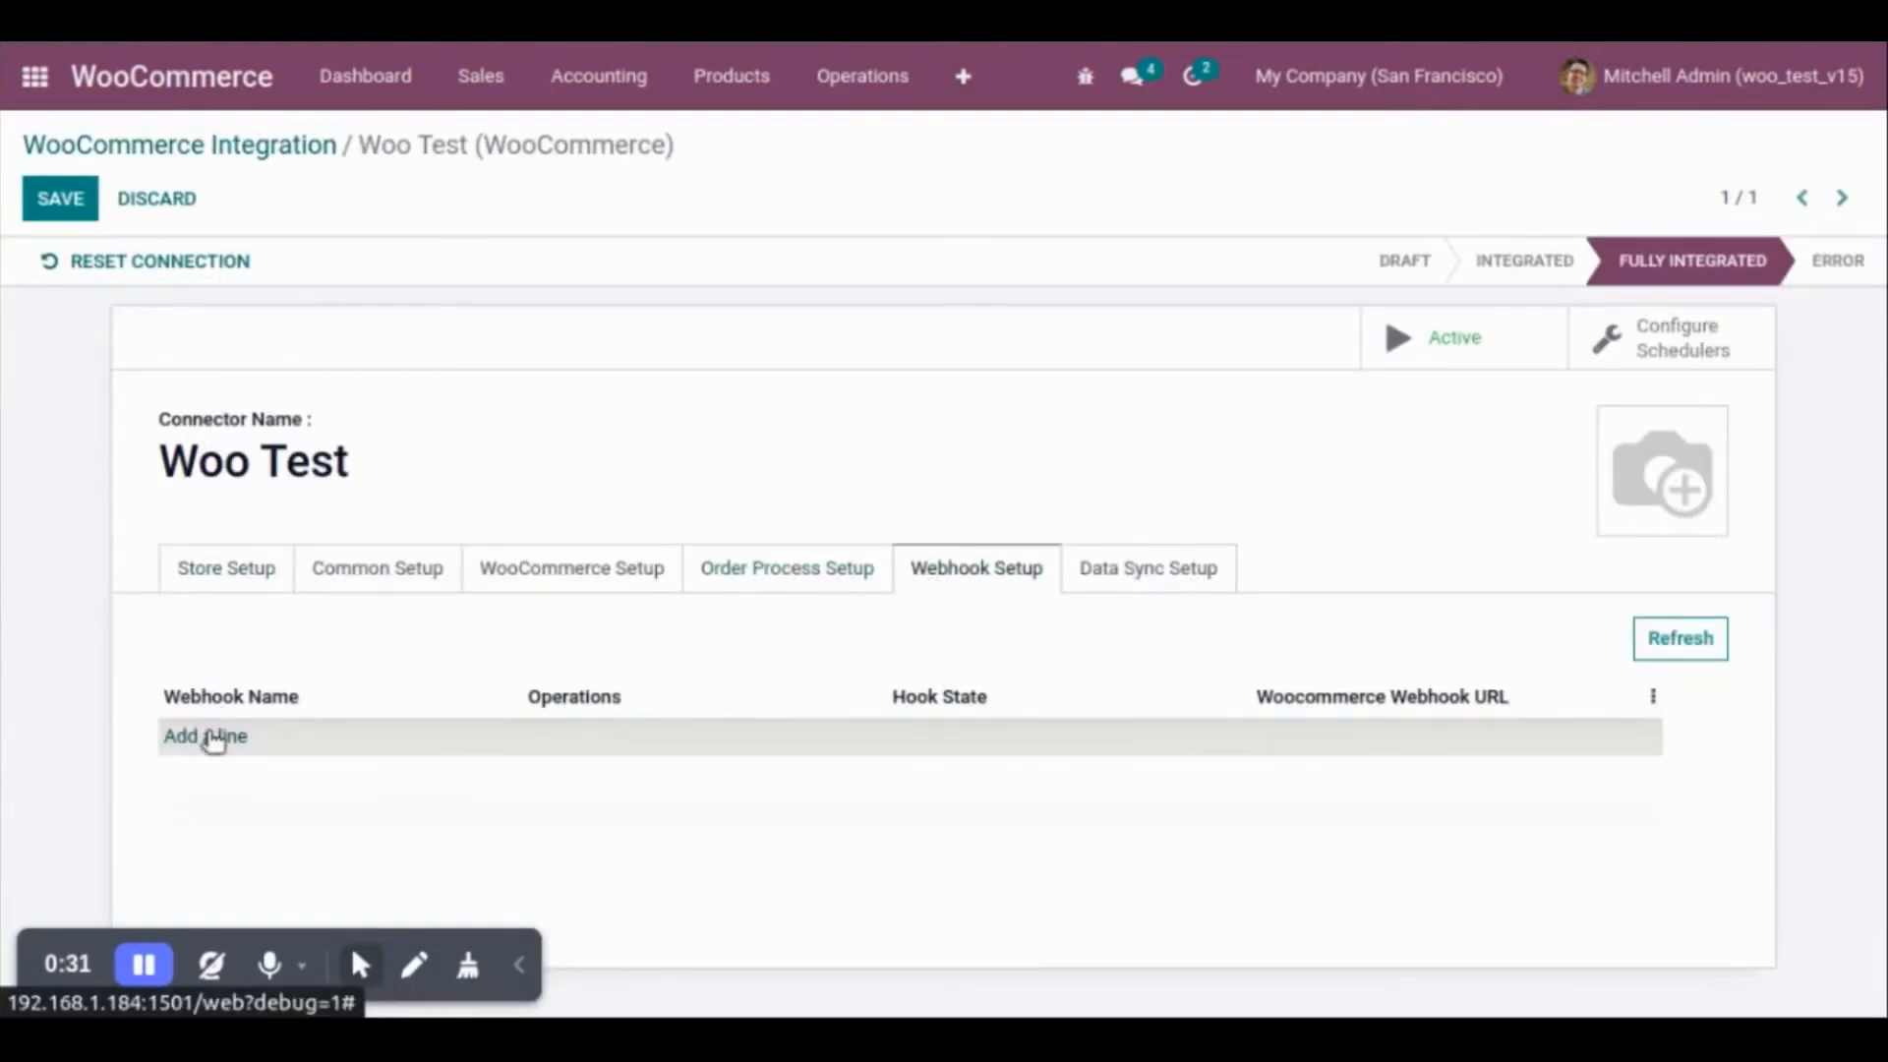
pyautogui.write('Import Order')
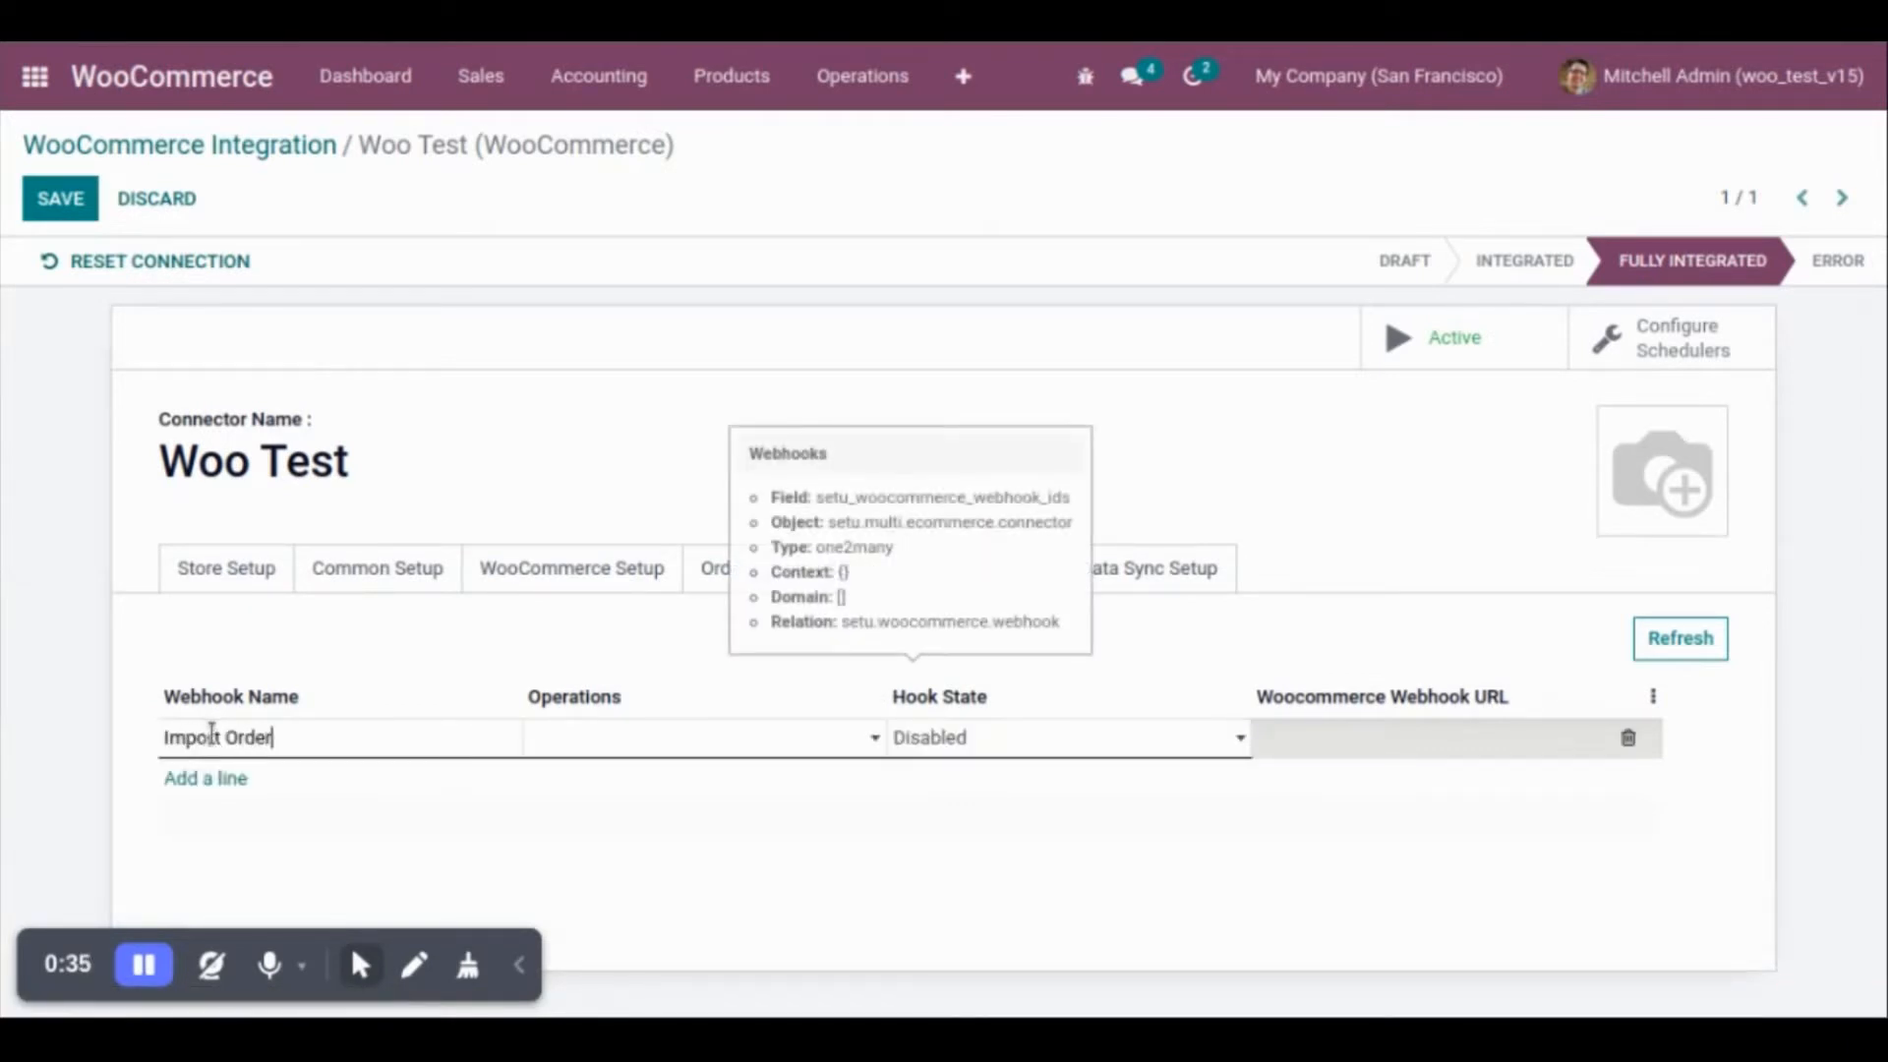
pyautogui.click(698, 737)
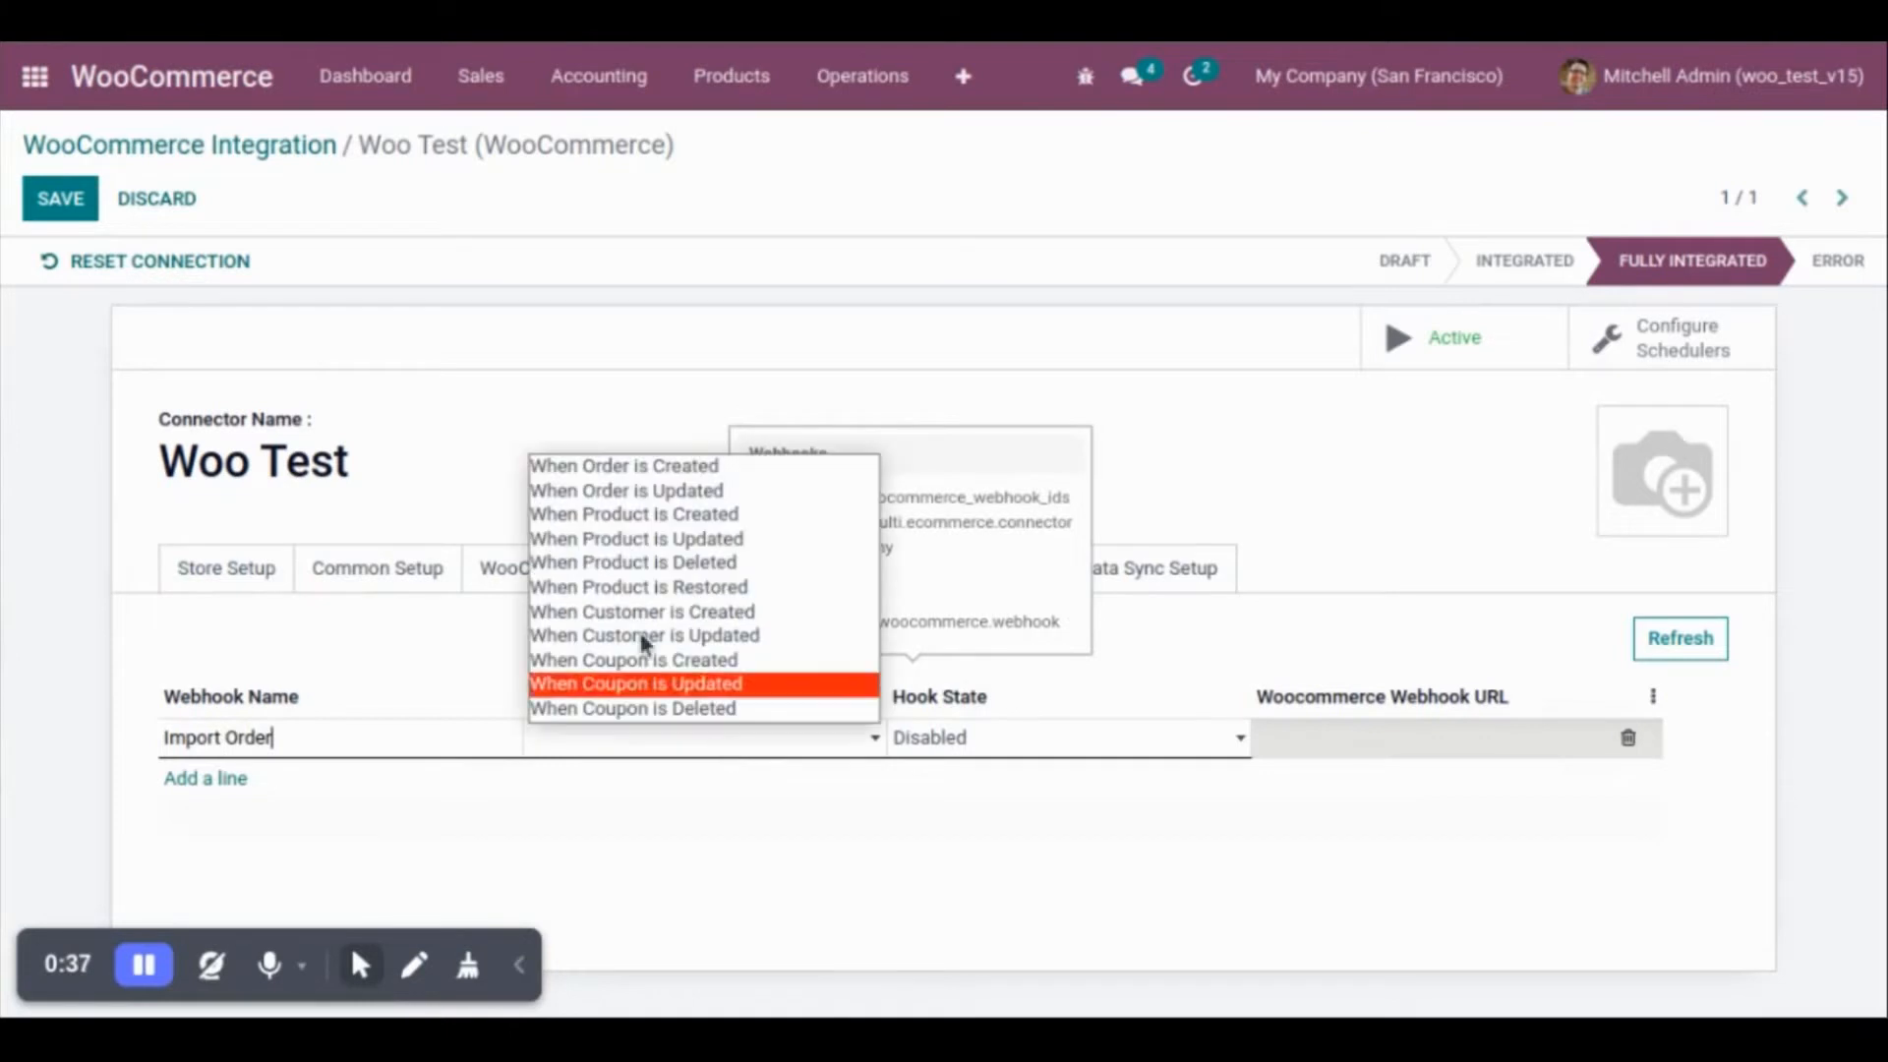
pyautogui.click(1064, 736)
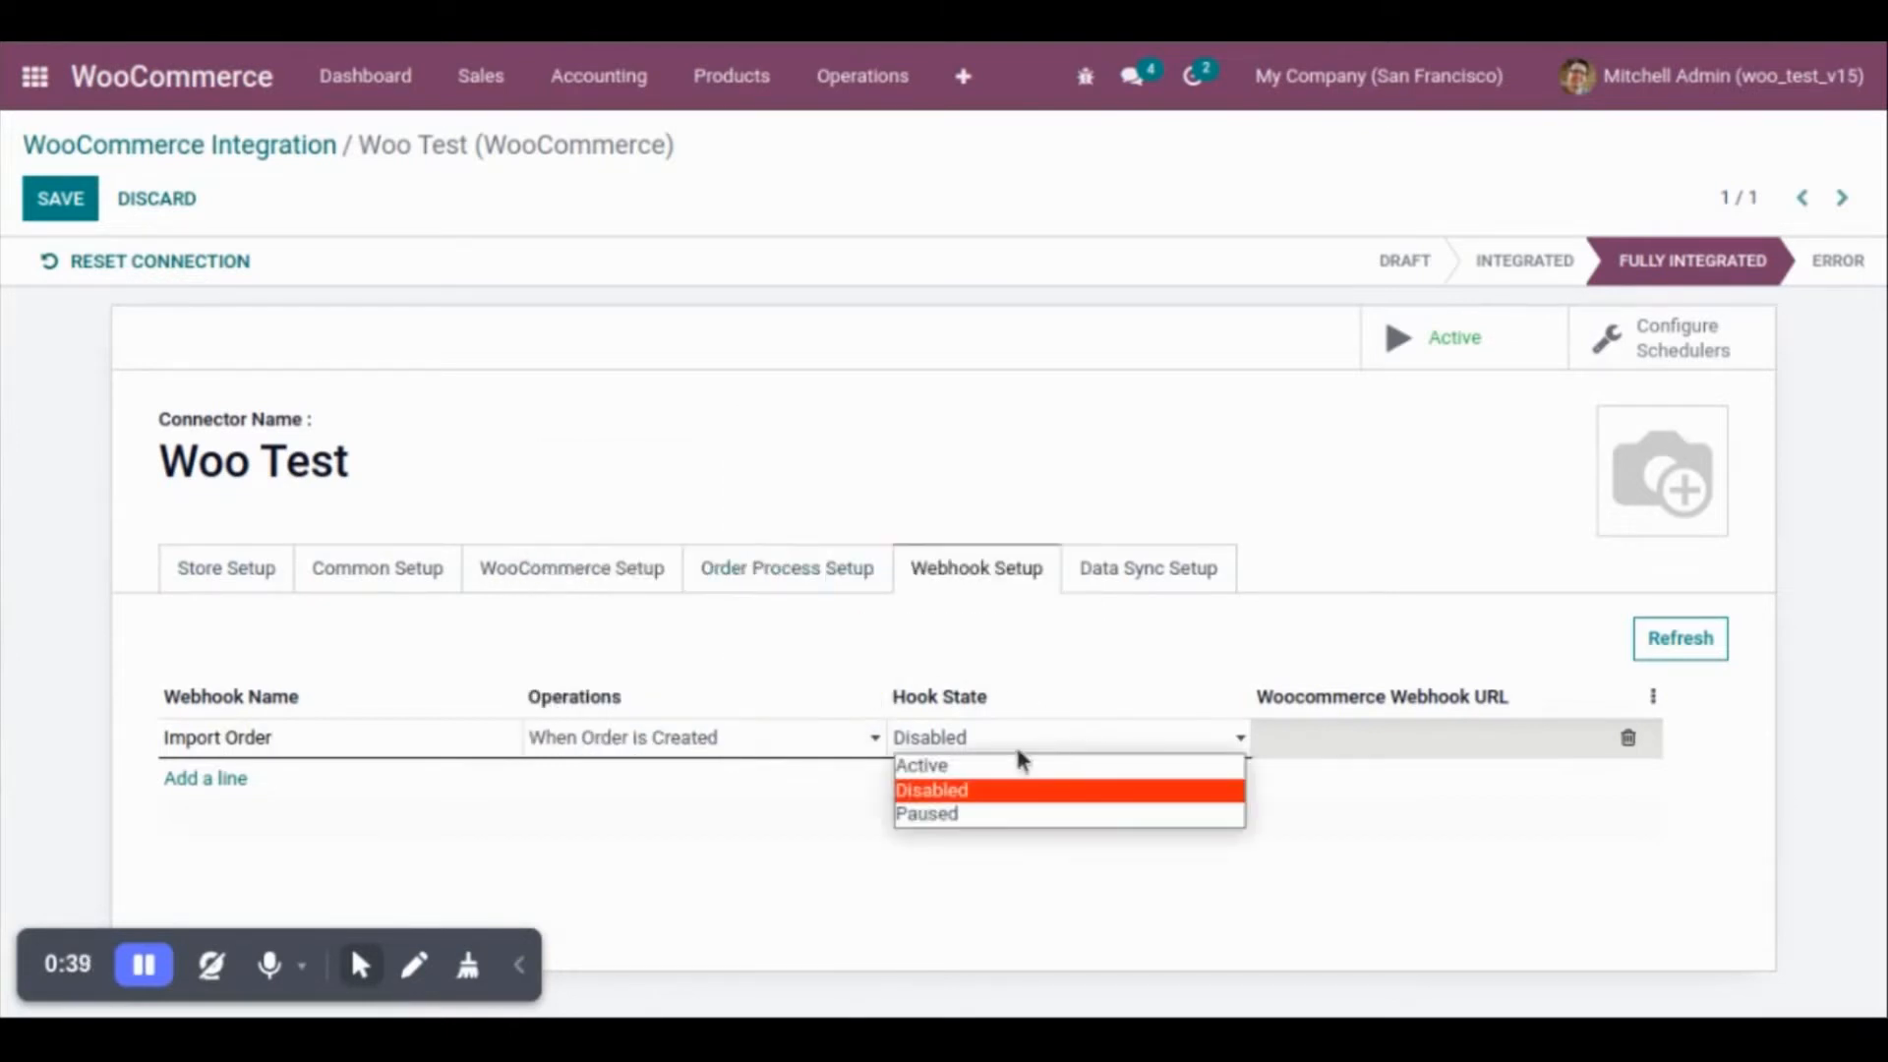
pyautogui.click(923, 765)
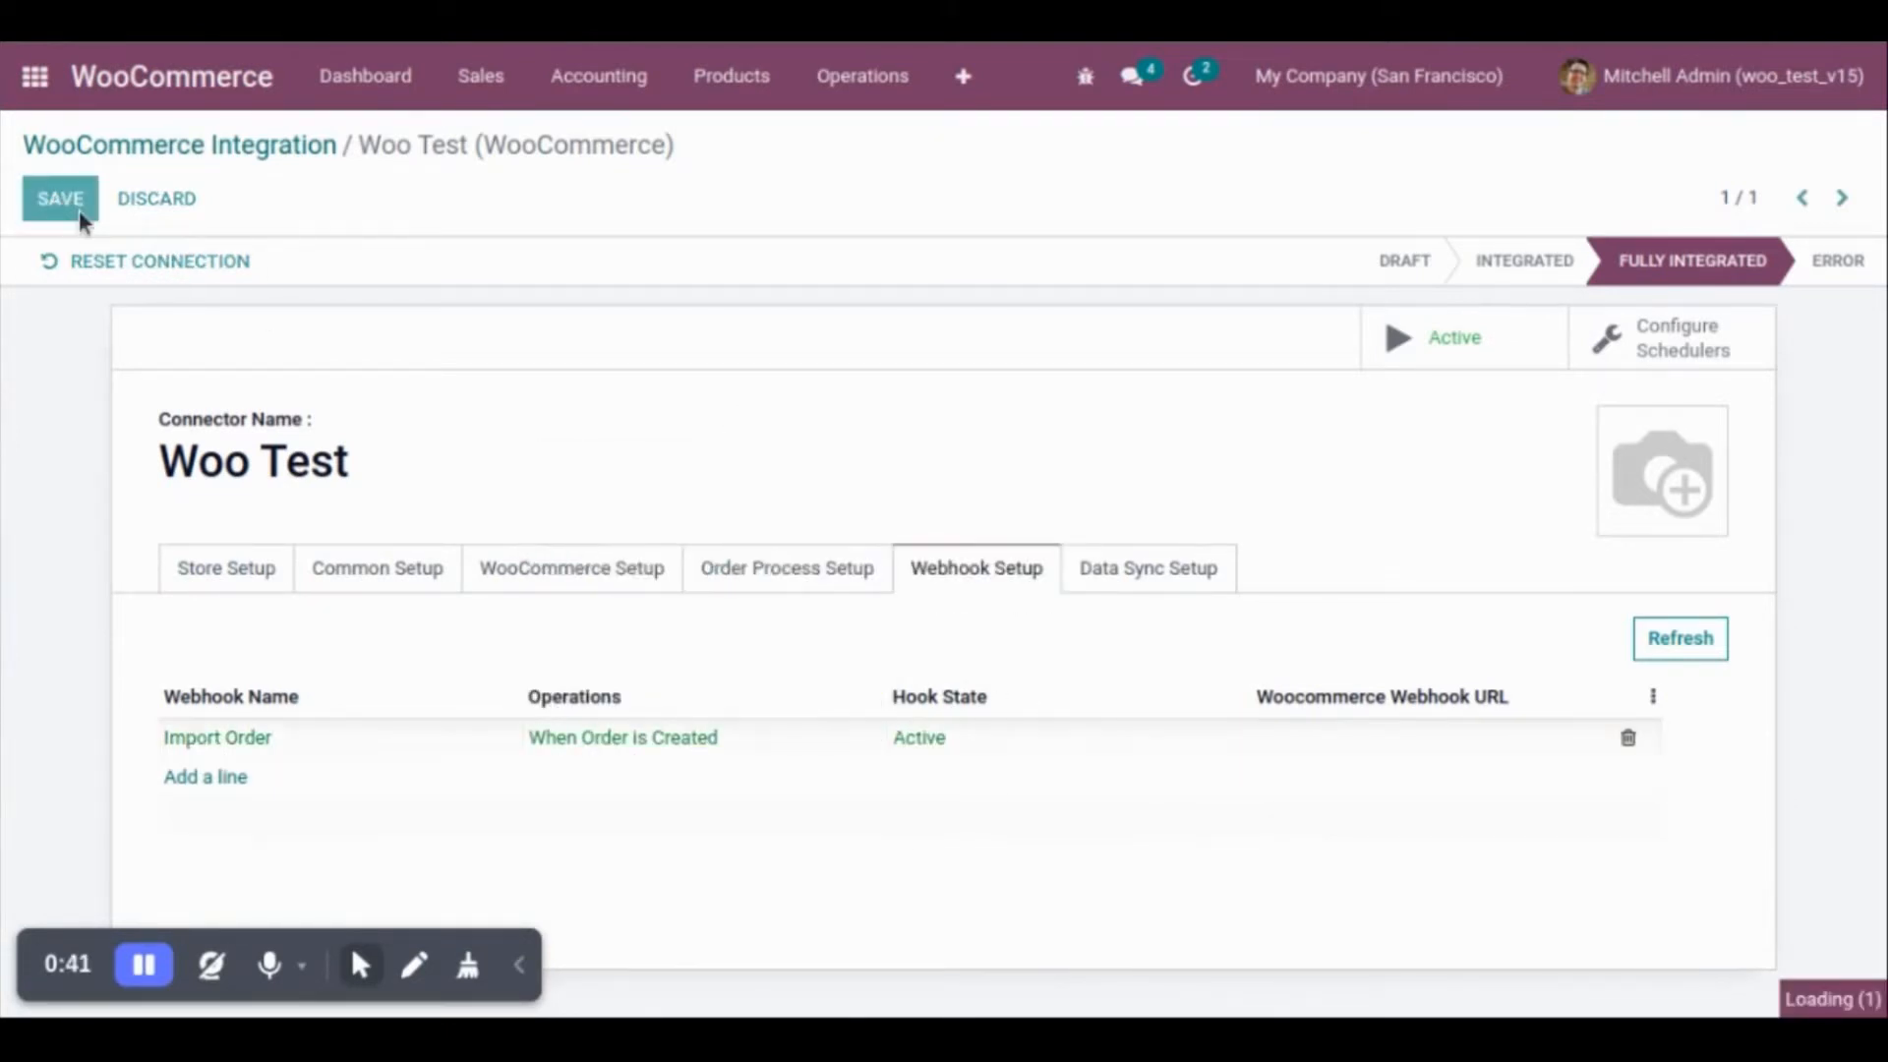
pyautogui.click(59, 199)
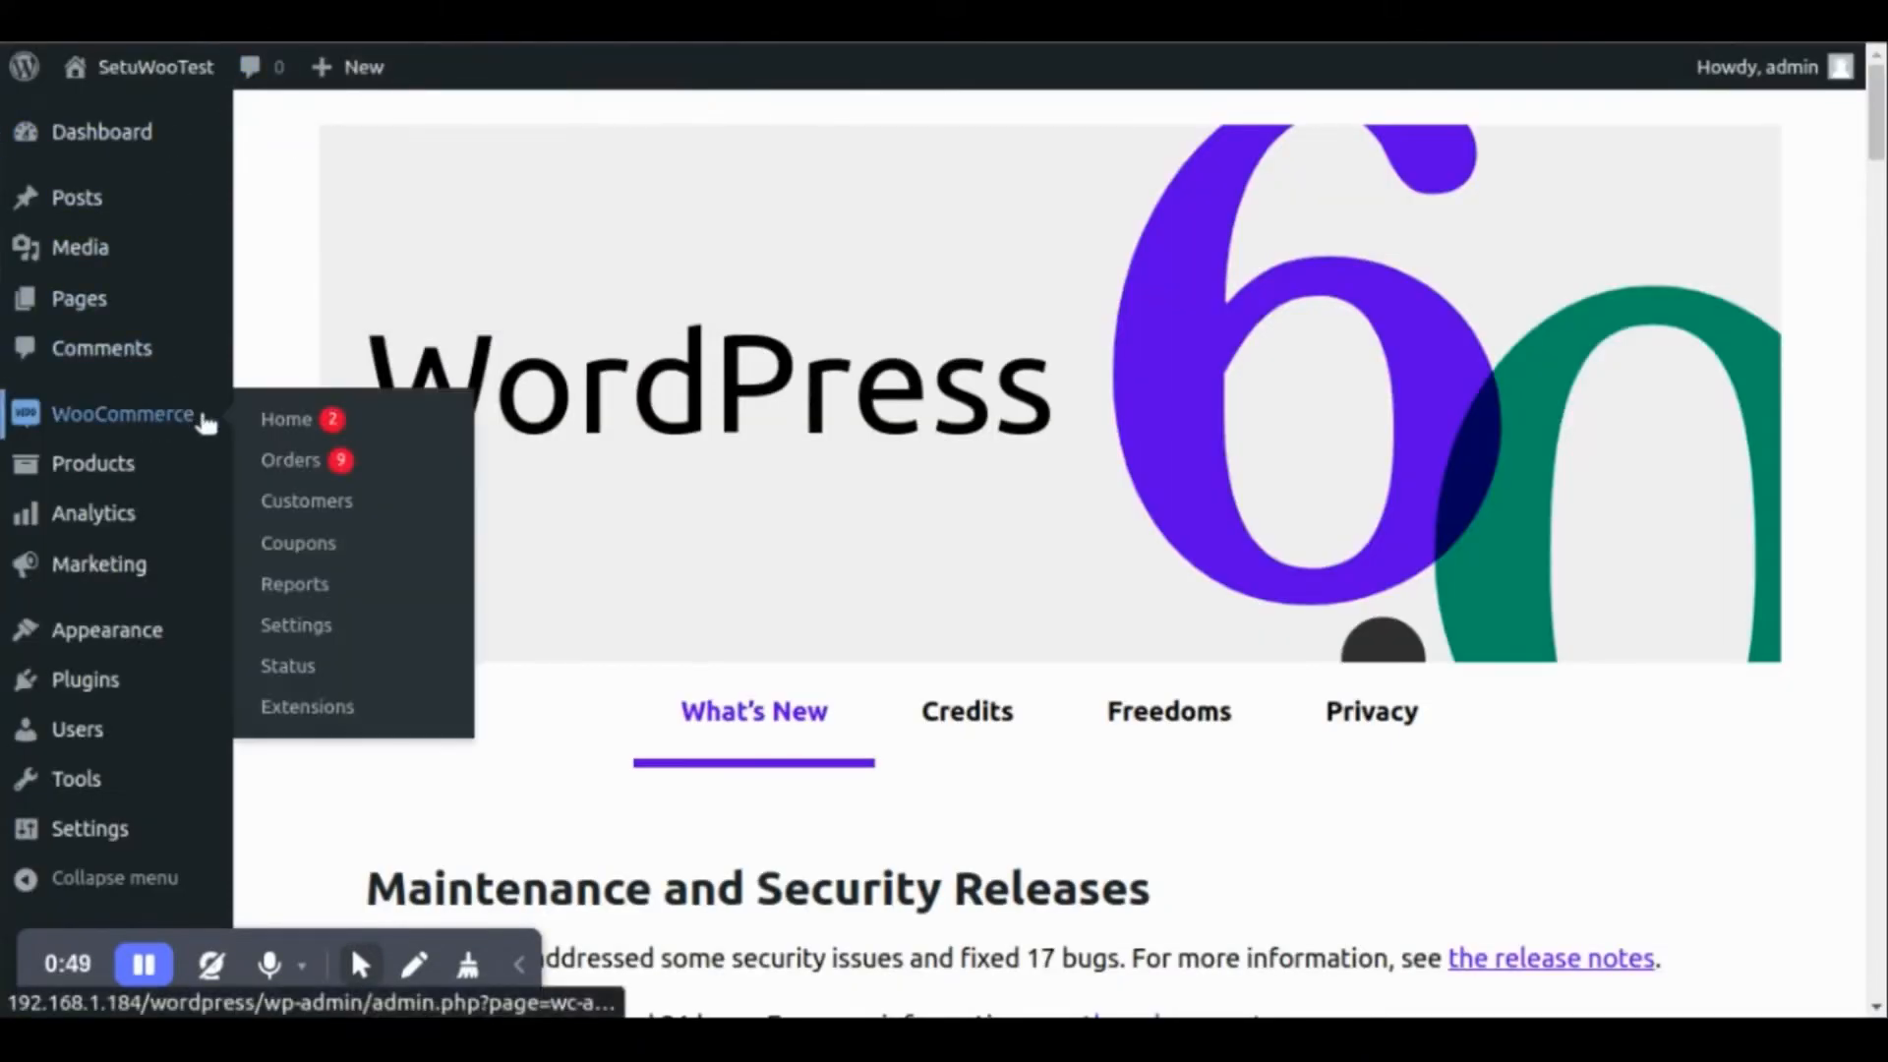
# Show WooCommerce Settings > Advanced > Webhooks, listing the active Import Order webhook
pyautogui.click(296, 626)
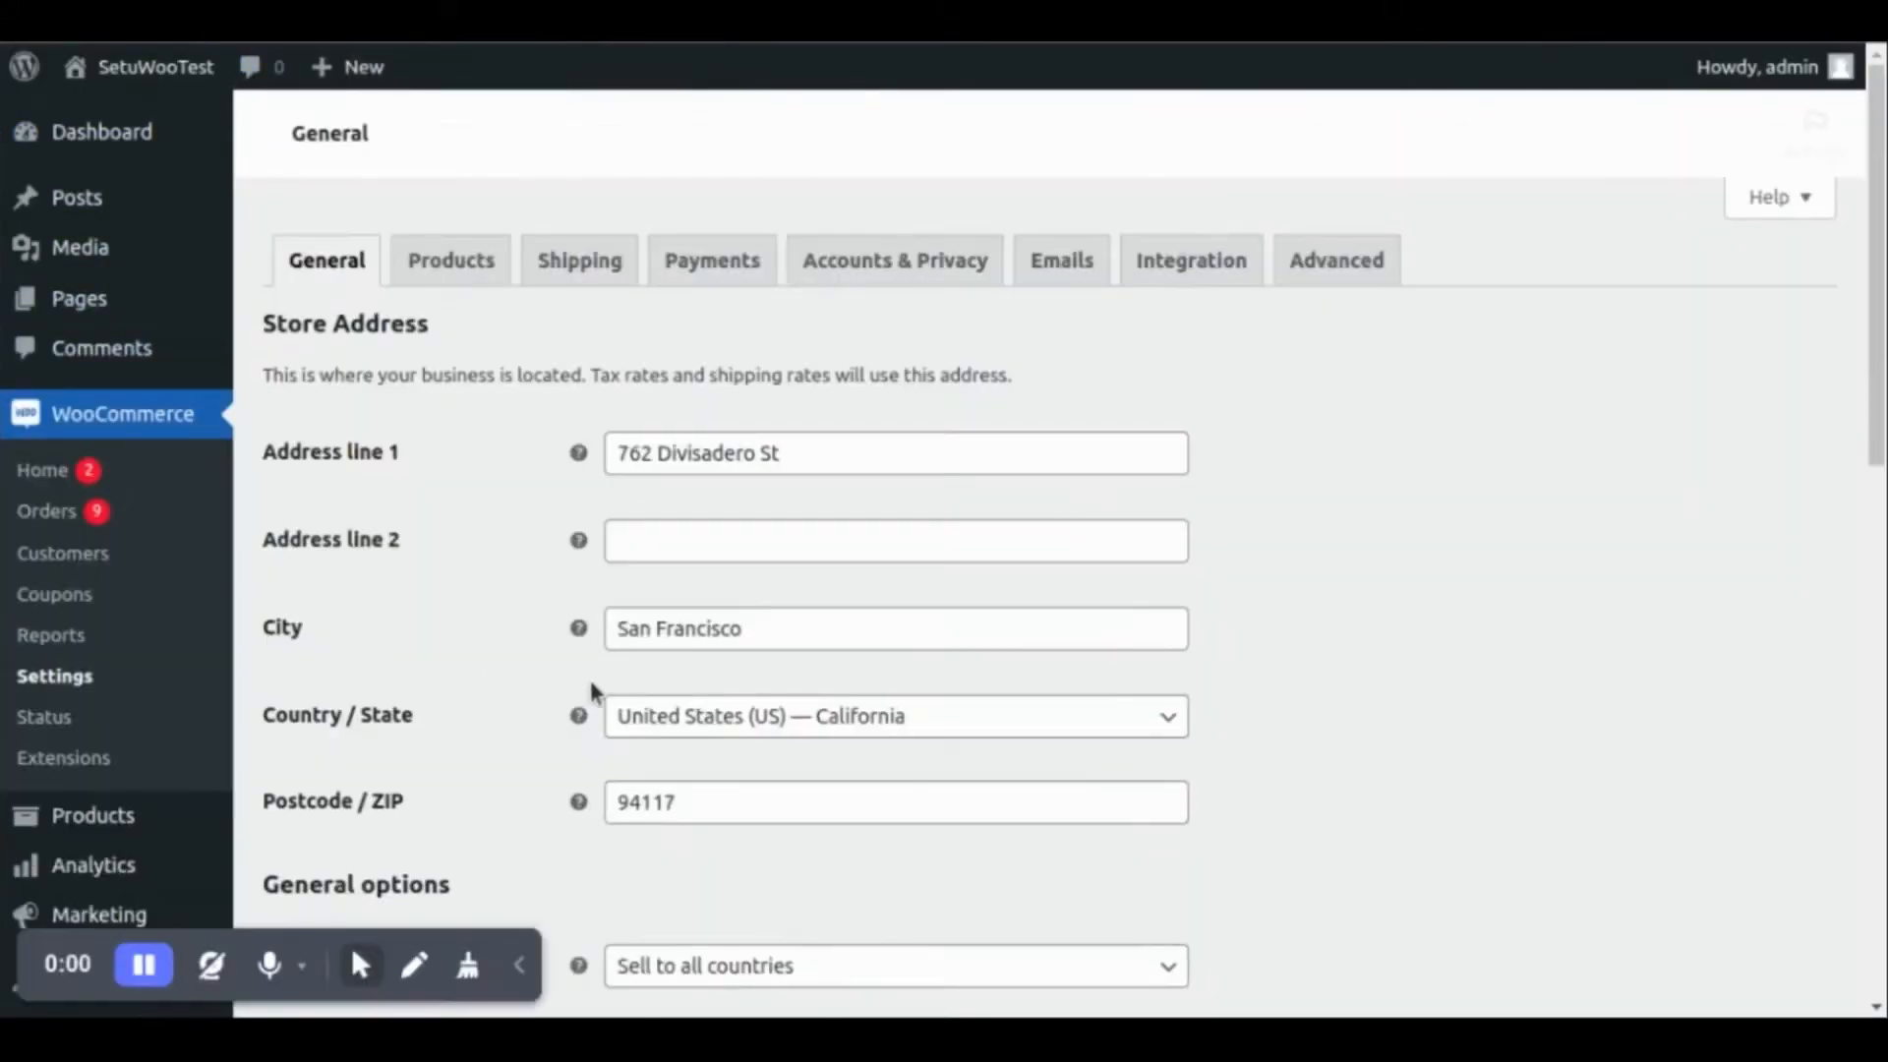
pyautogui.click(1335, 260)
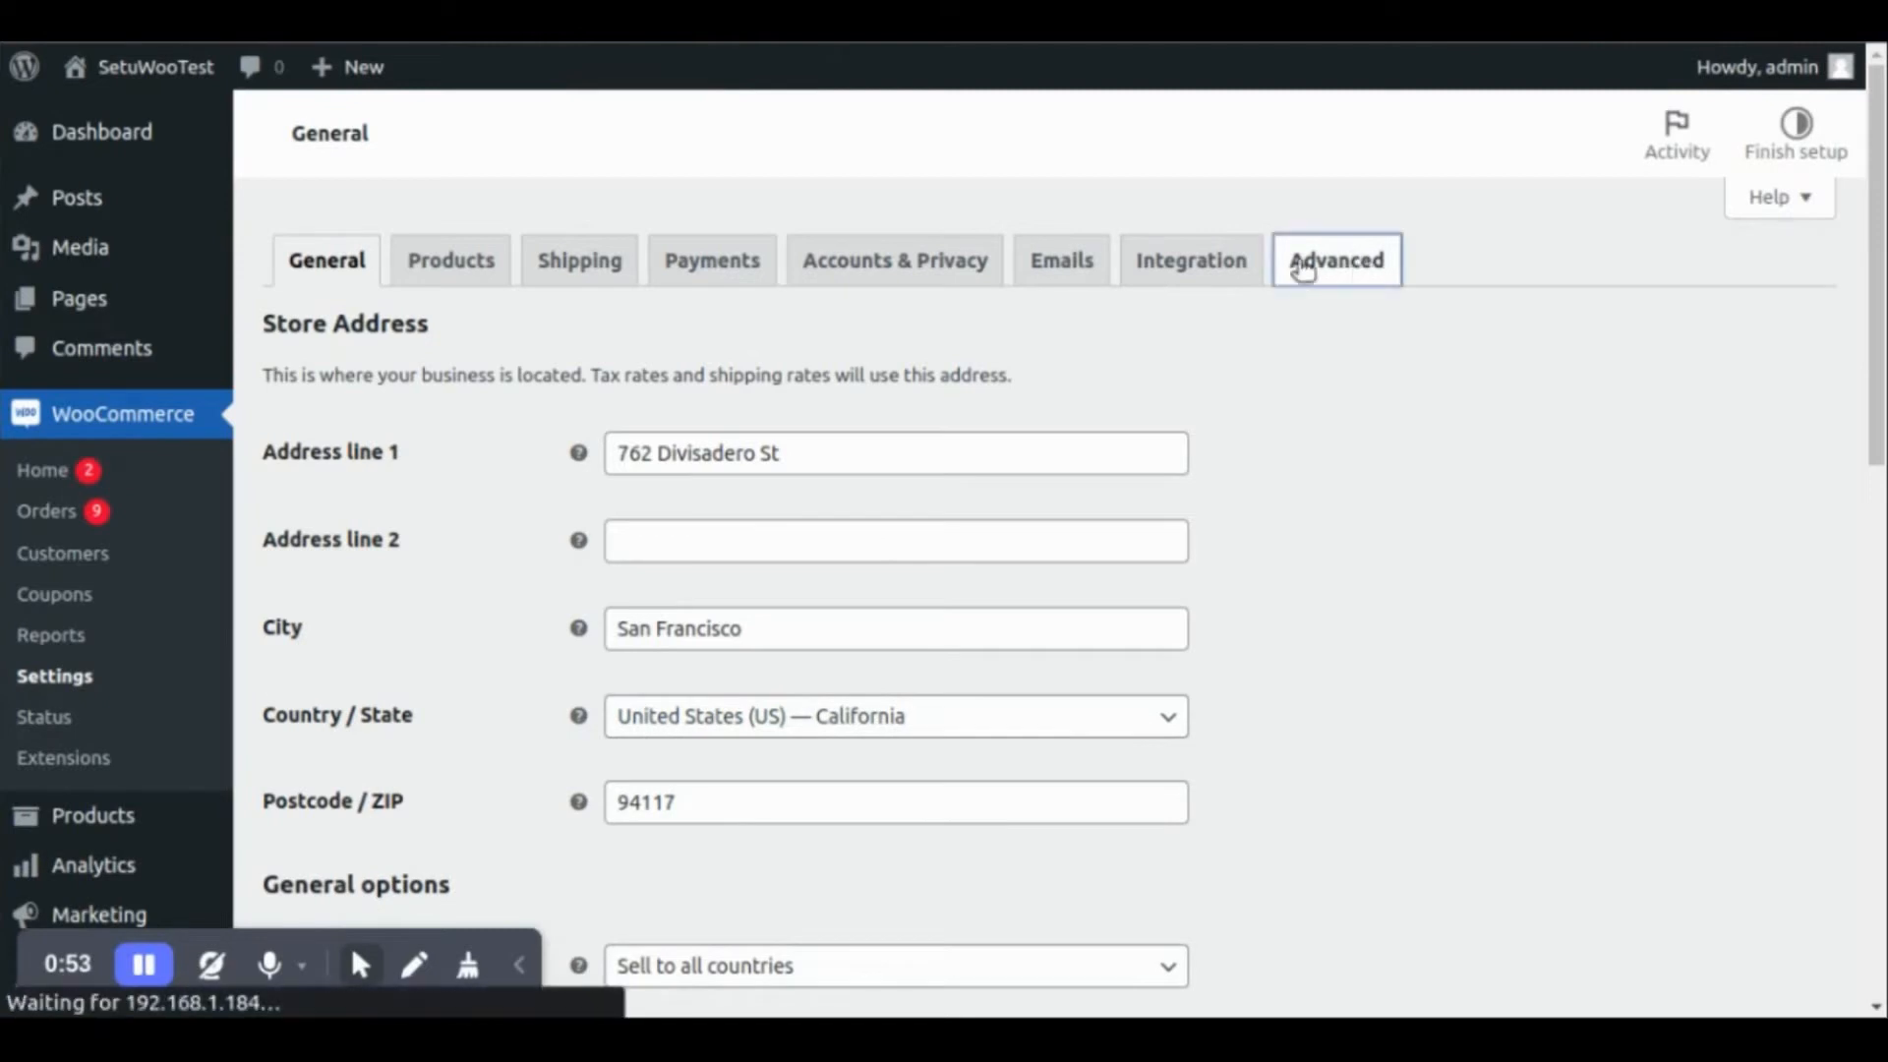
pyautogui.click(1335, 260)
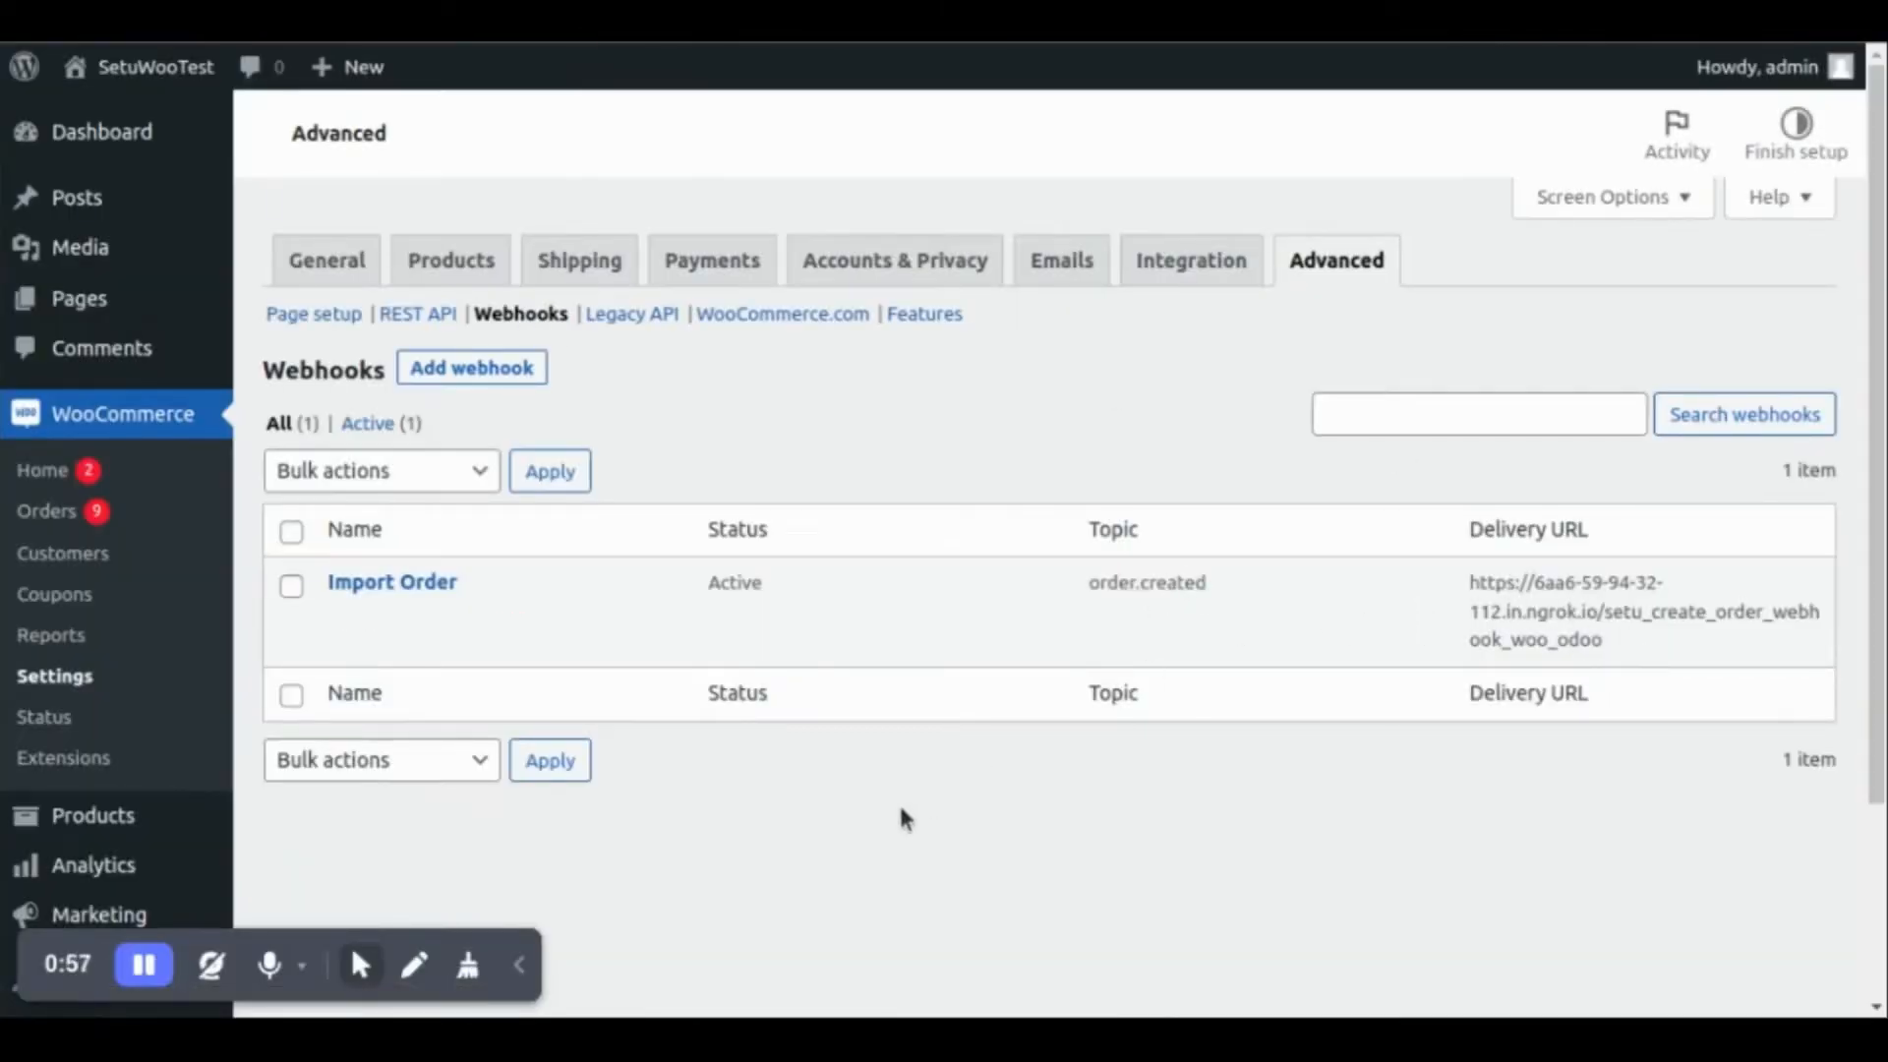
pyautogui.moveTo(950, 803)
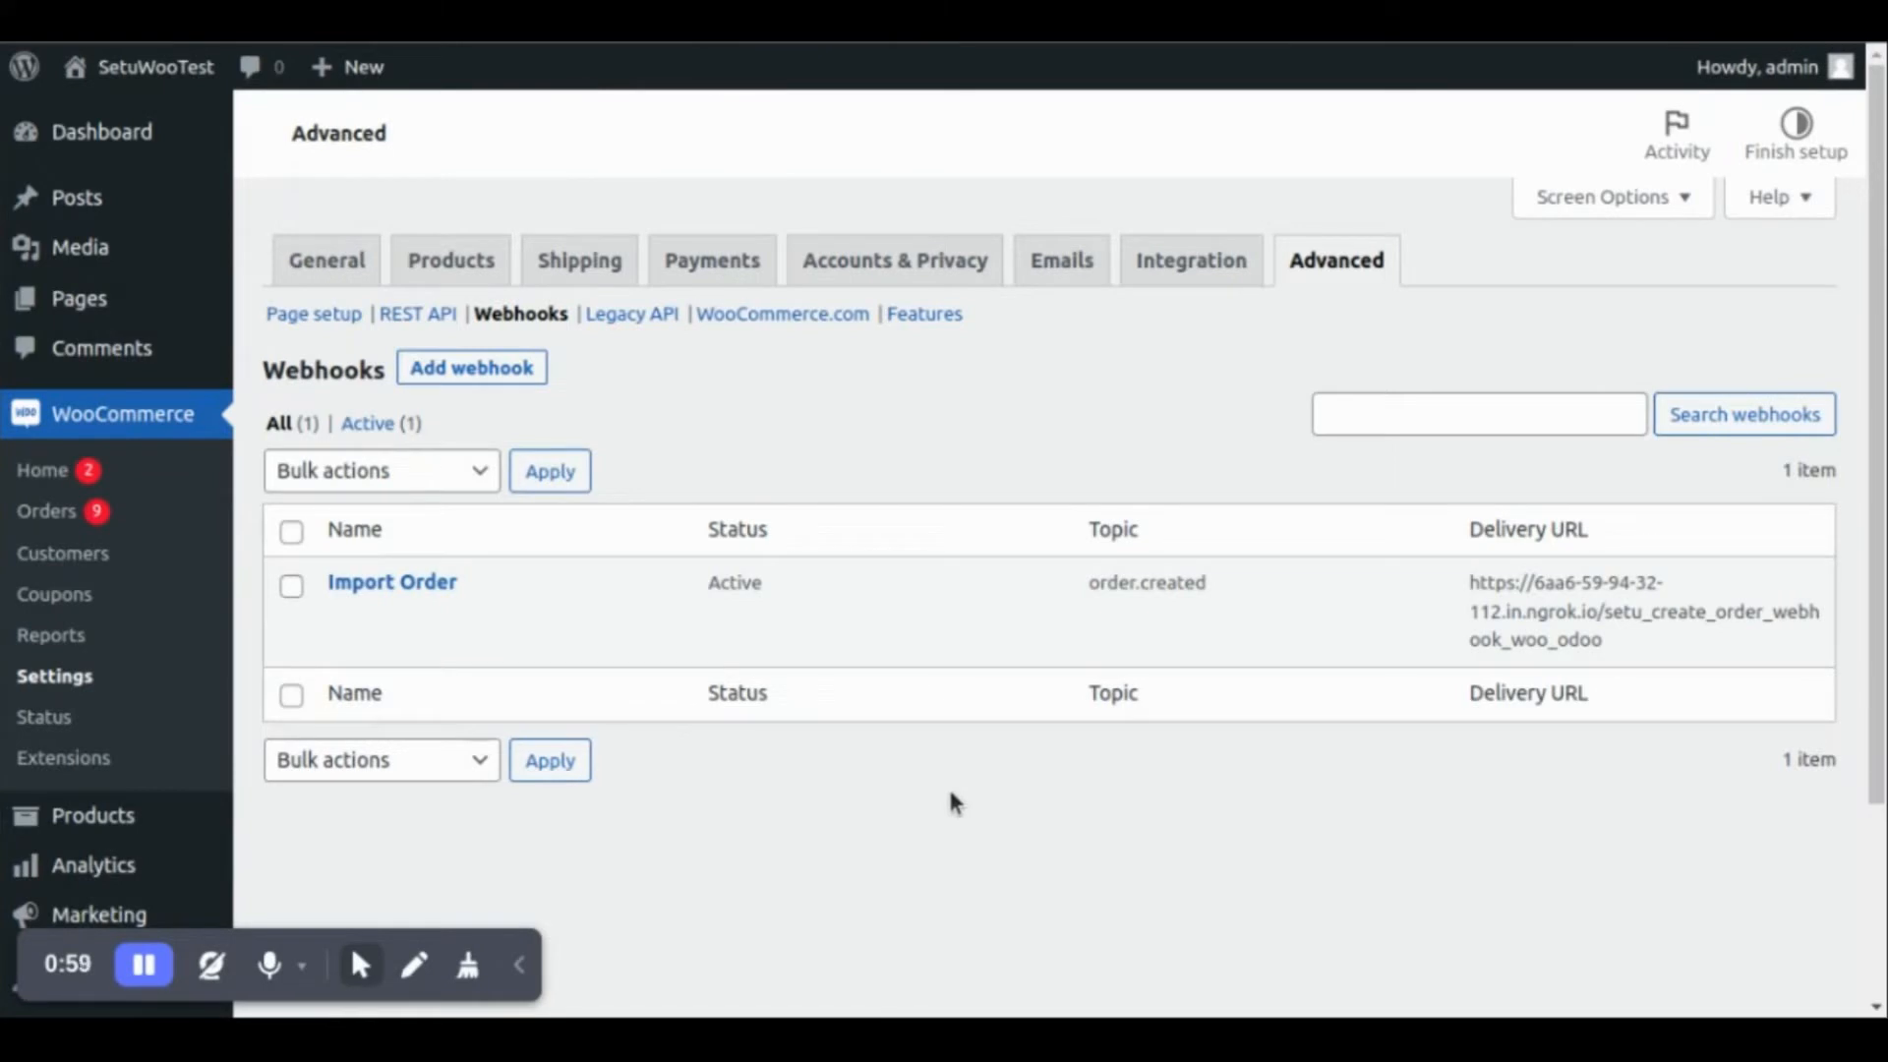
pyautogui.moveTo(889, 800)
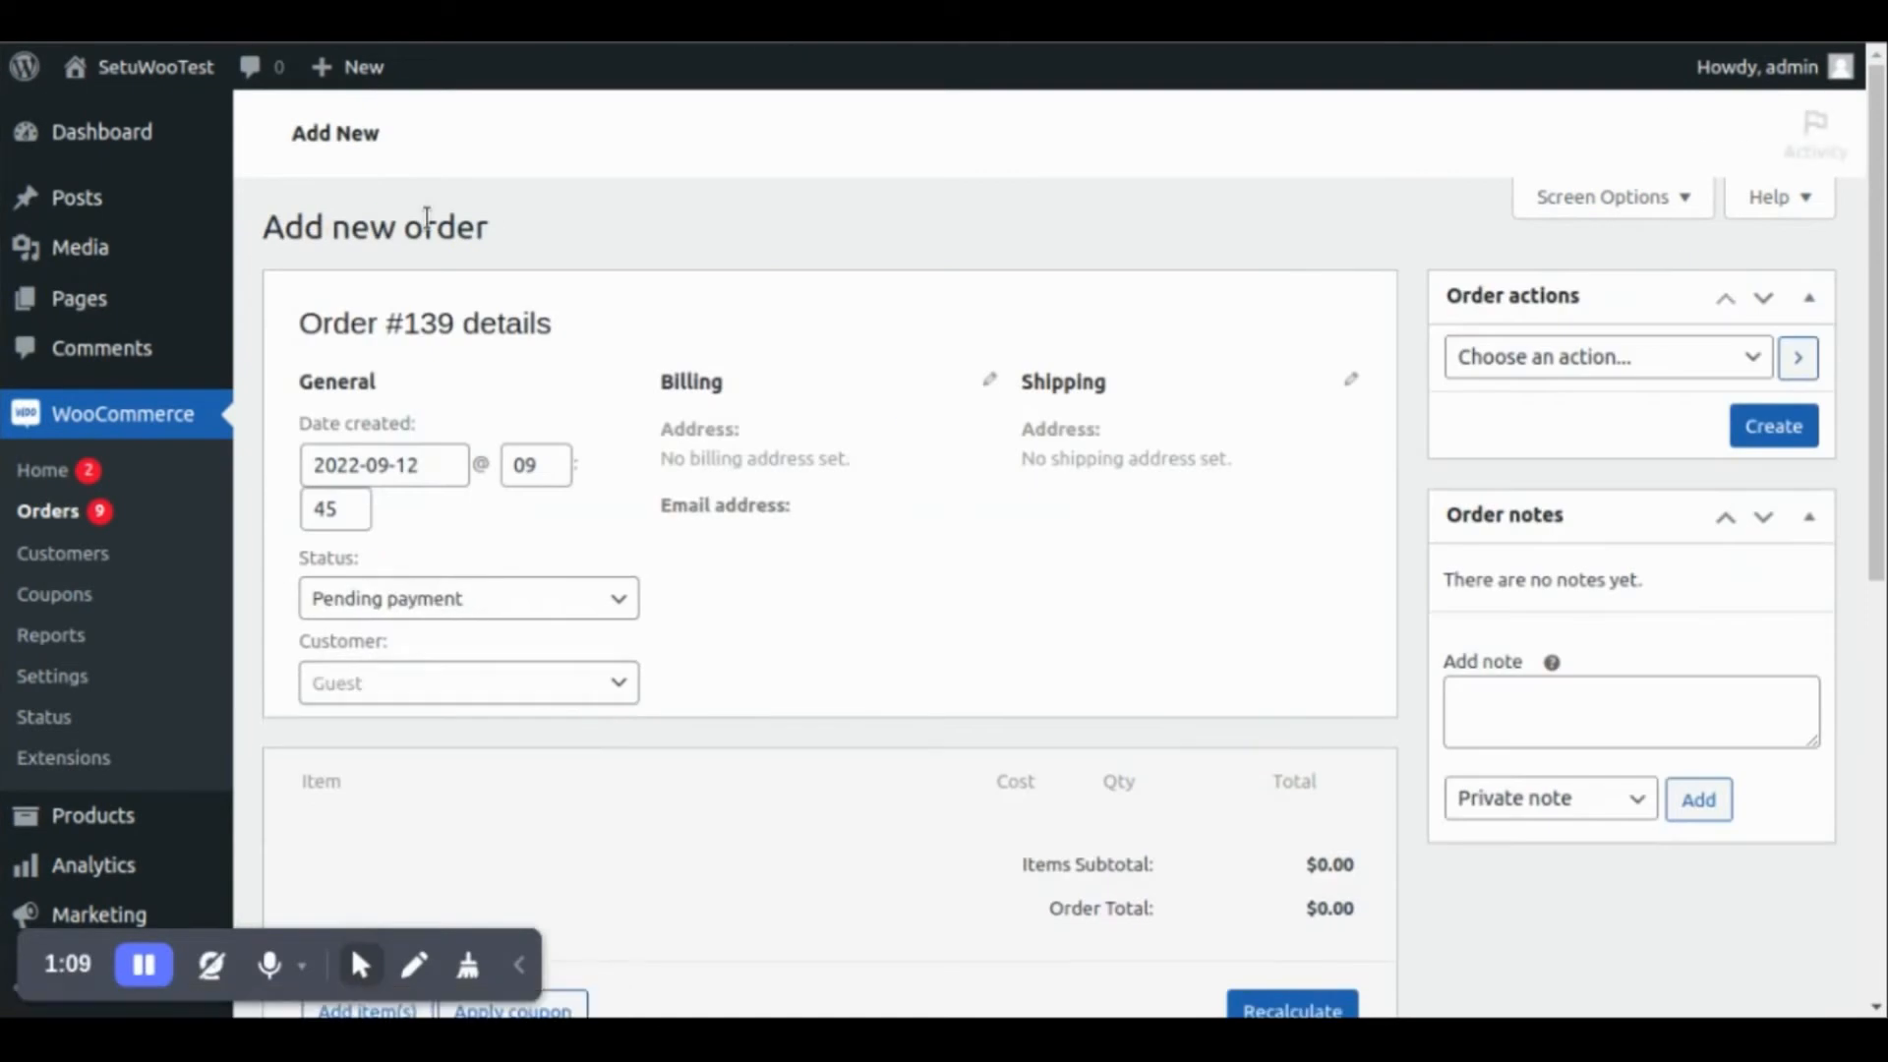
pyautogui.click(467, 599)
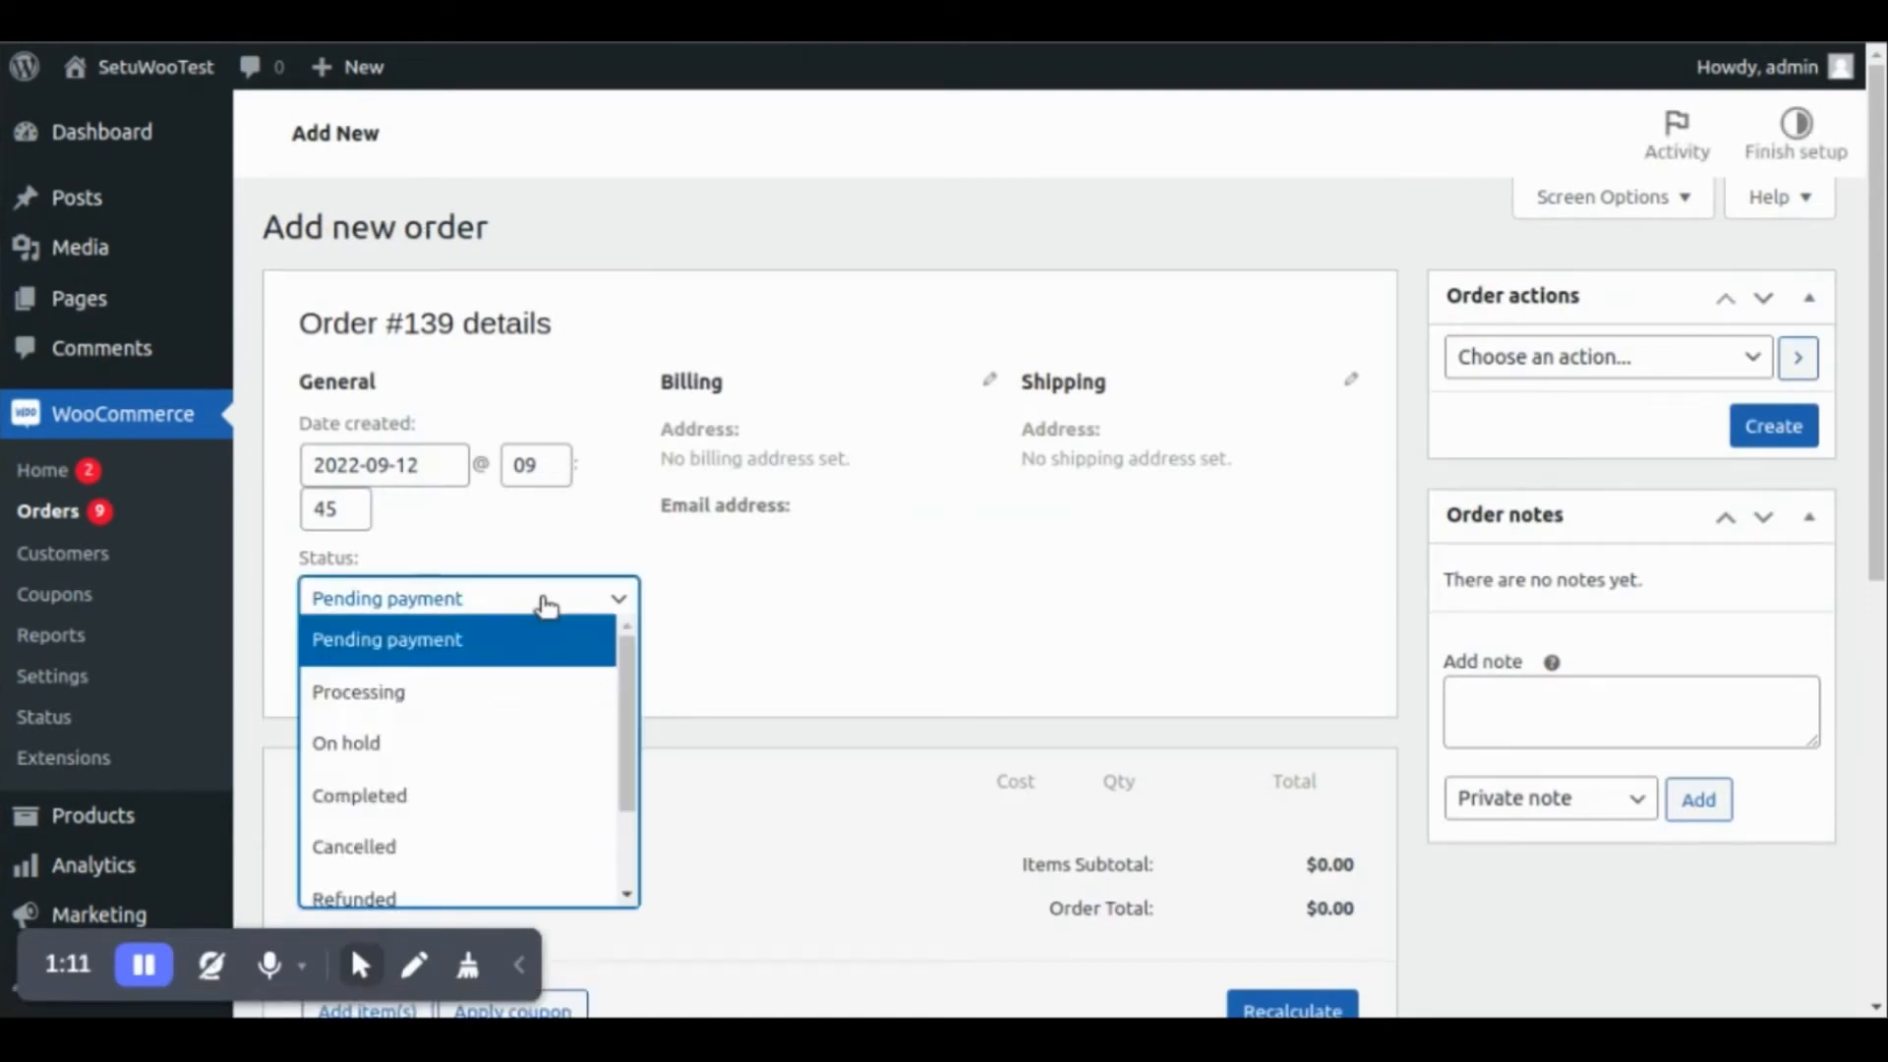
pyautogui.click(358, 692)
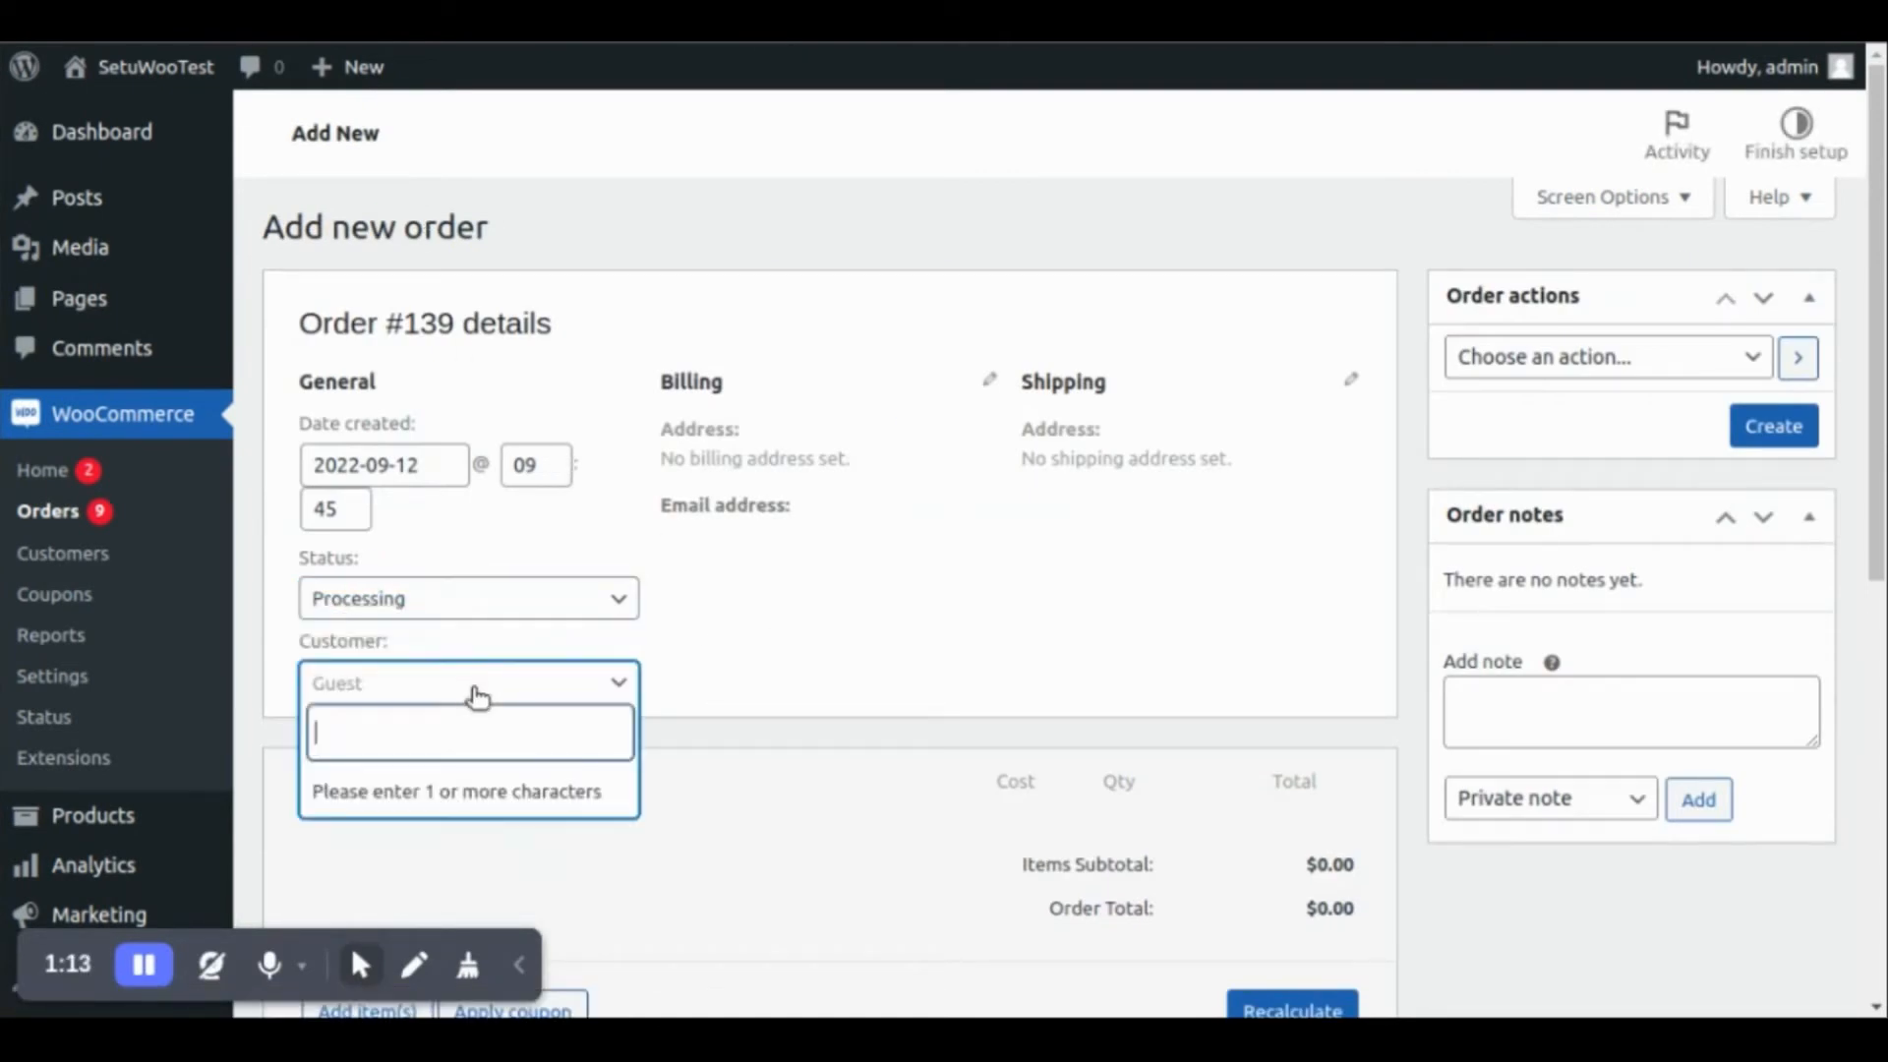
pyautogui.write('mike')
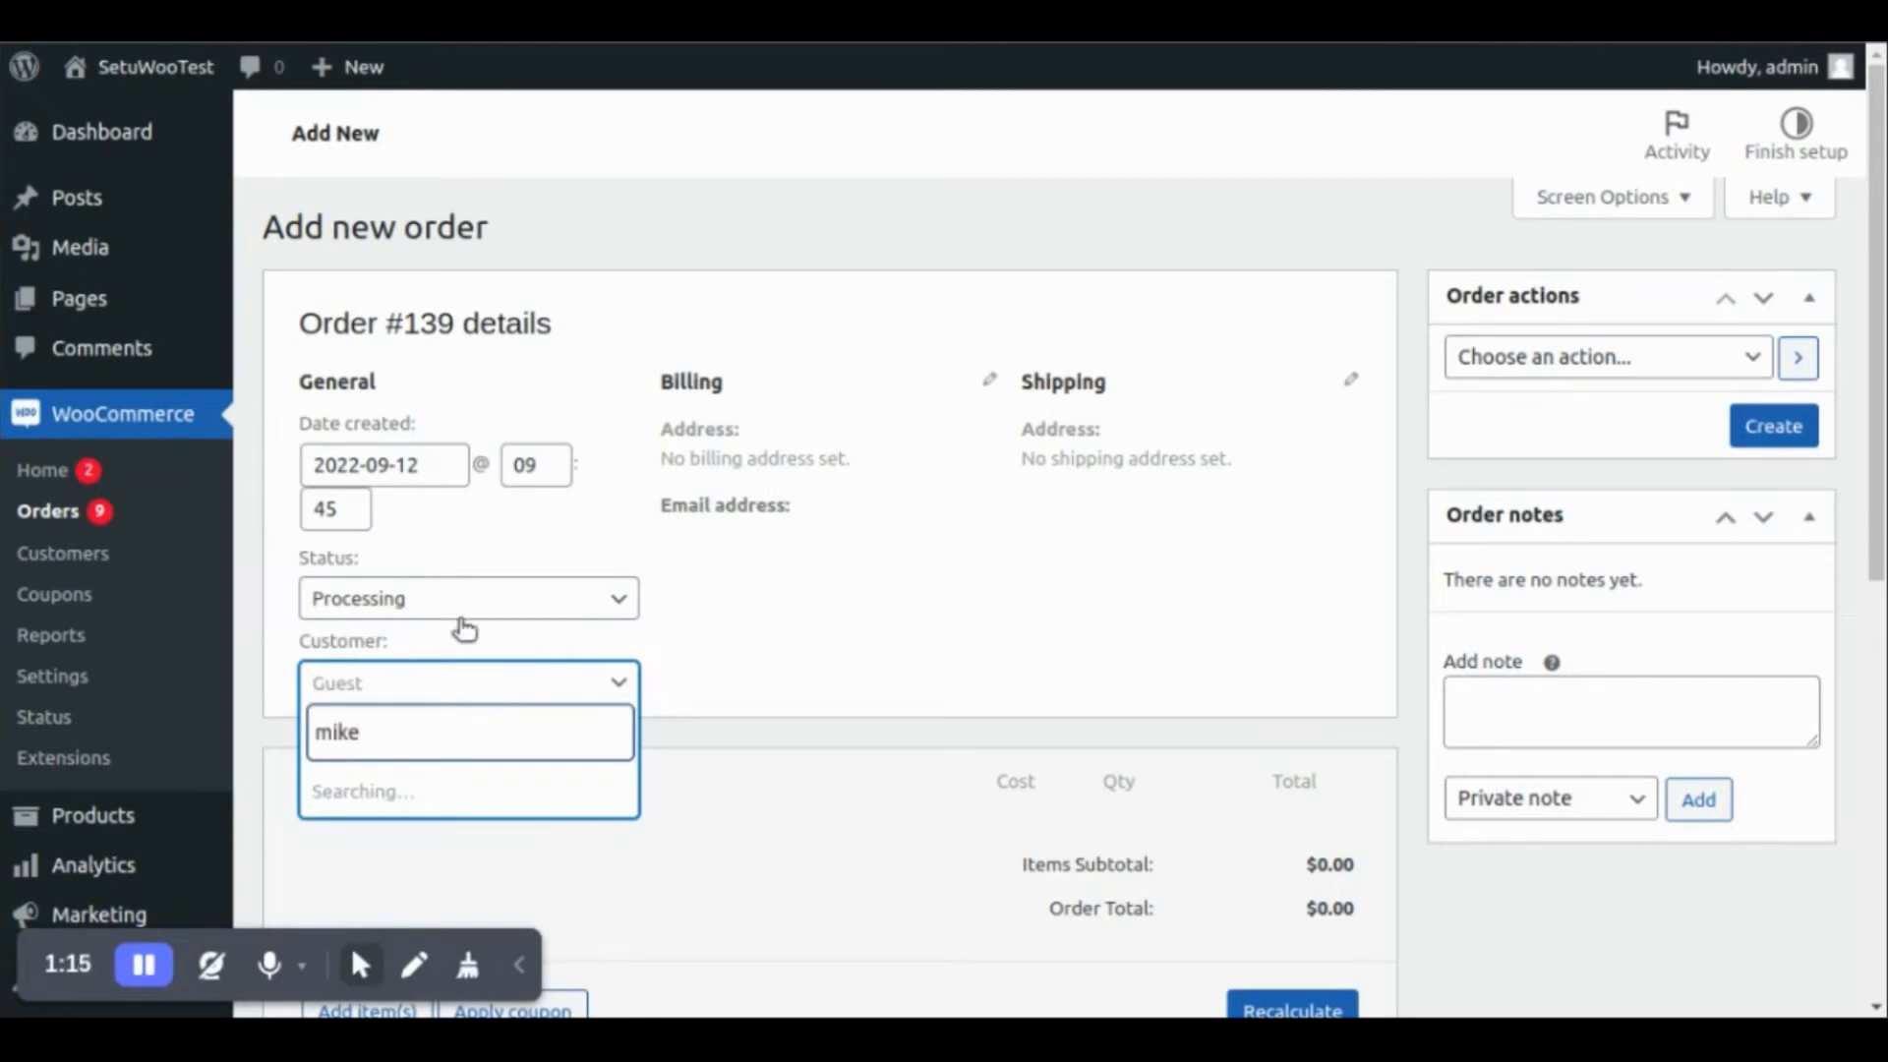
pyautogui.click(467, 732)
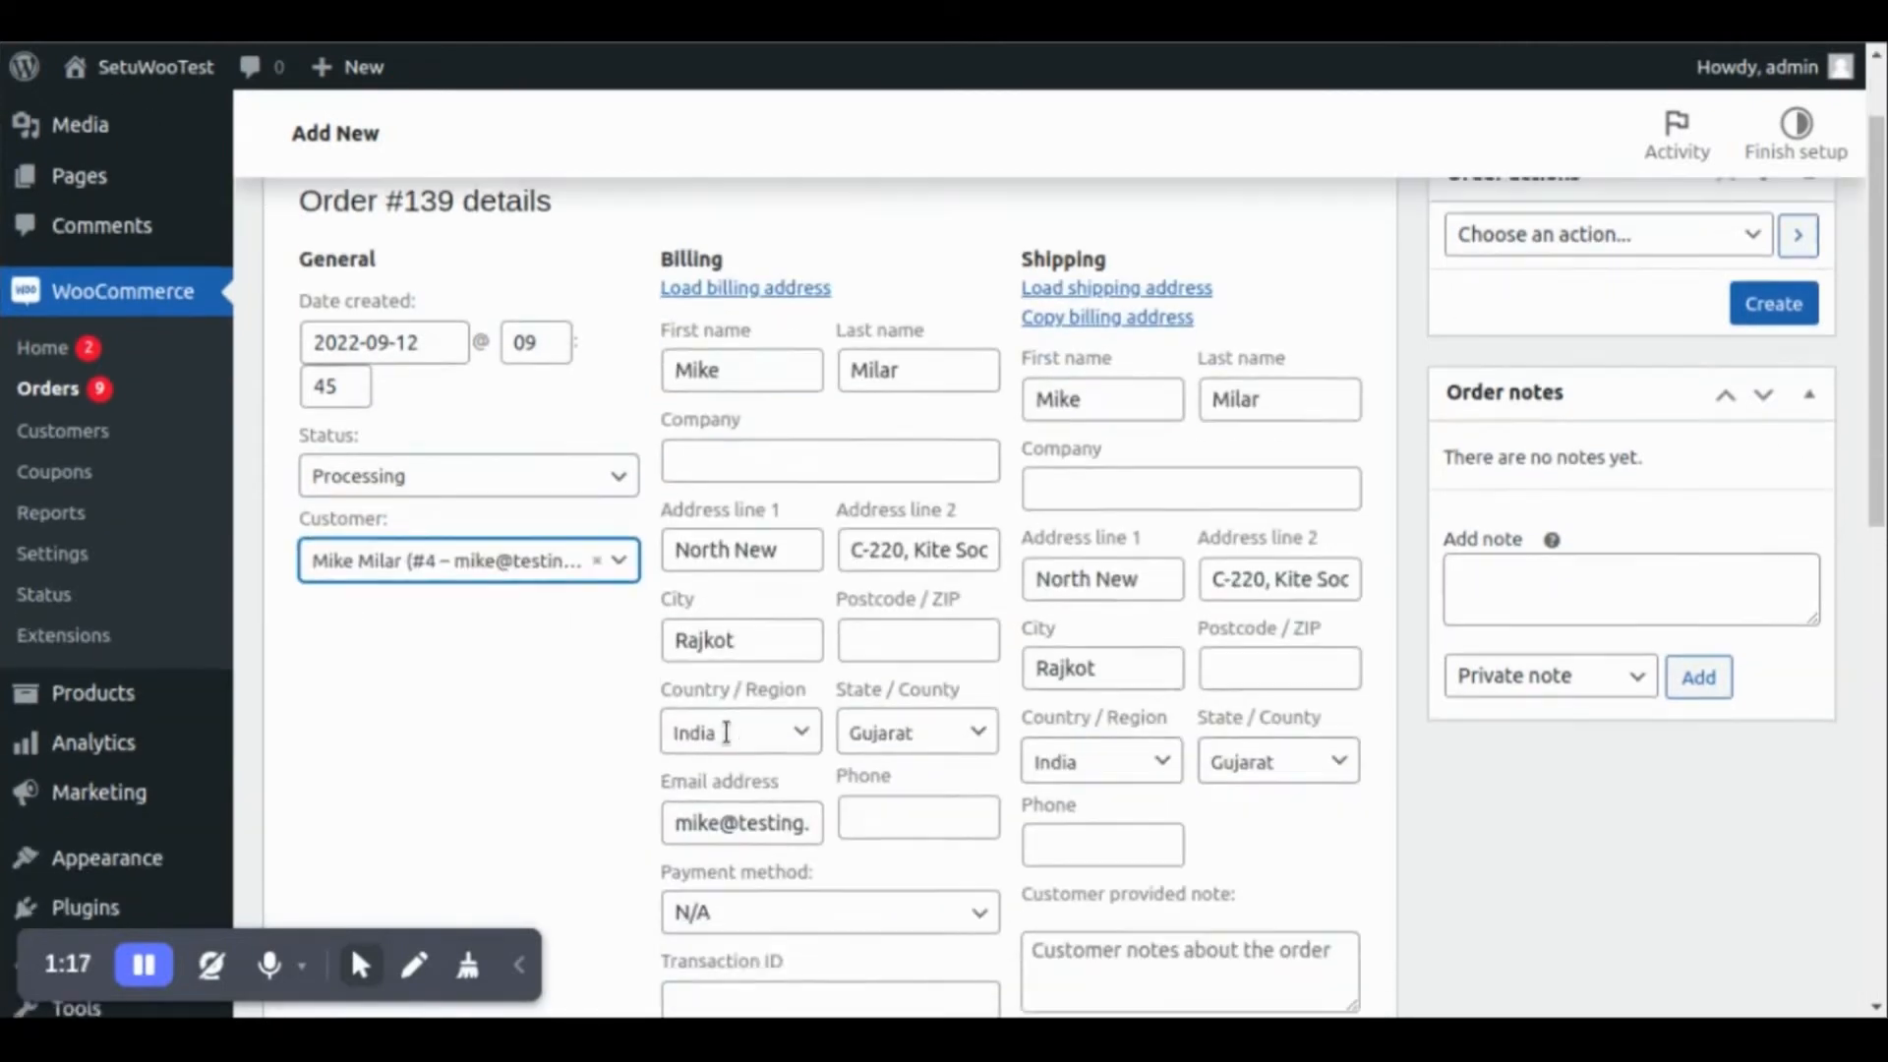
pyautogui.click(828, 723)
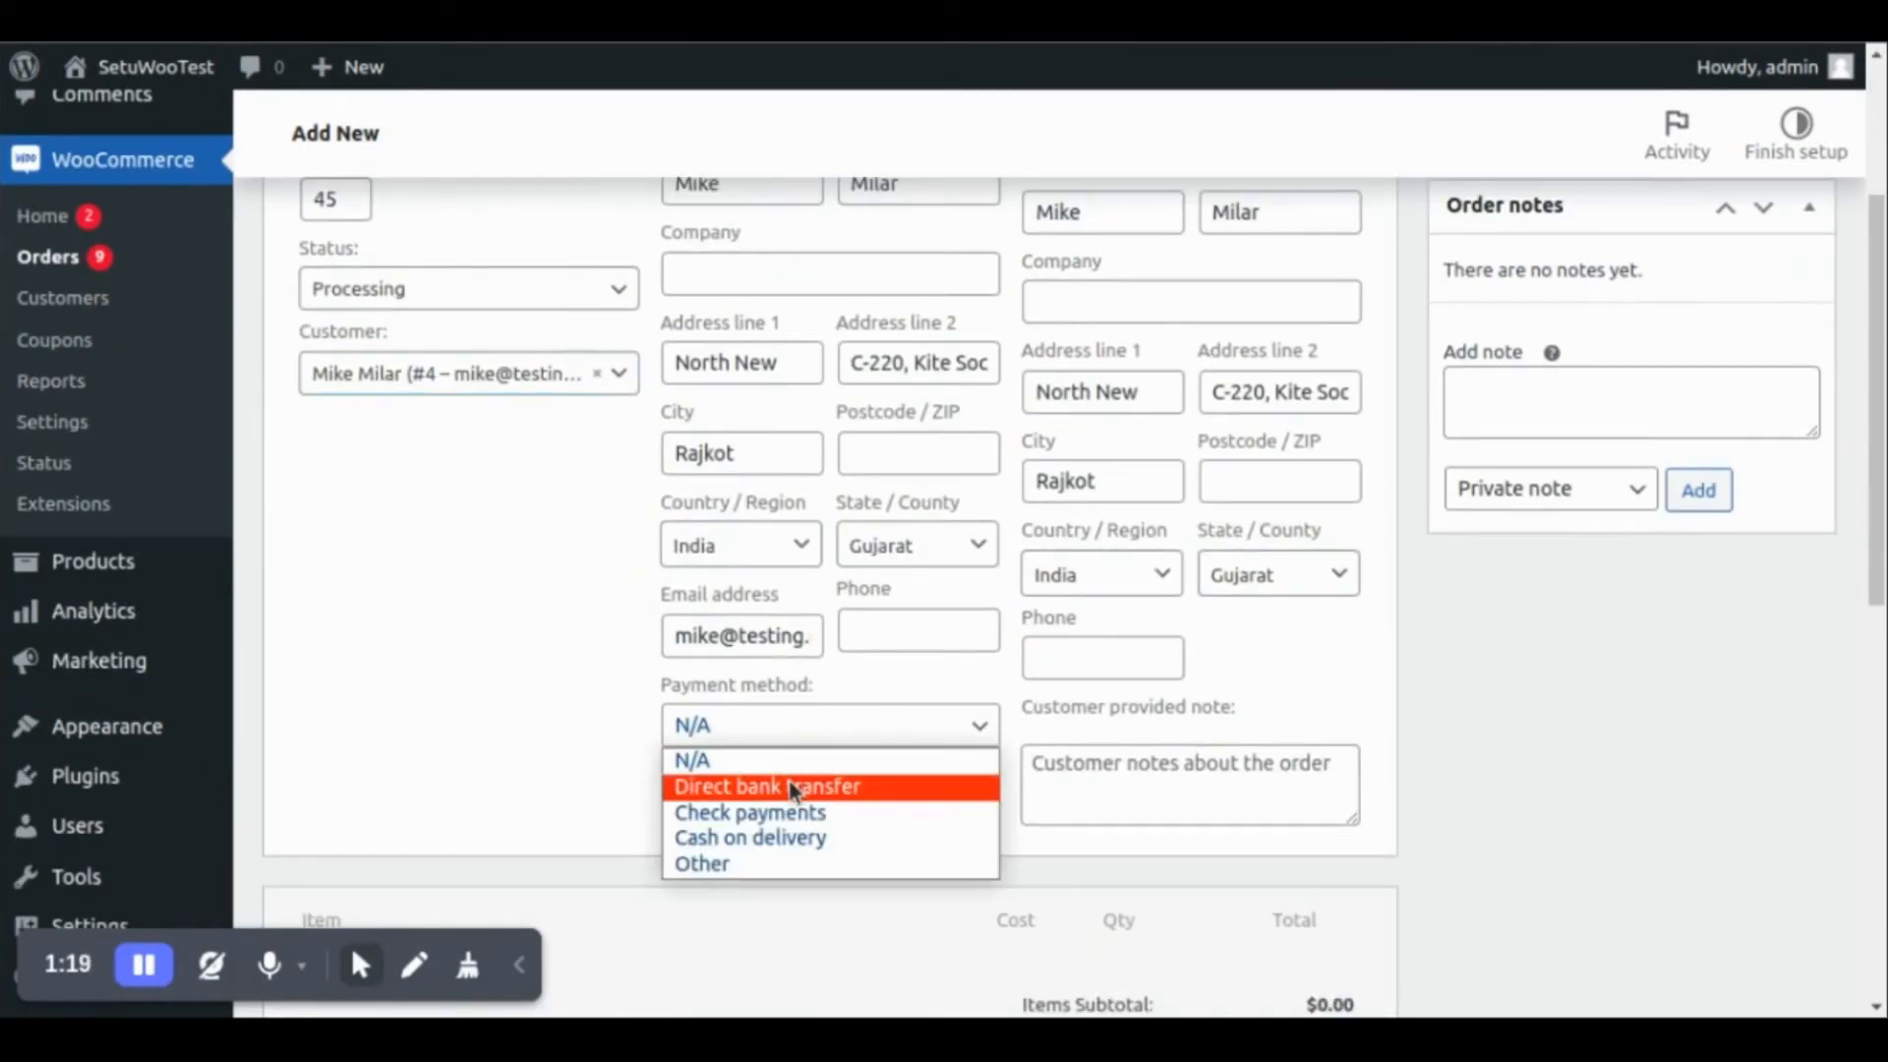
pyautogui.click(766, 785)
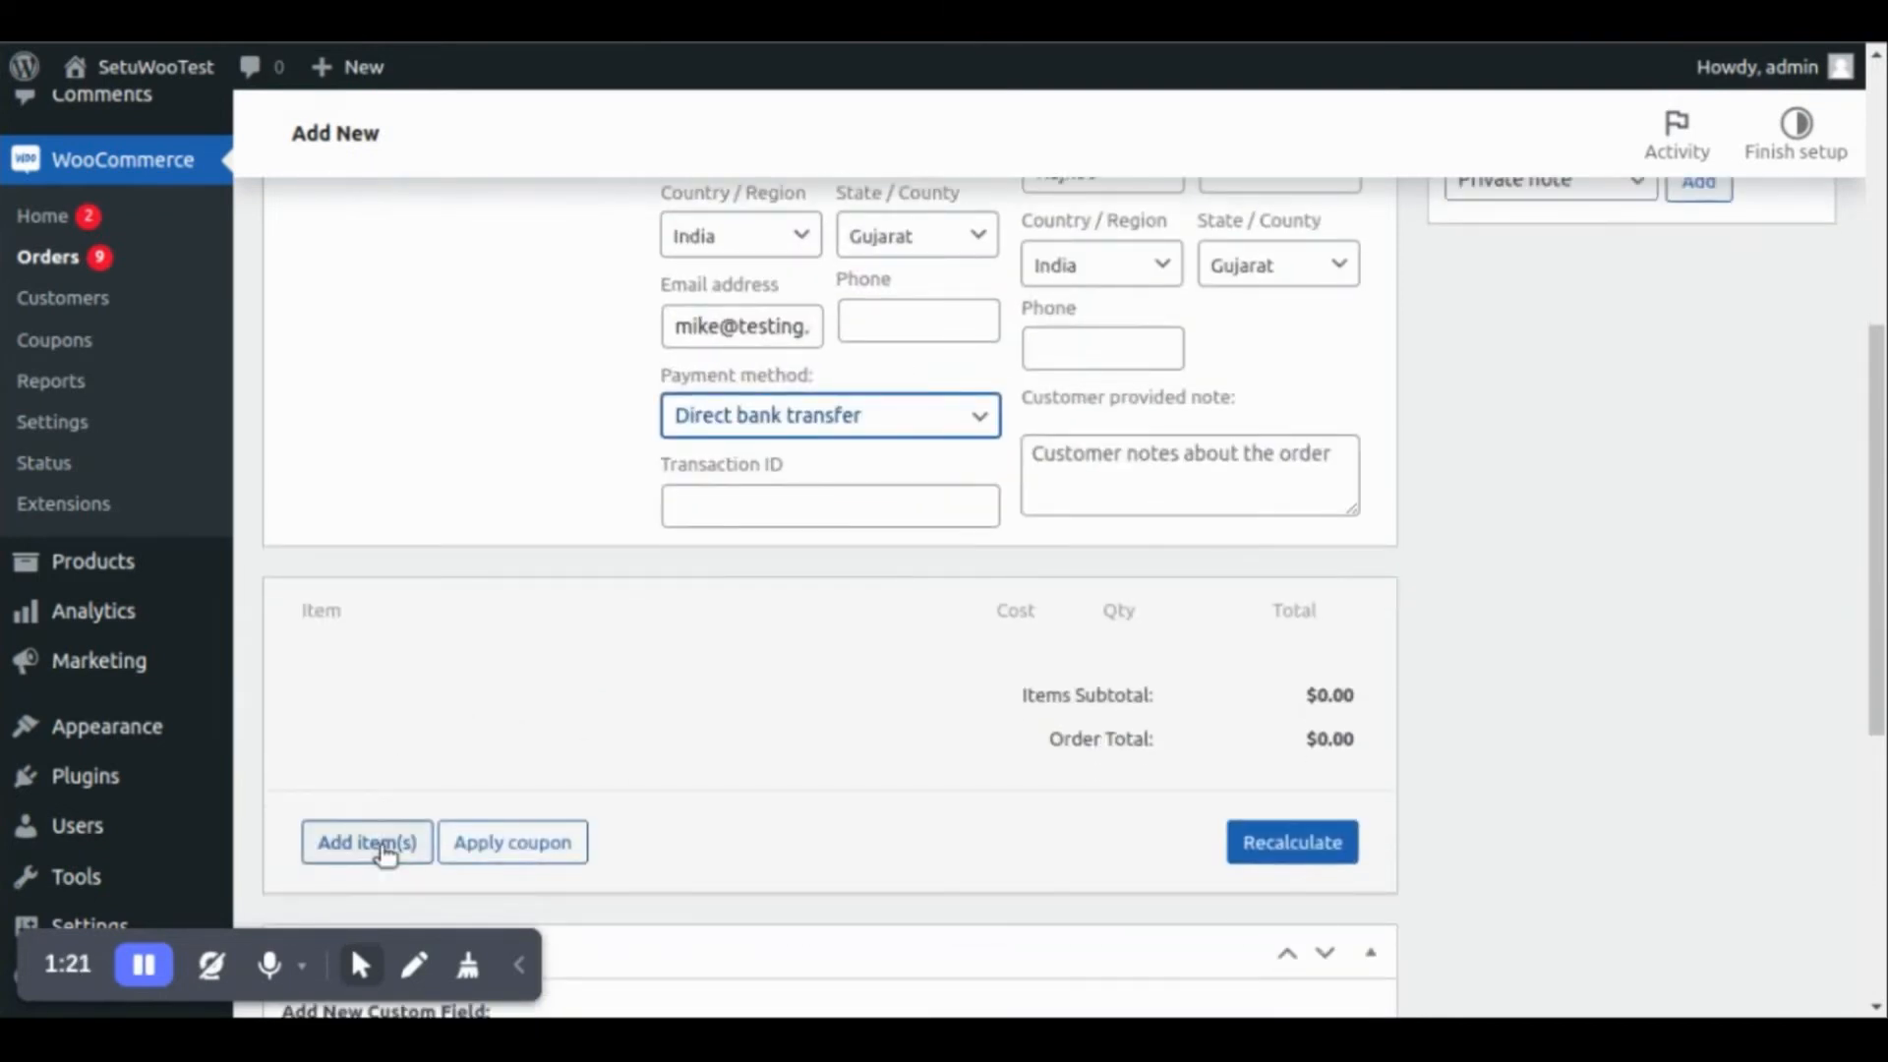
# Add Demo Product as a line item to order #139 and create the order
pyautogui.click(365, 842)
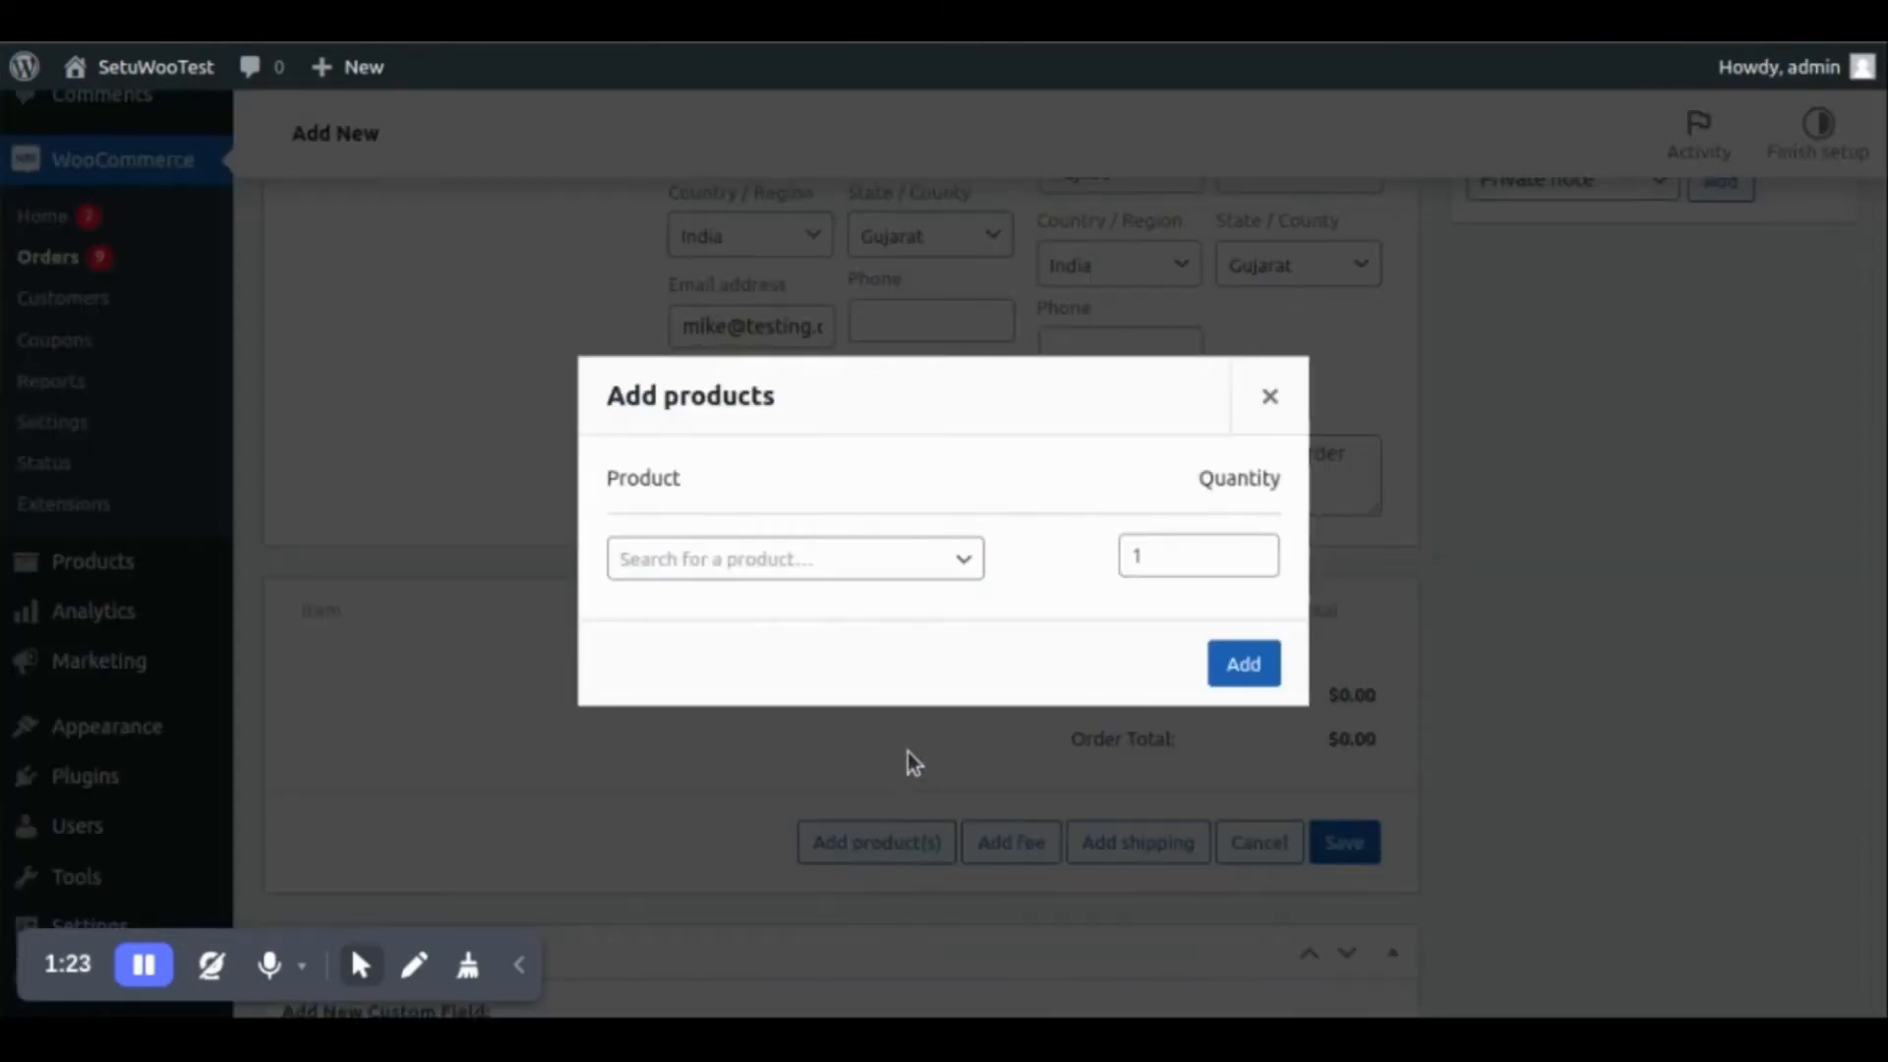
pyautogui.write('de')
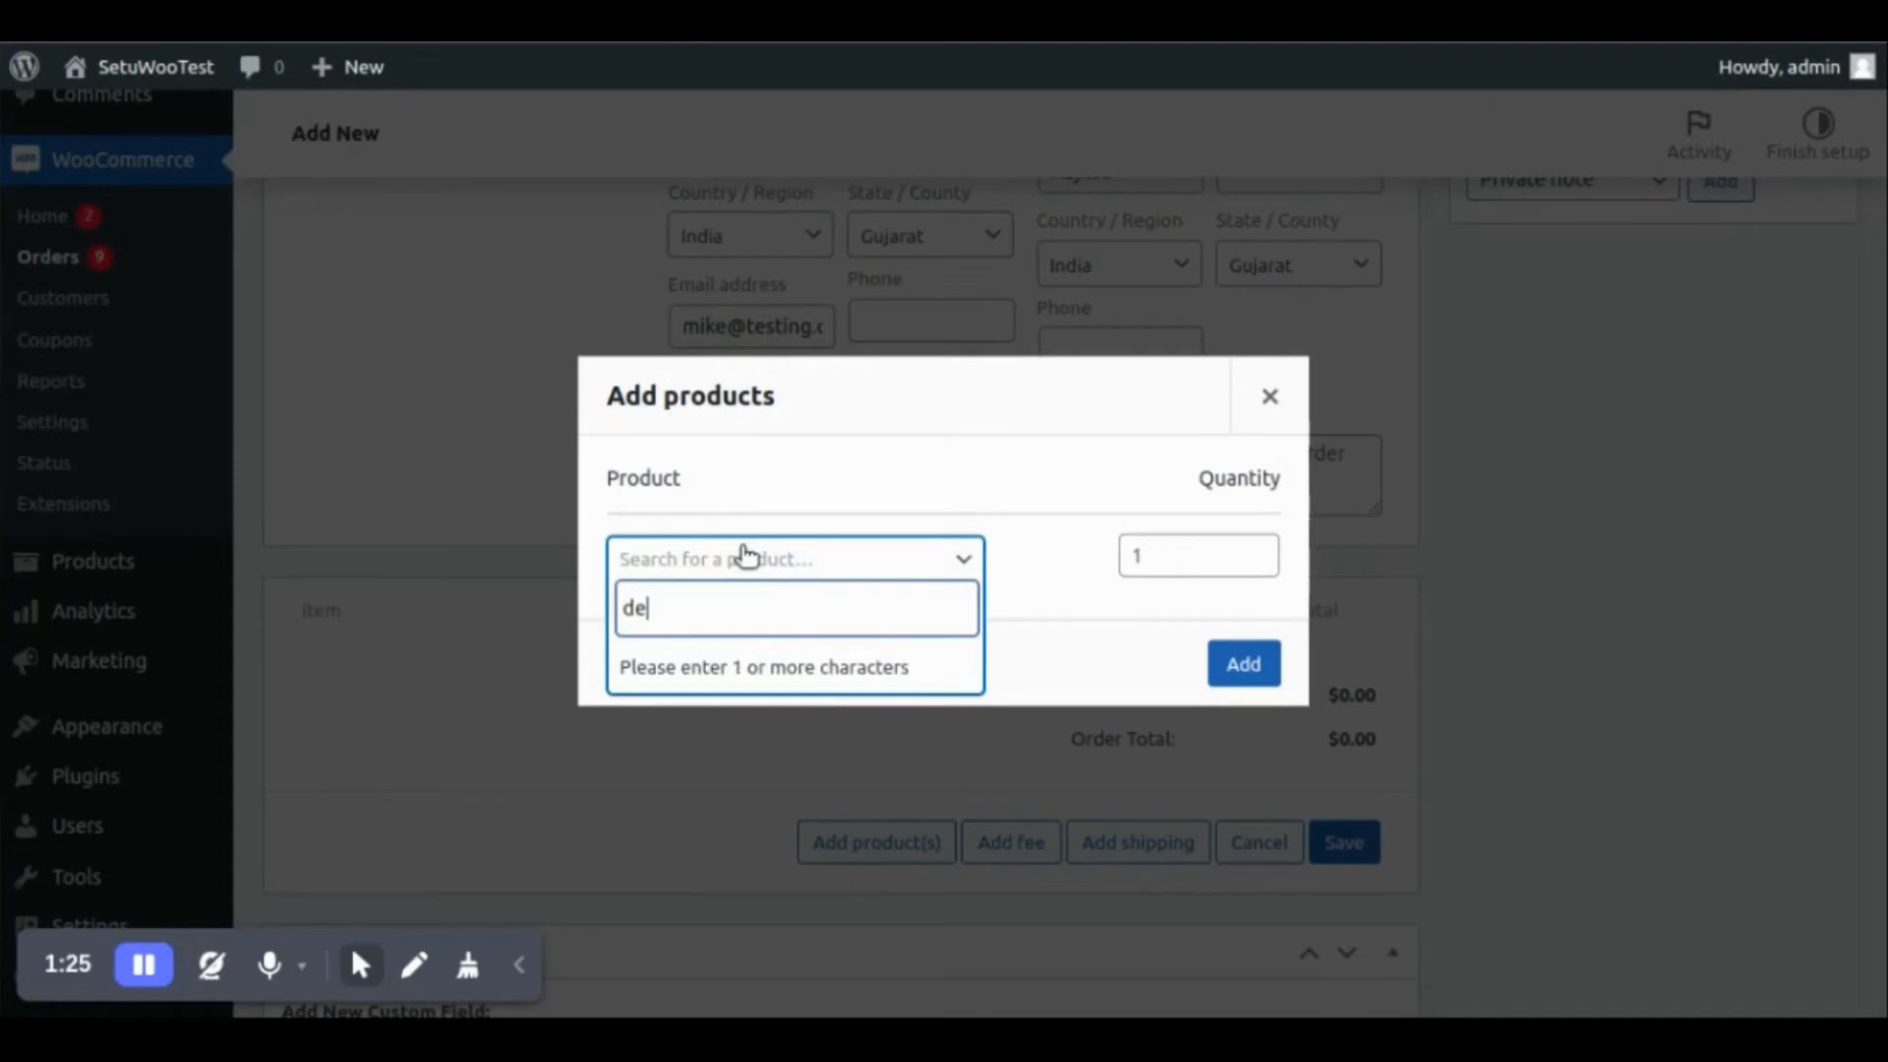
pyautogui.click(794, 607)
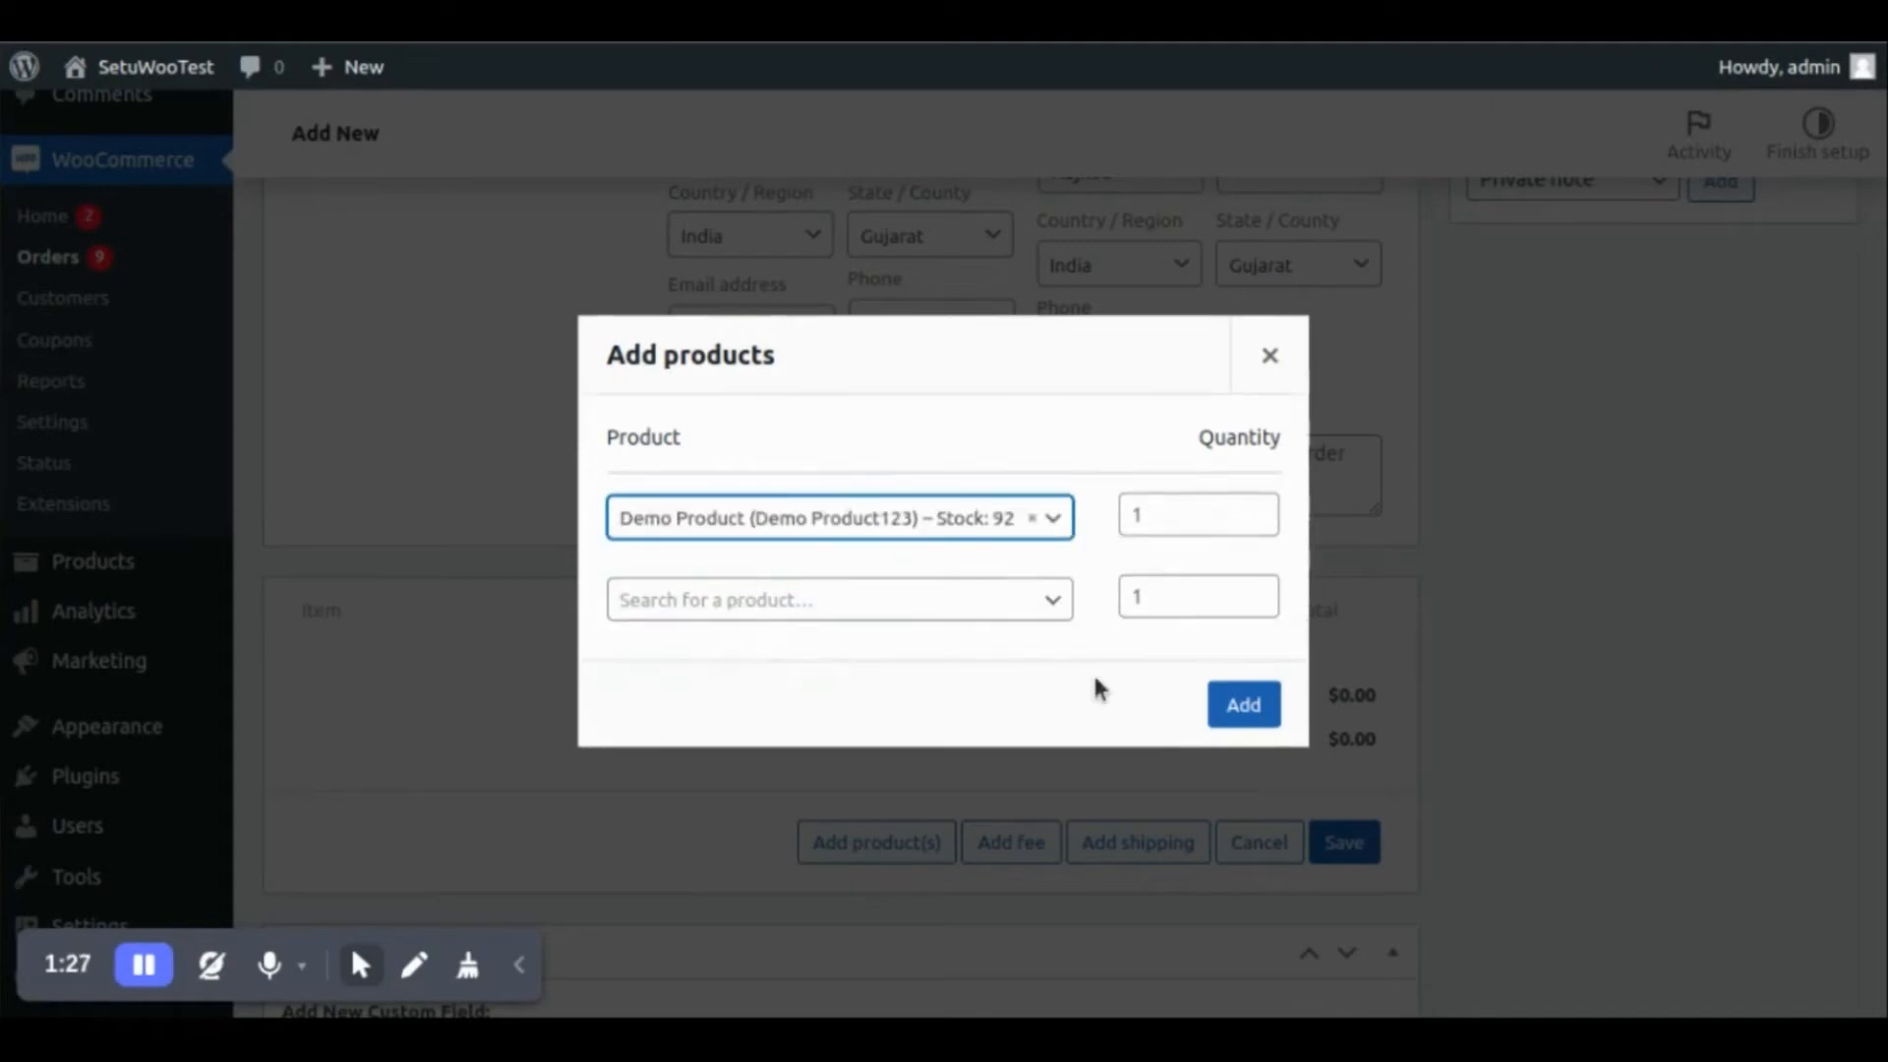
pyautogui.click(1243, 704)
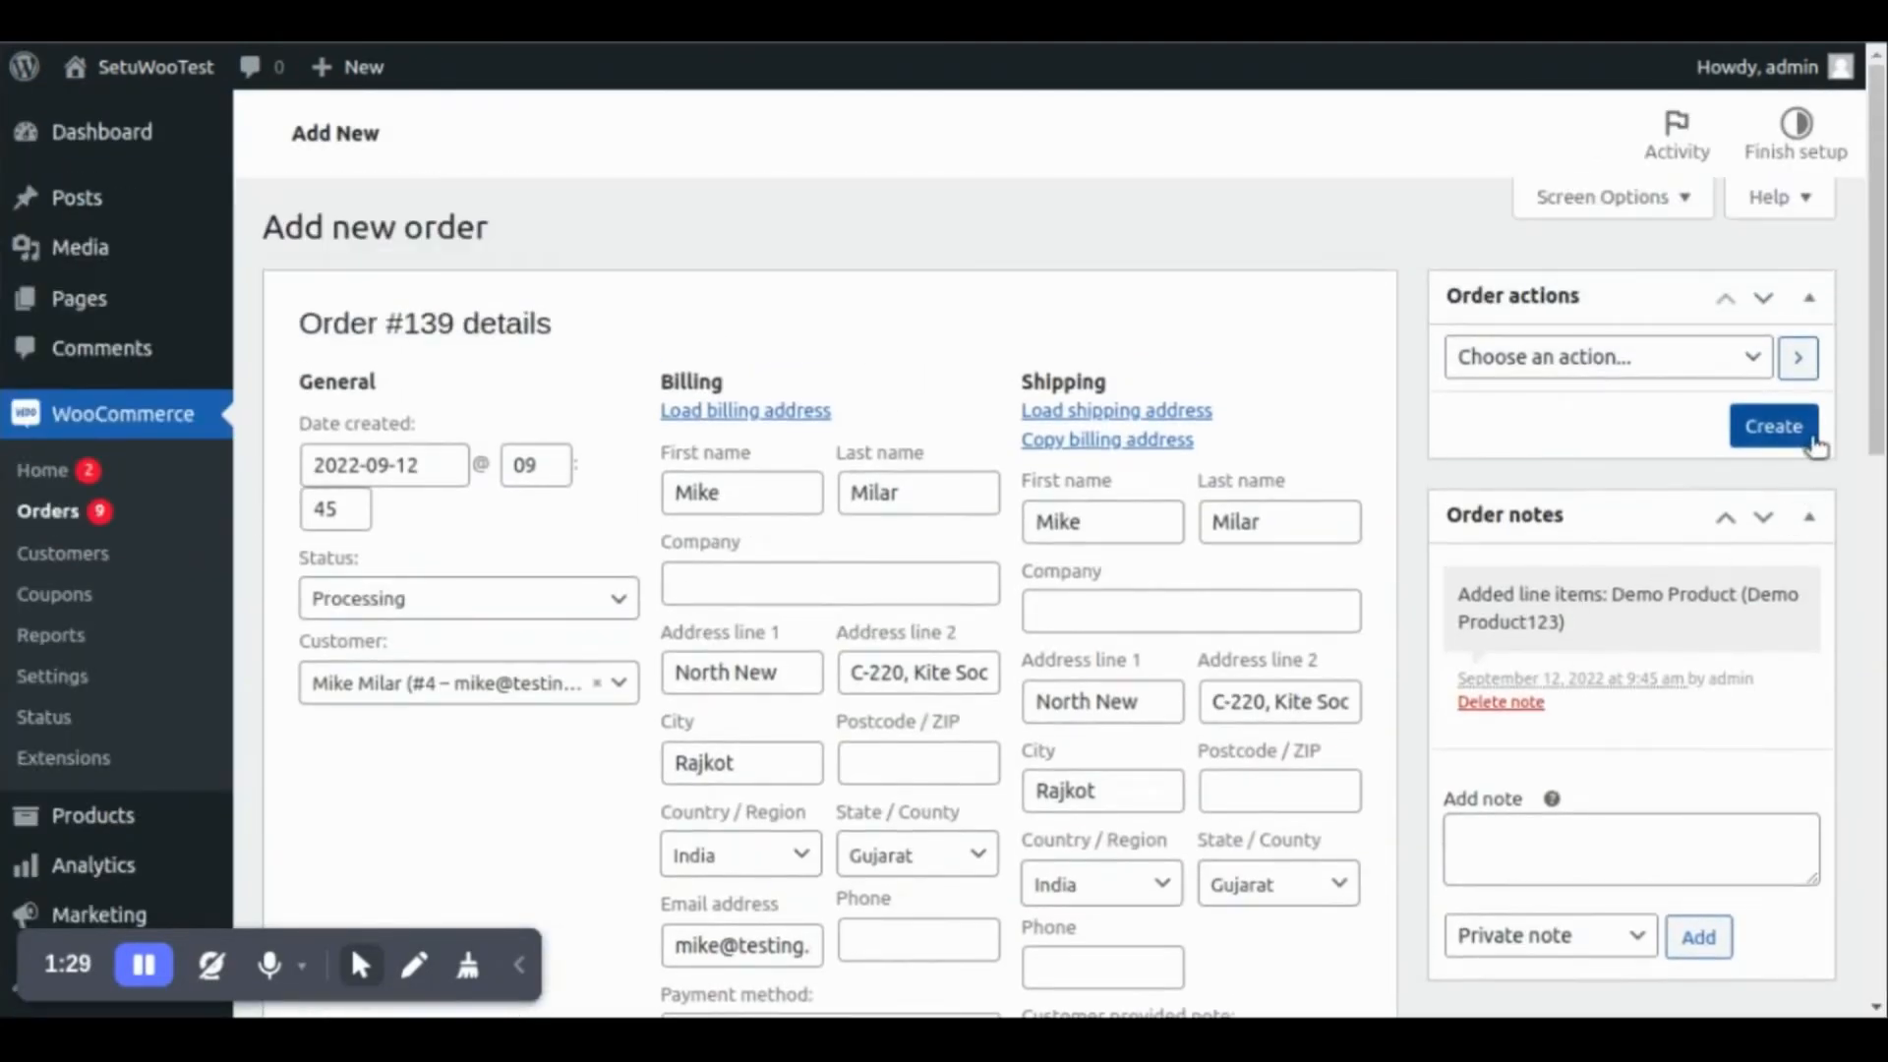
pyautogui.click(1772, 426)
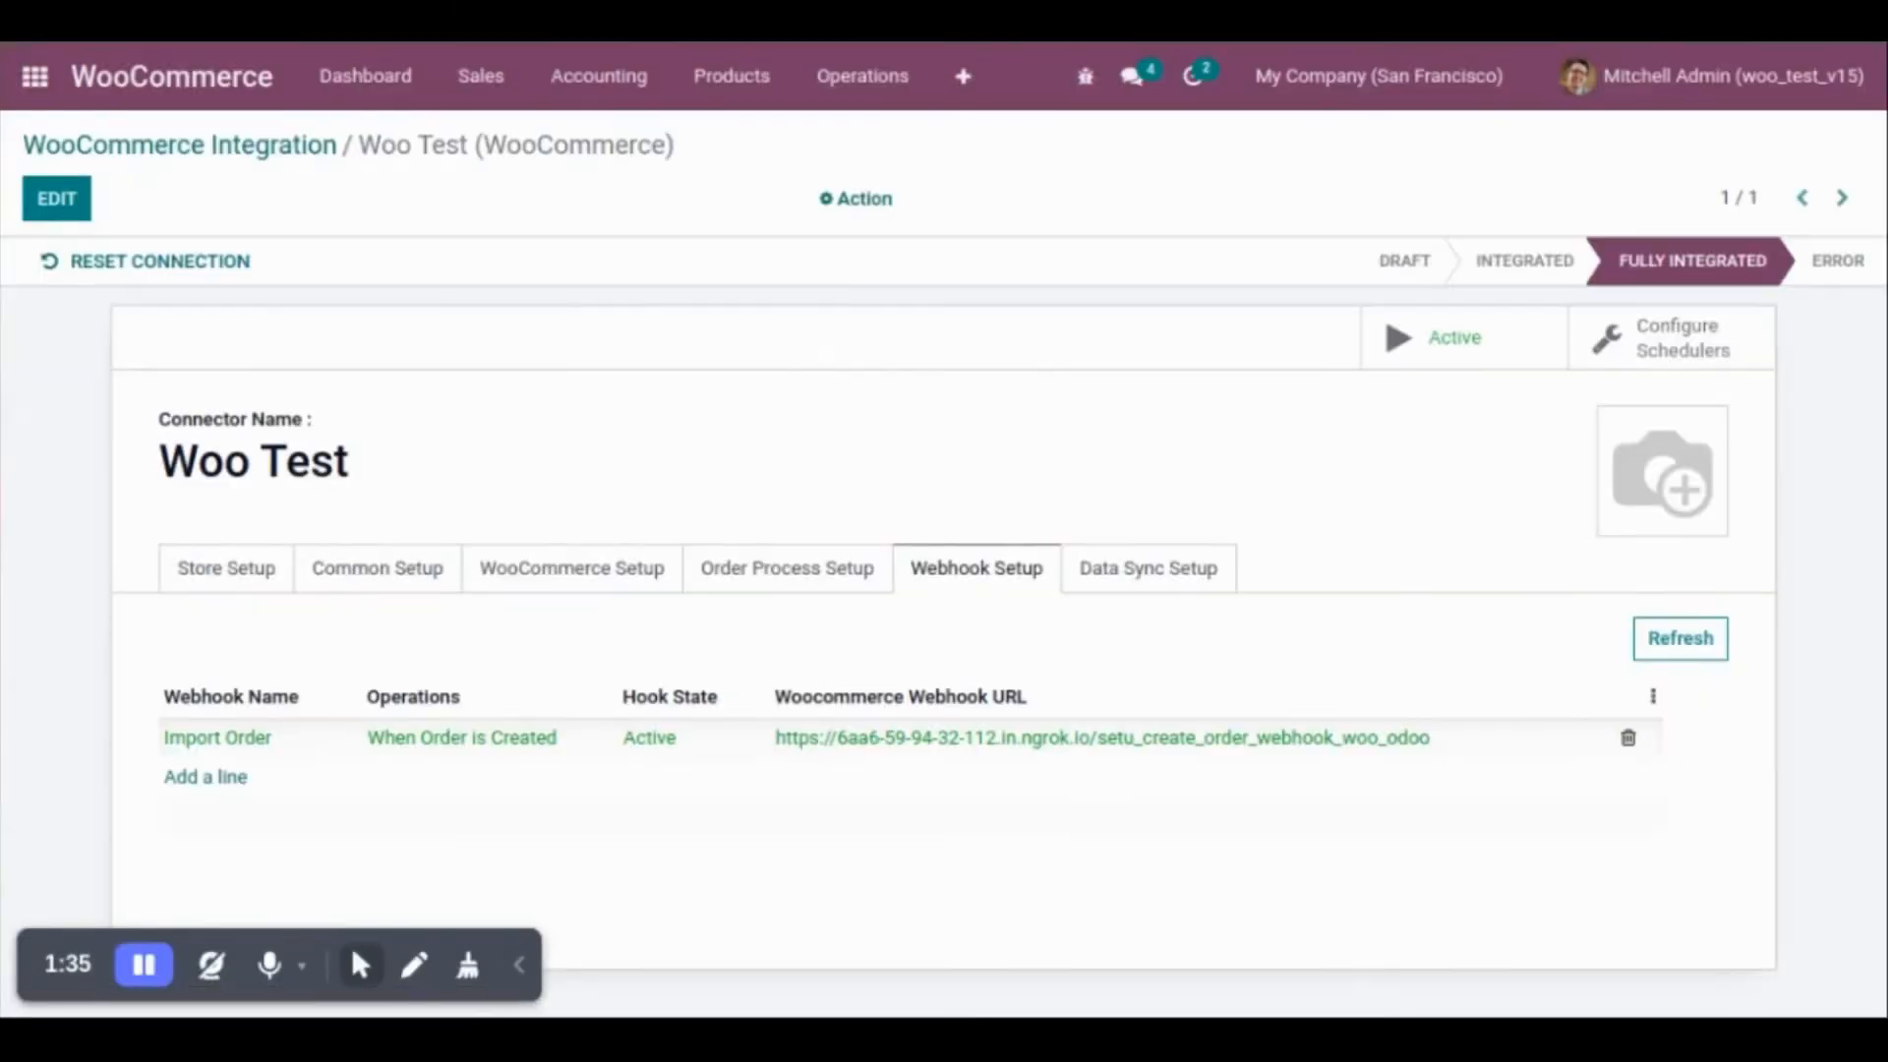
pyautogui.moveTo(481, 76)
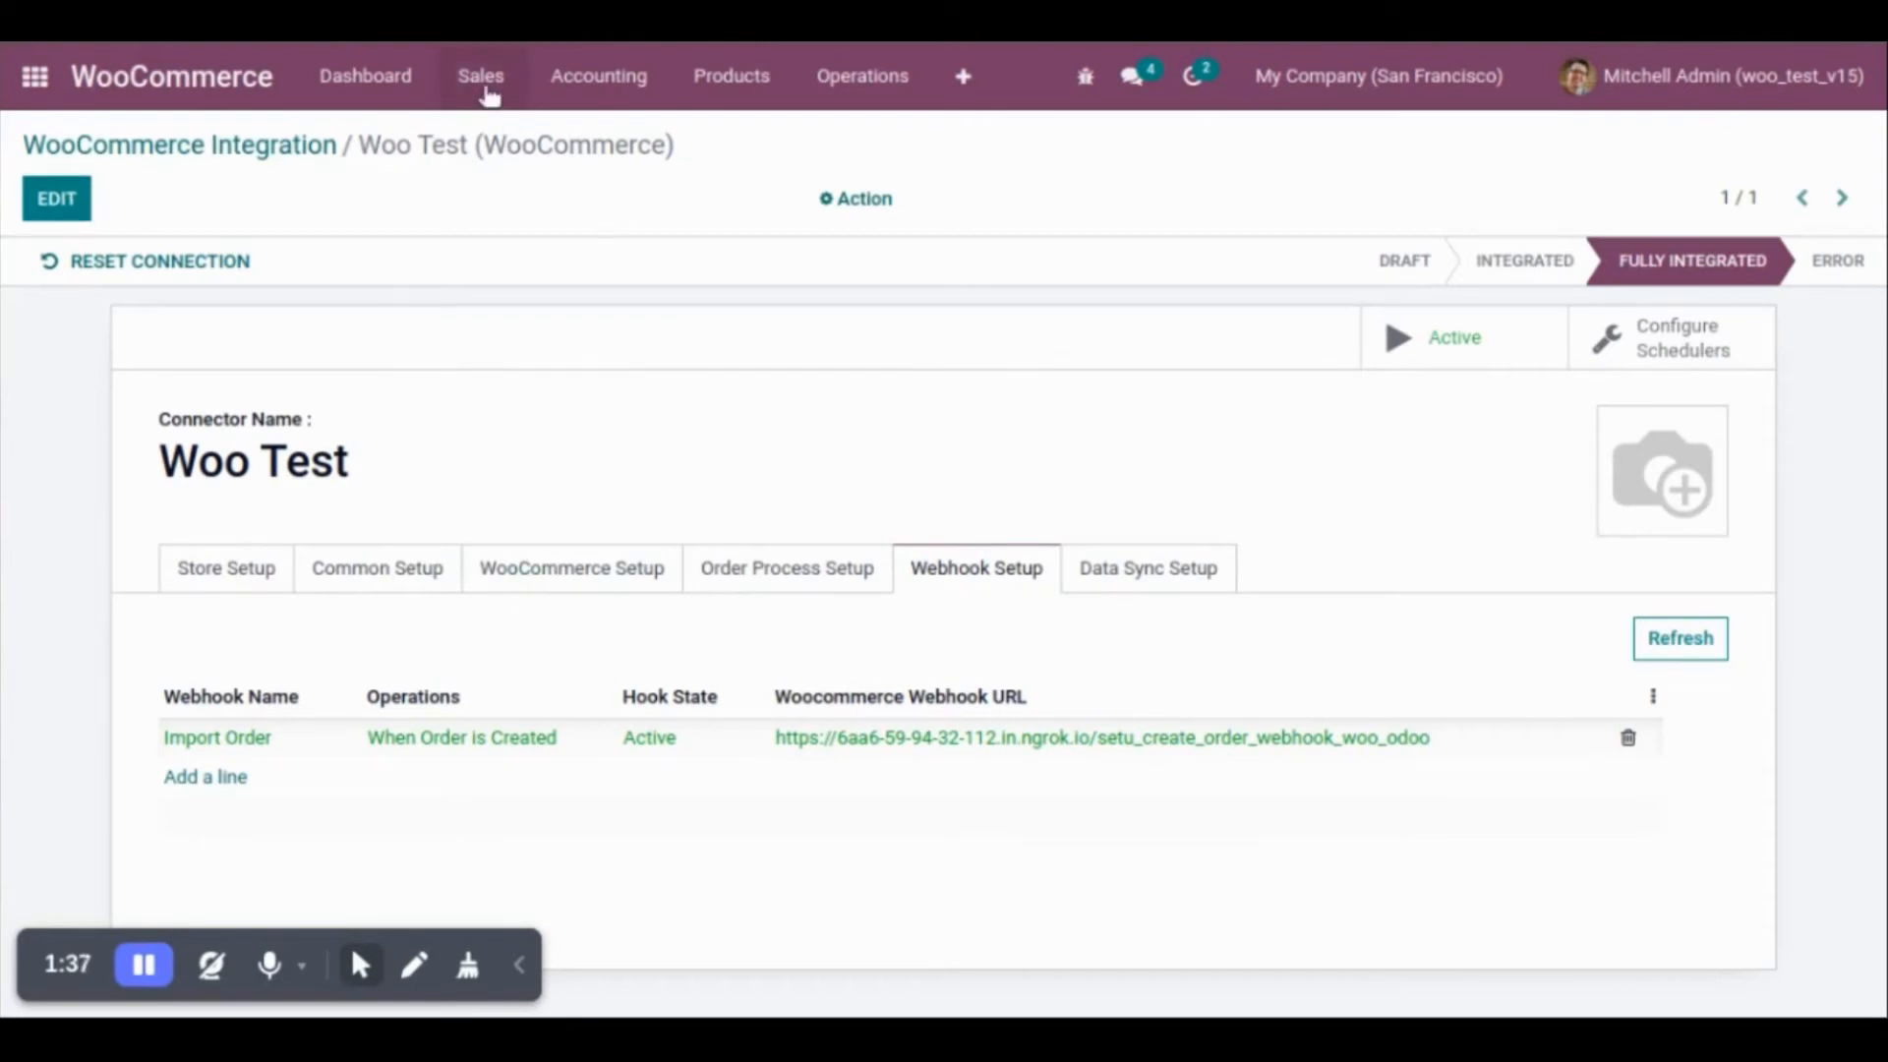
# Open the WooCommerce Sales Order list from the Sales menu
pyautogui.click(479, 74)
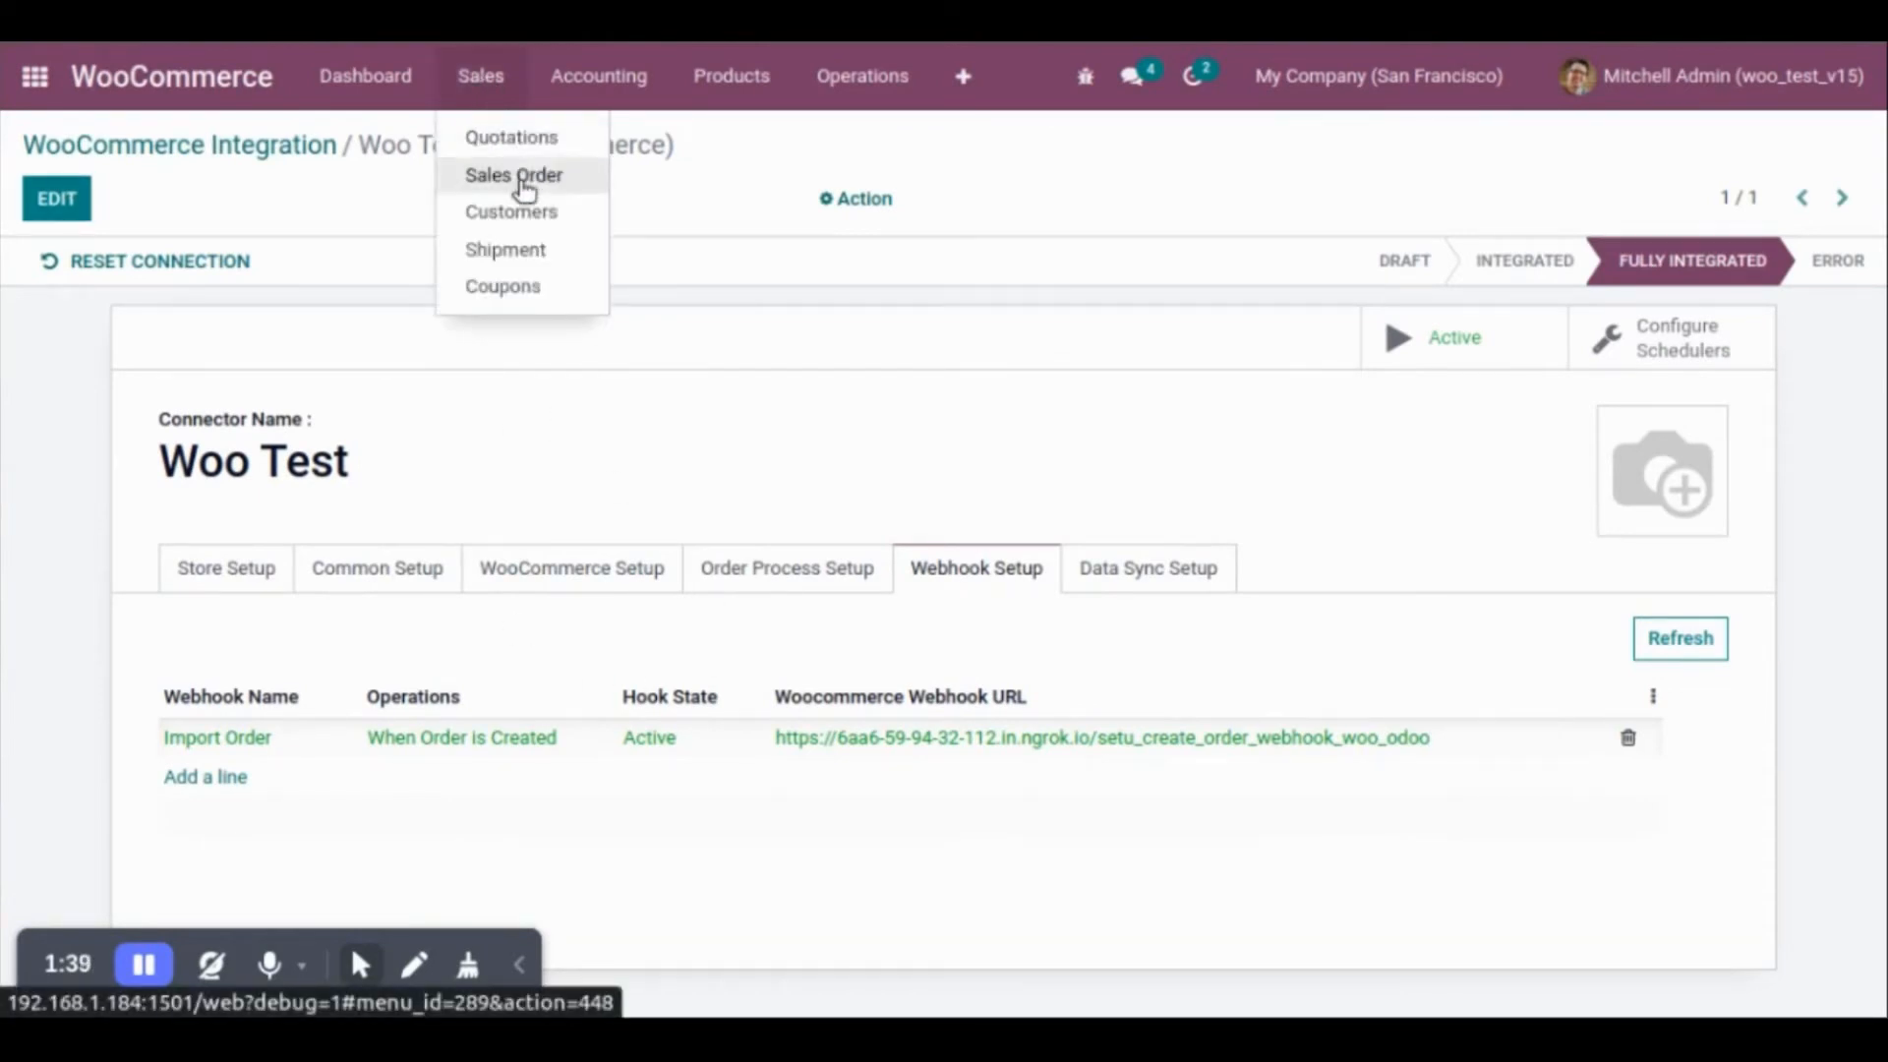
pyautogui.click(513, 175)
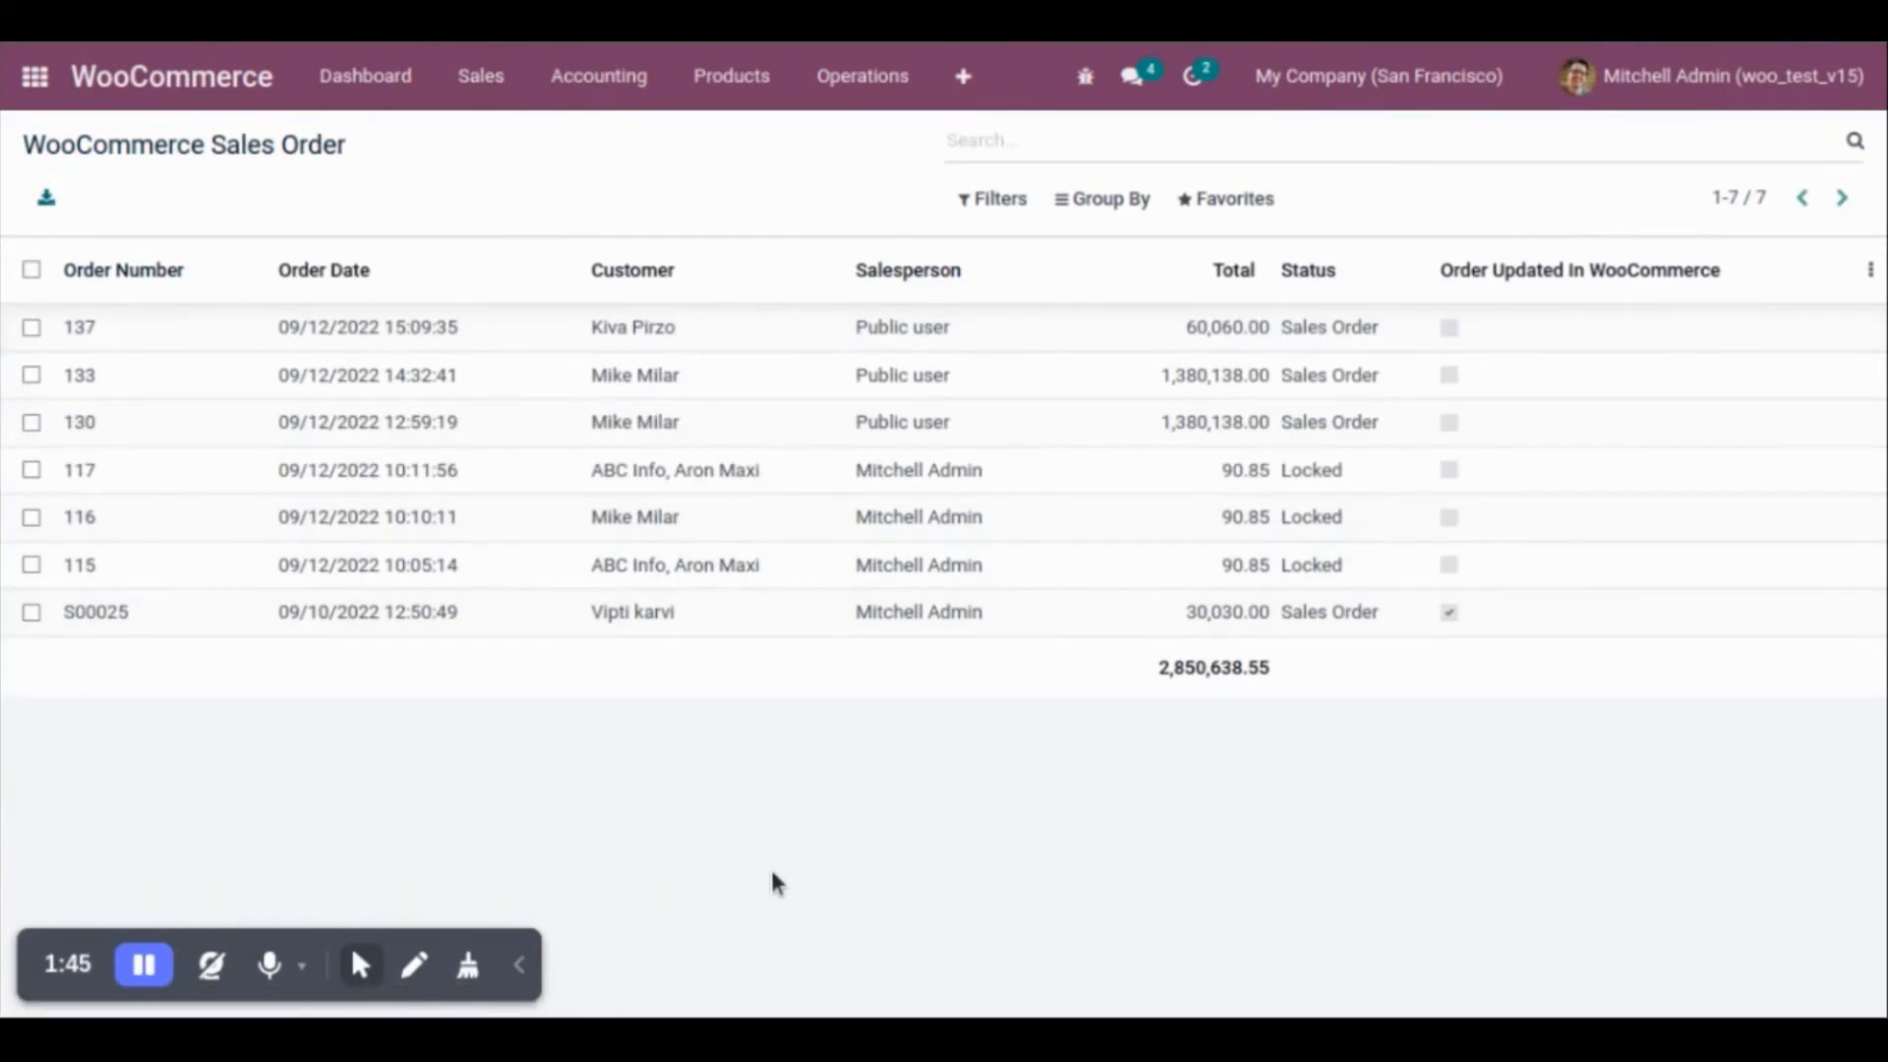
pyautogui.moveTo(827, 879)
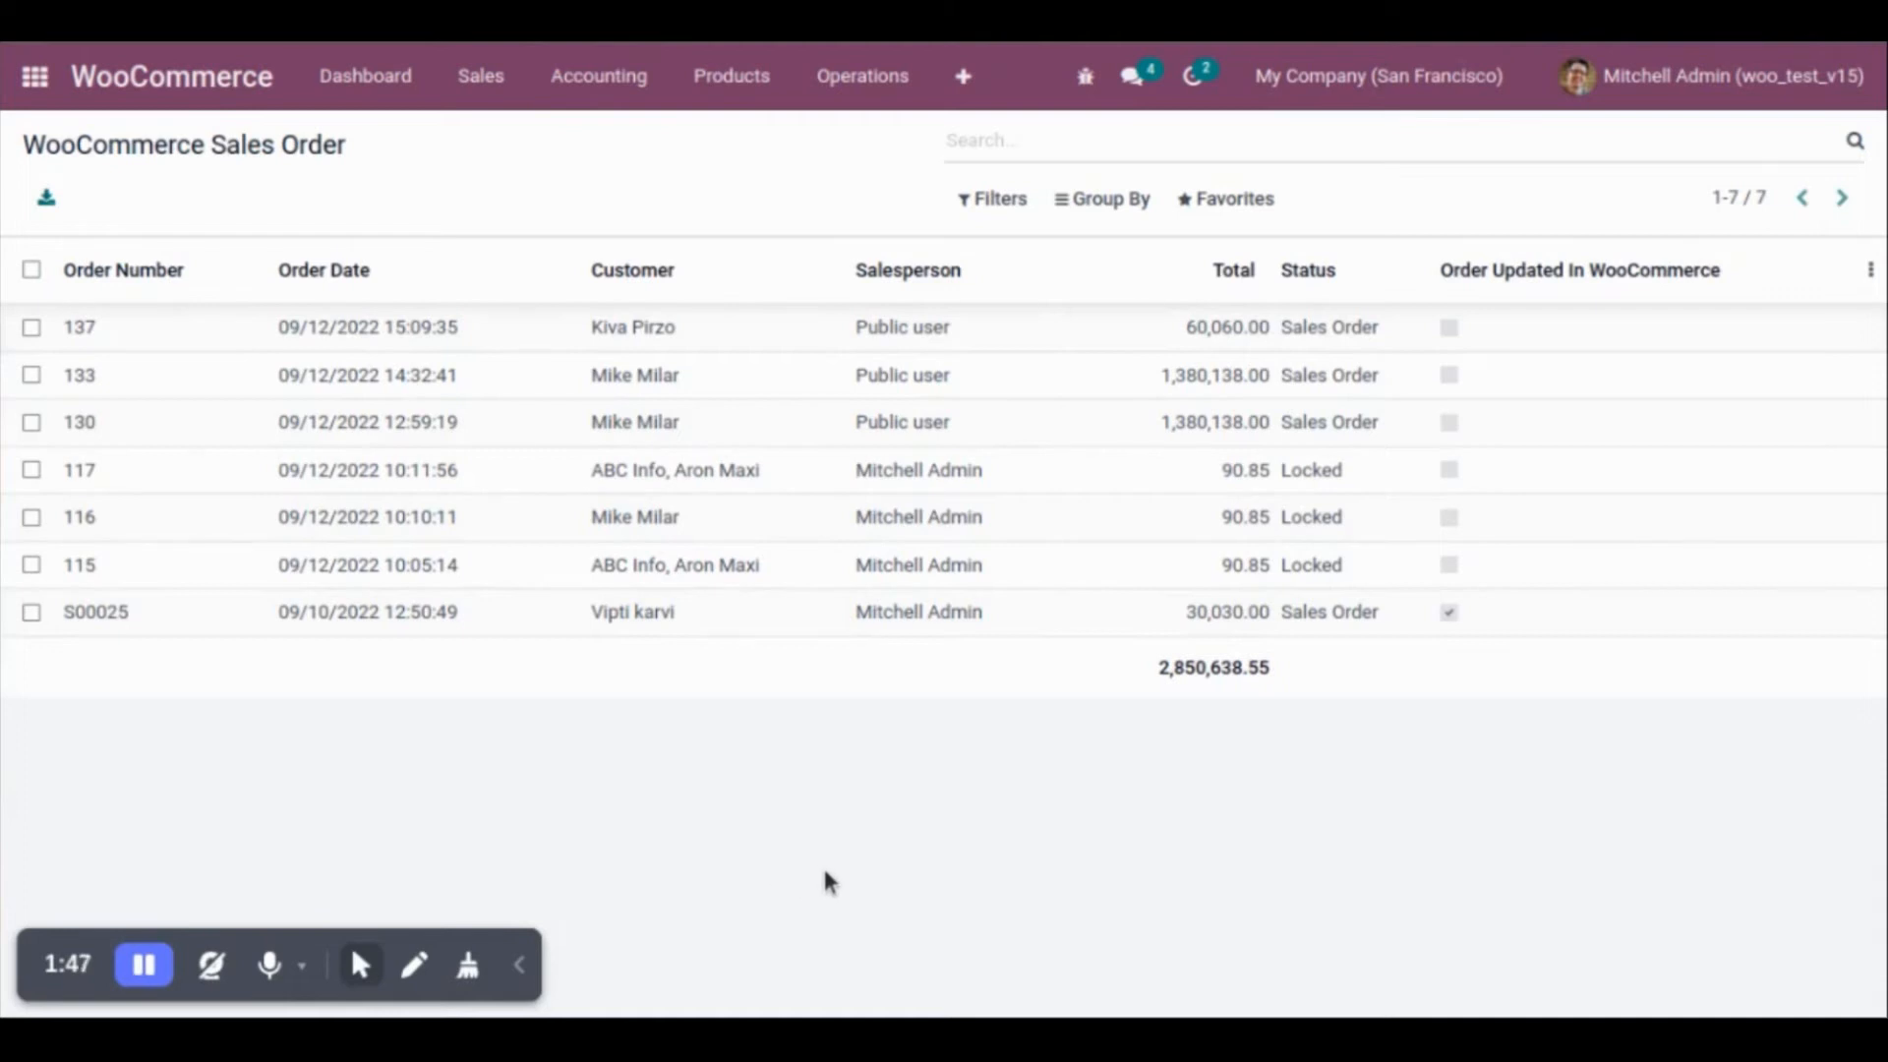
pyautogui.moveTo(501, 205)
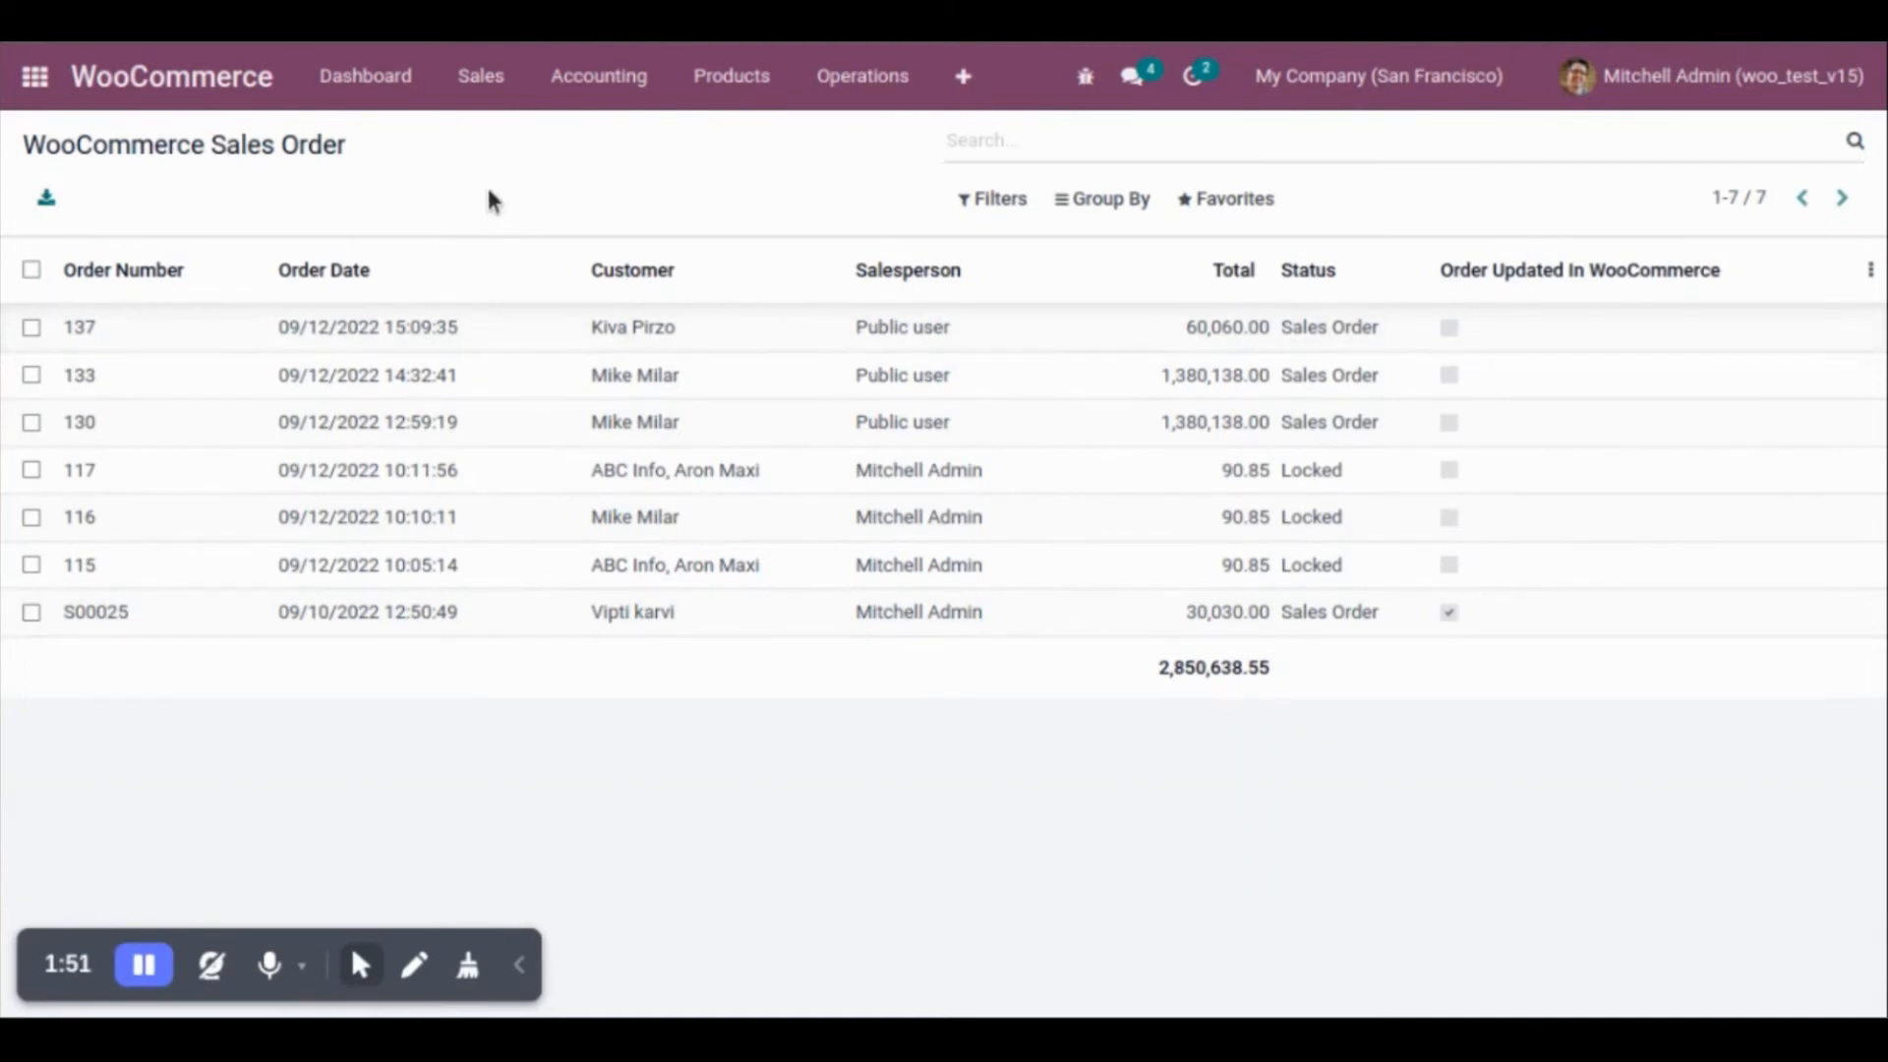
pyautogui.moveTo(506, 822)
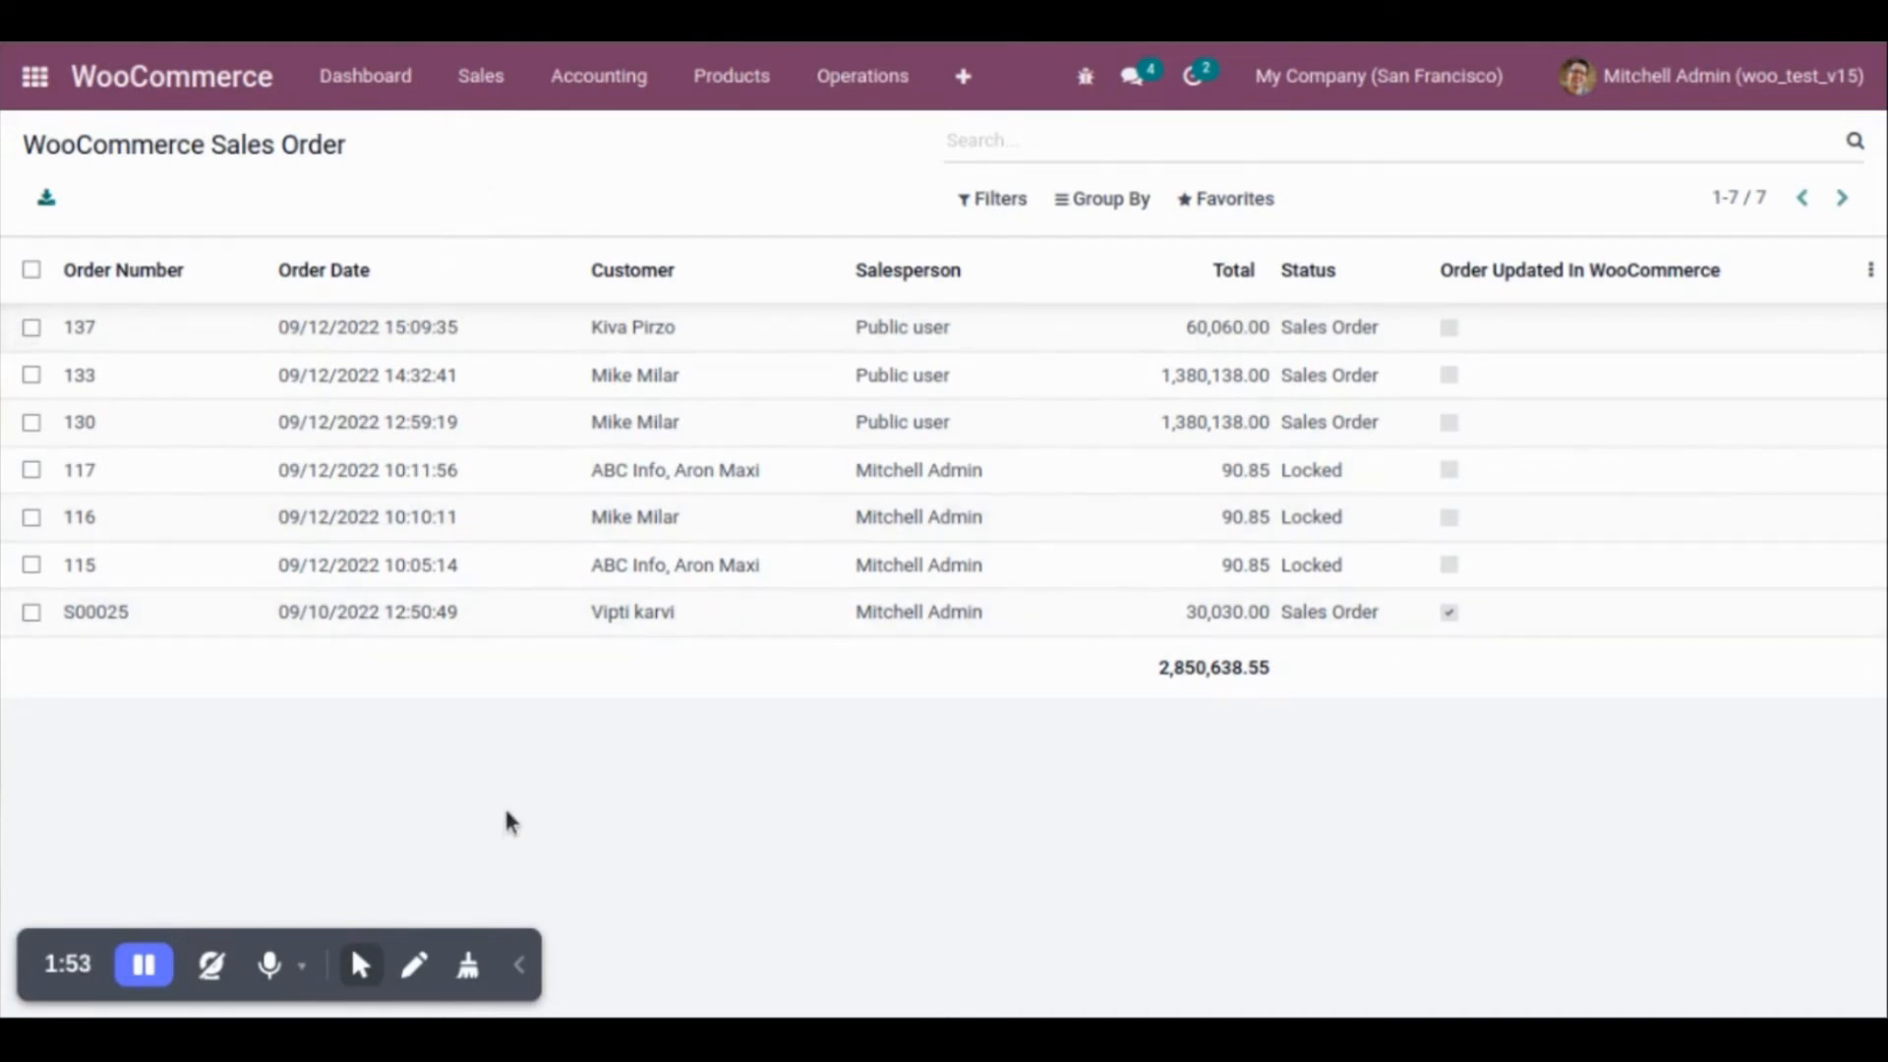
pyautogui.moveTo(518, 819)
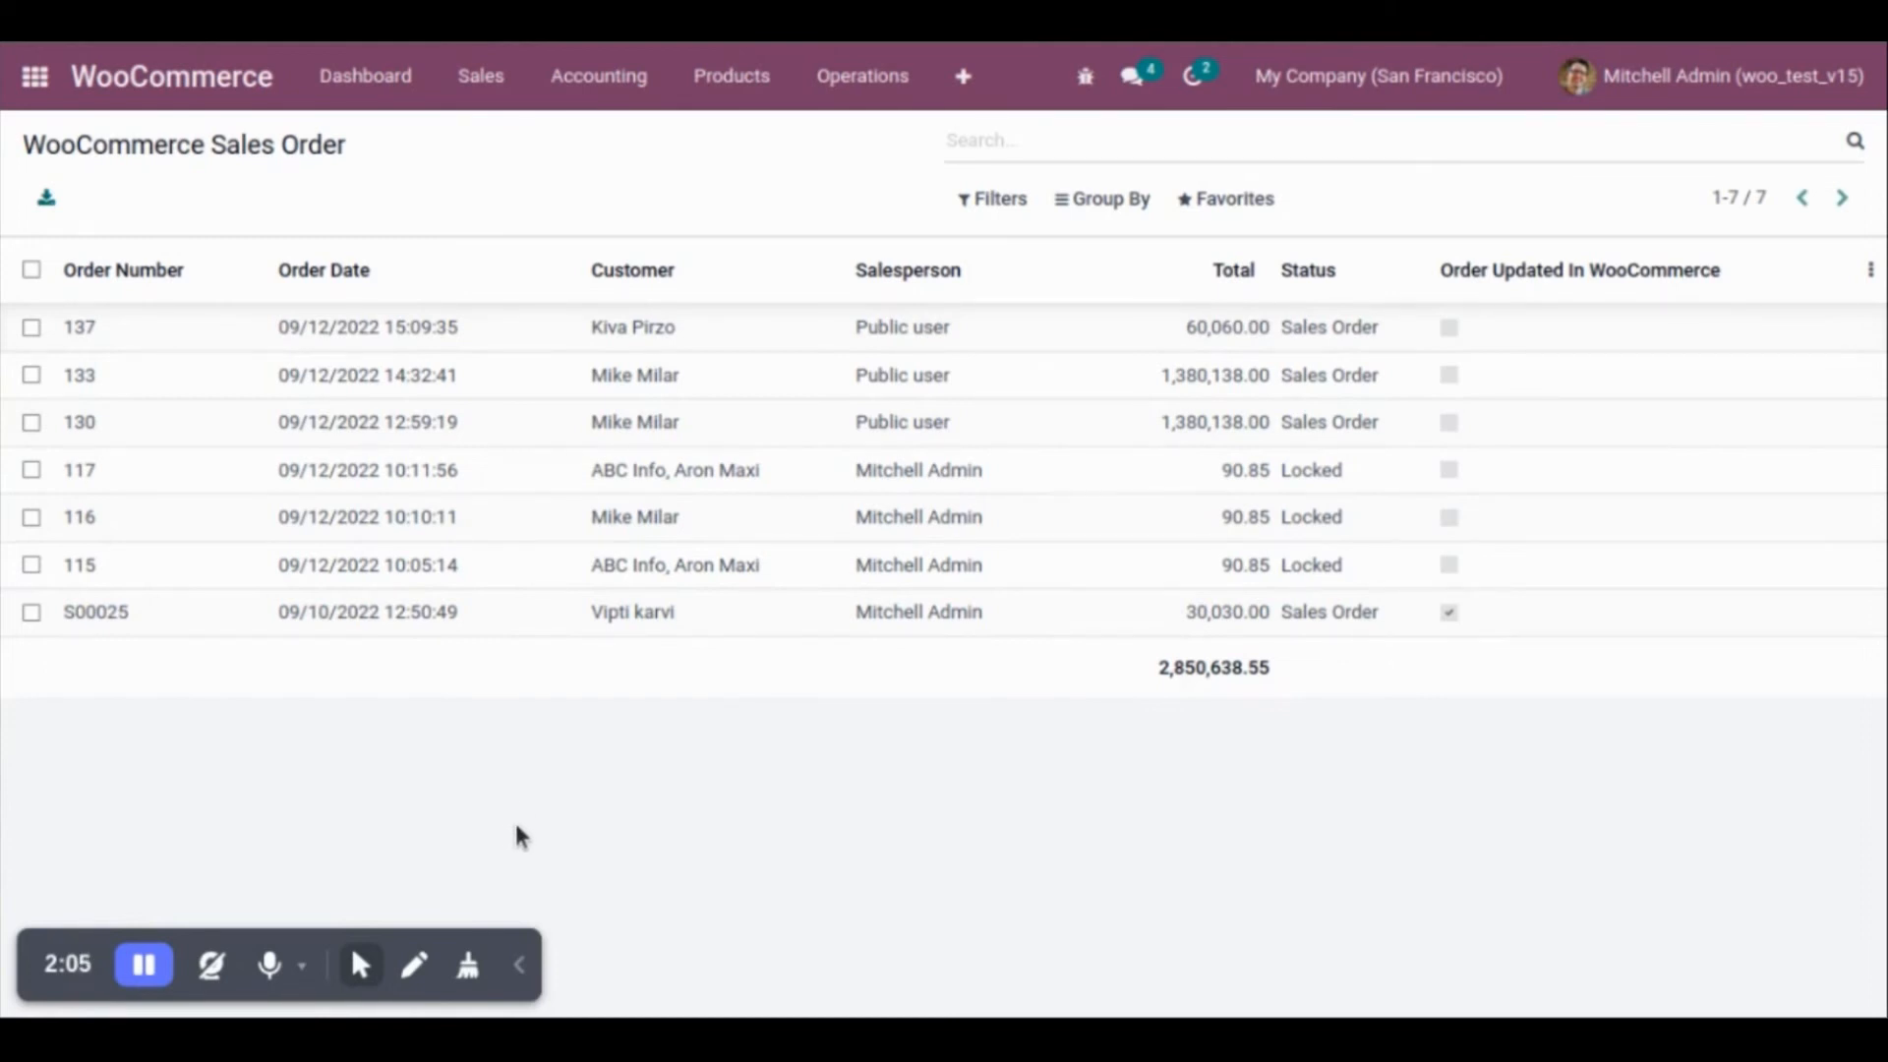
pyautogui.moveTo(533, 830)
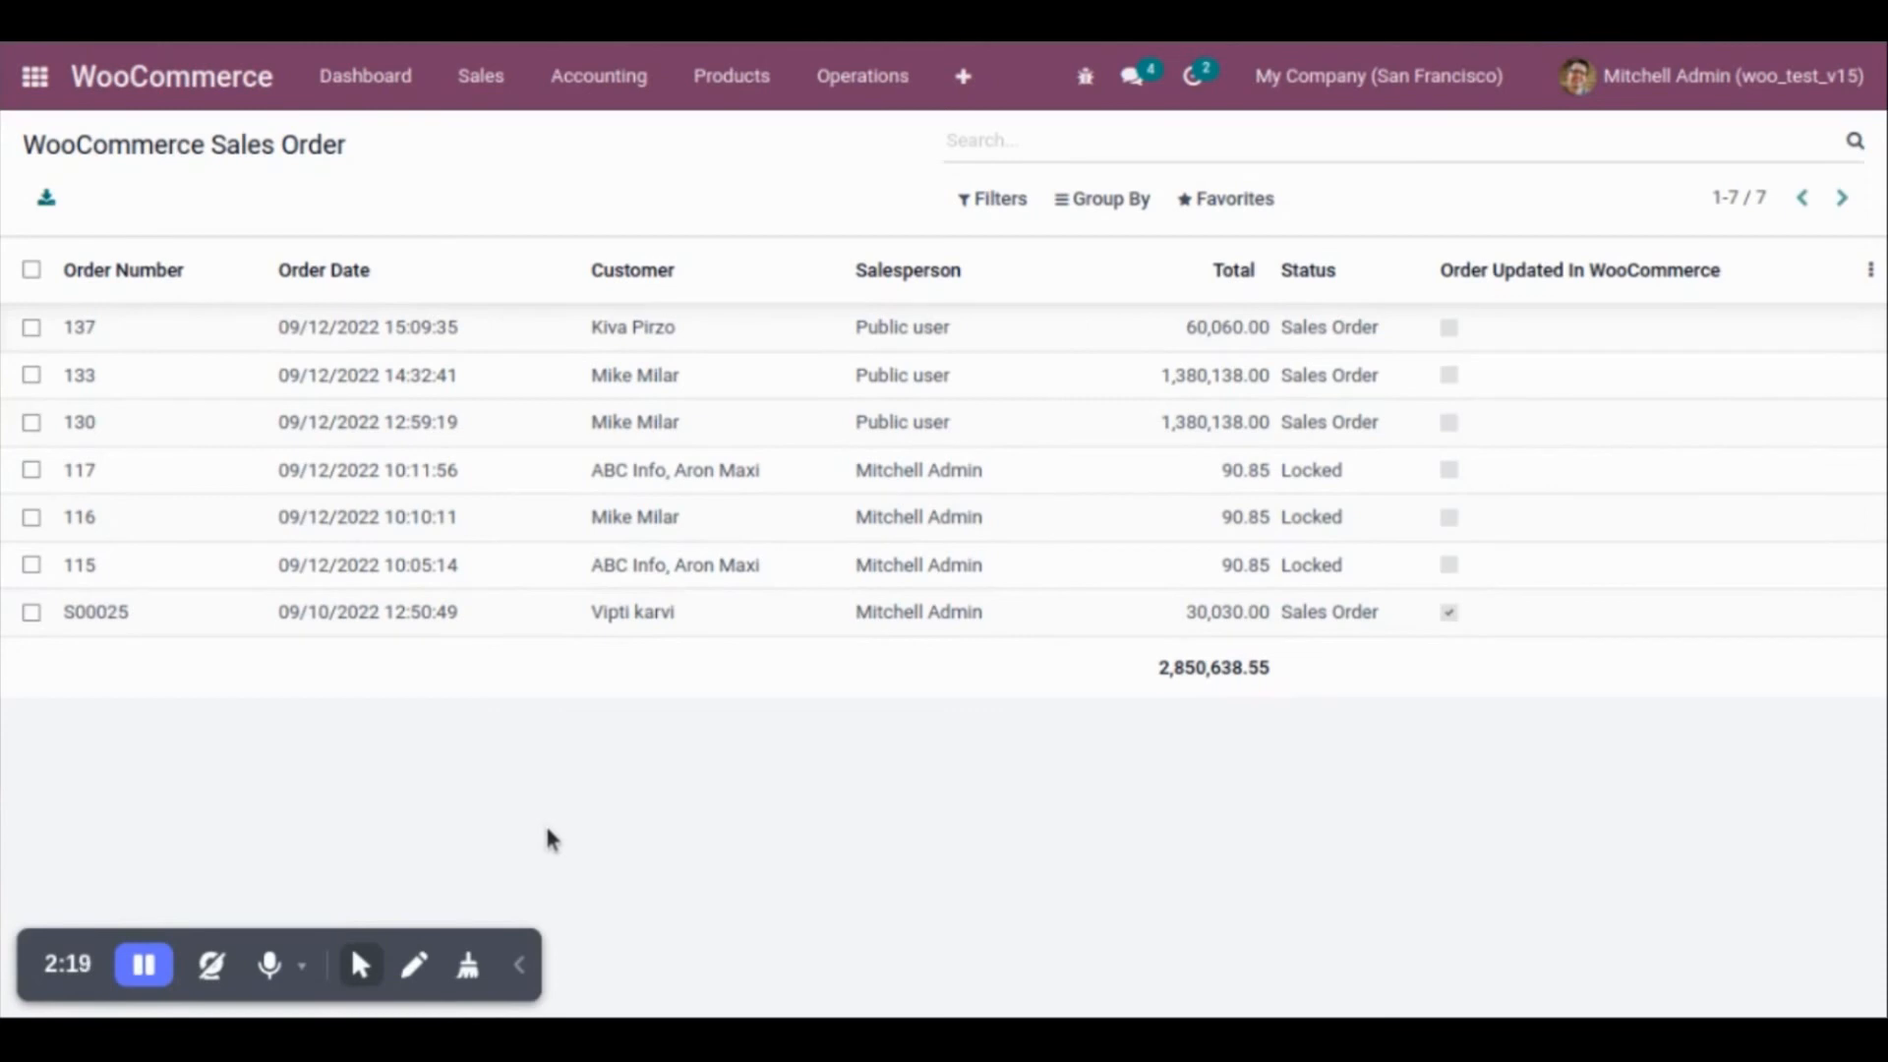
pyautogui.moveTo(211, 102)
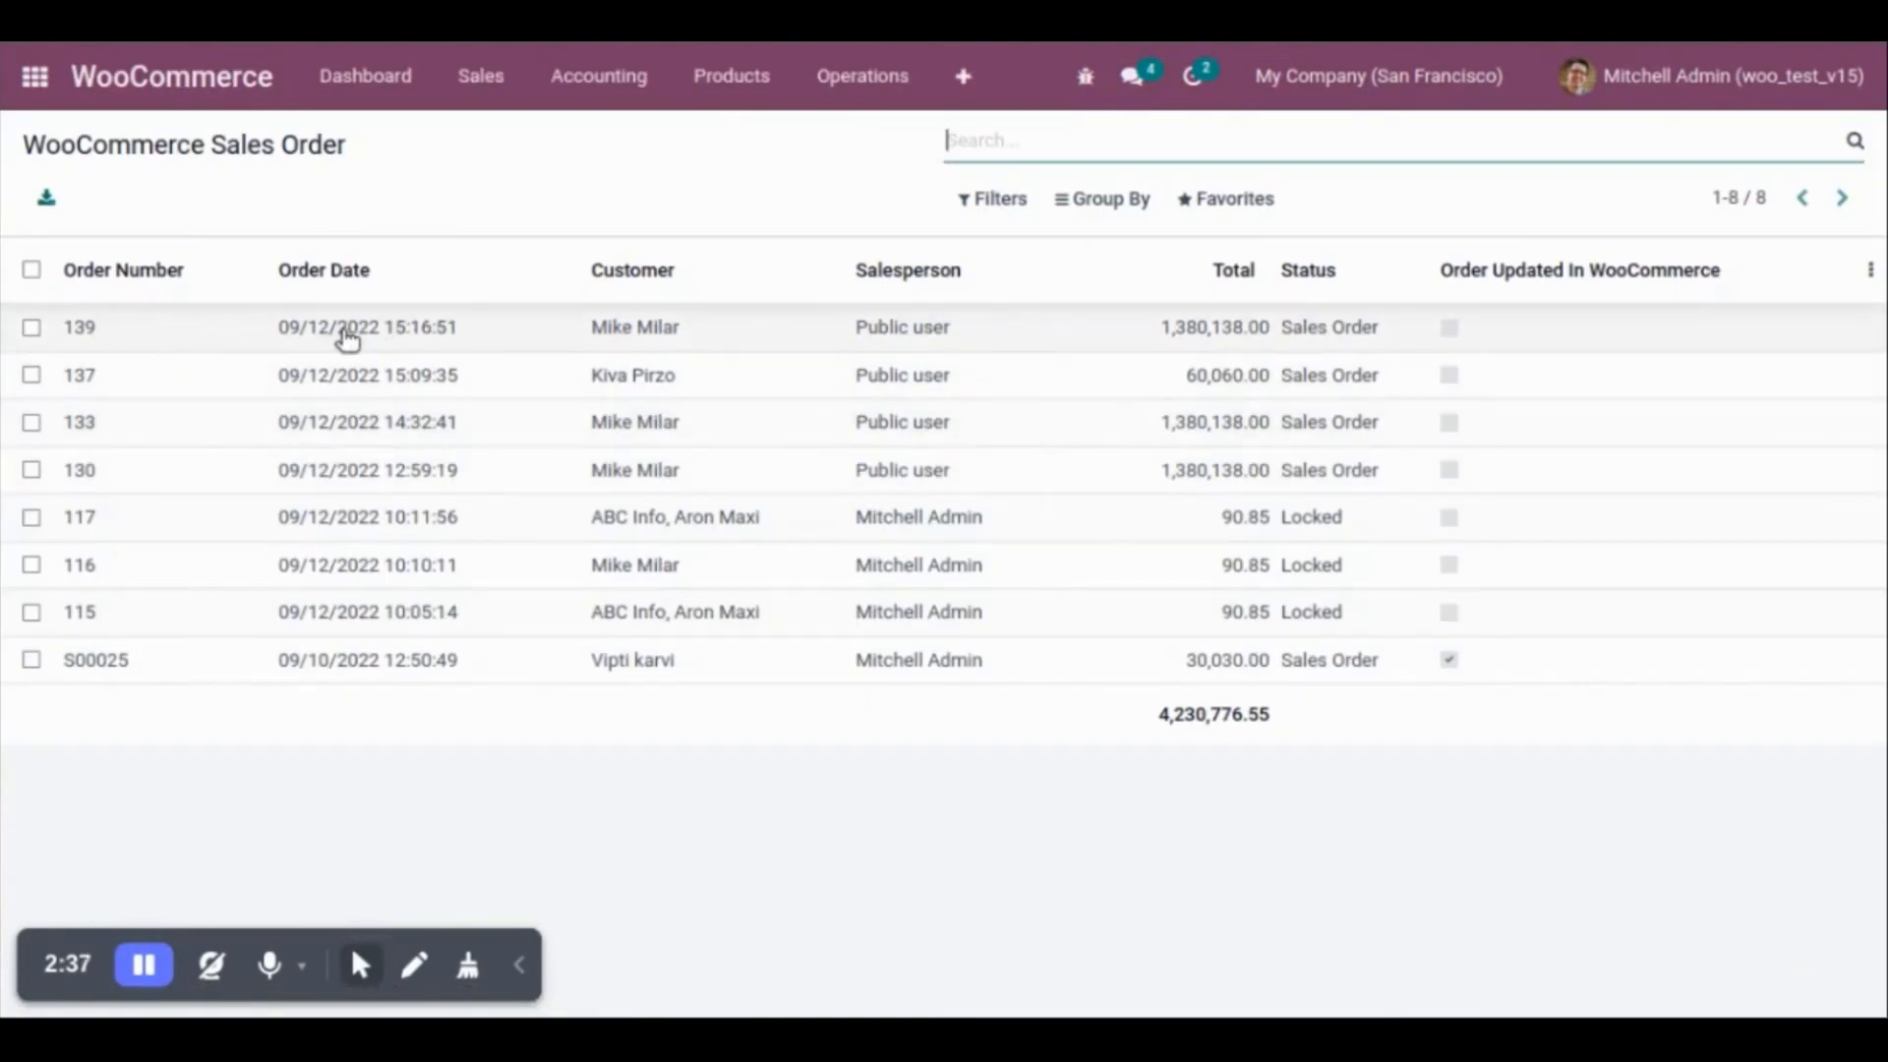
pyautogui.moveTo(366, 326)
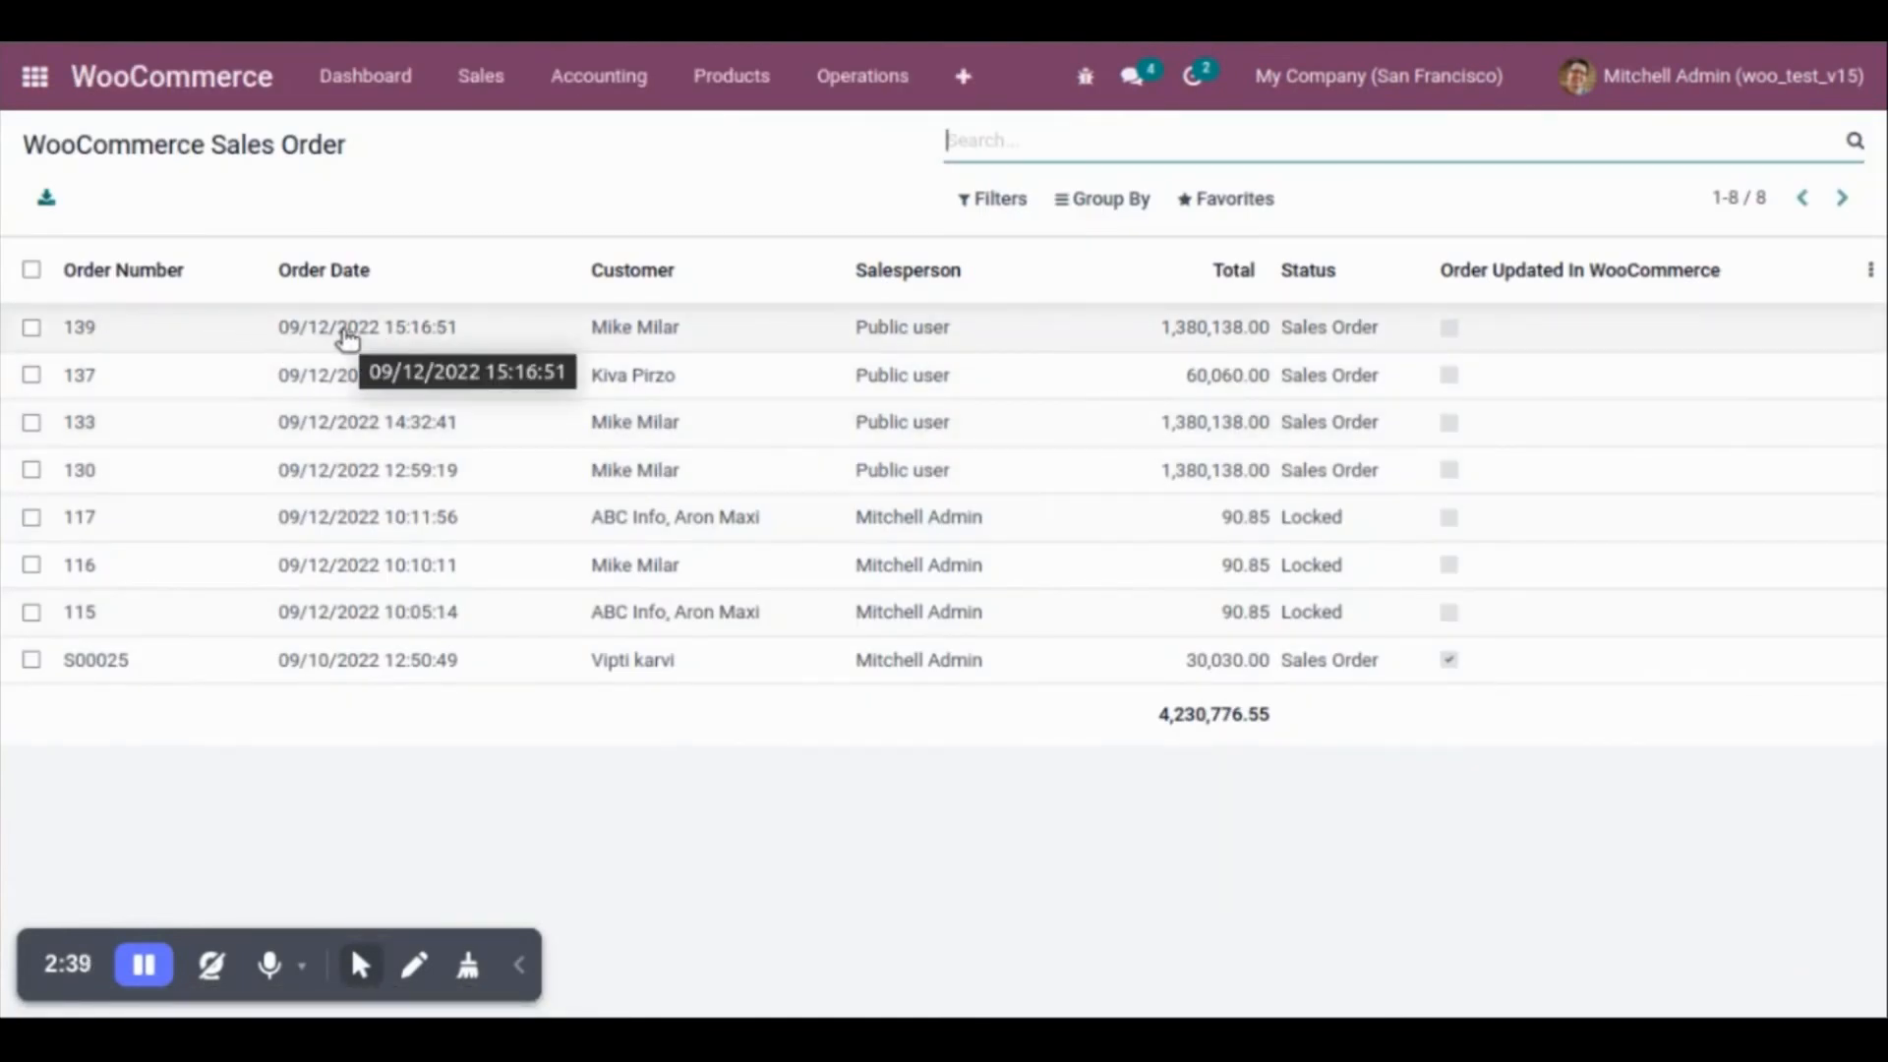
pyautogui.moveTo(436, 820)
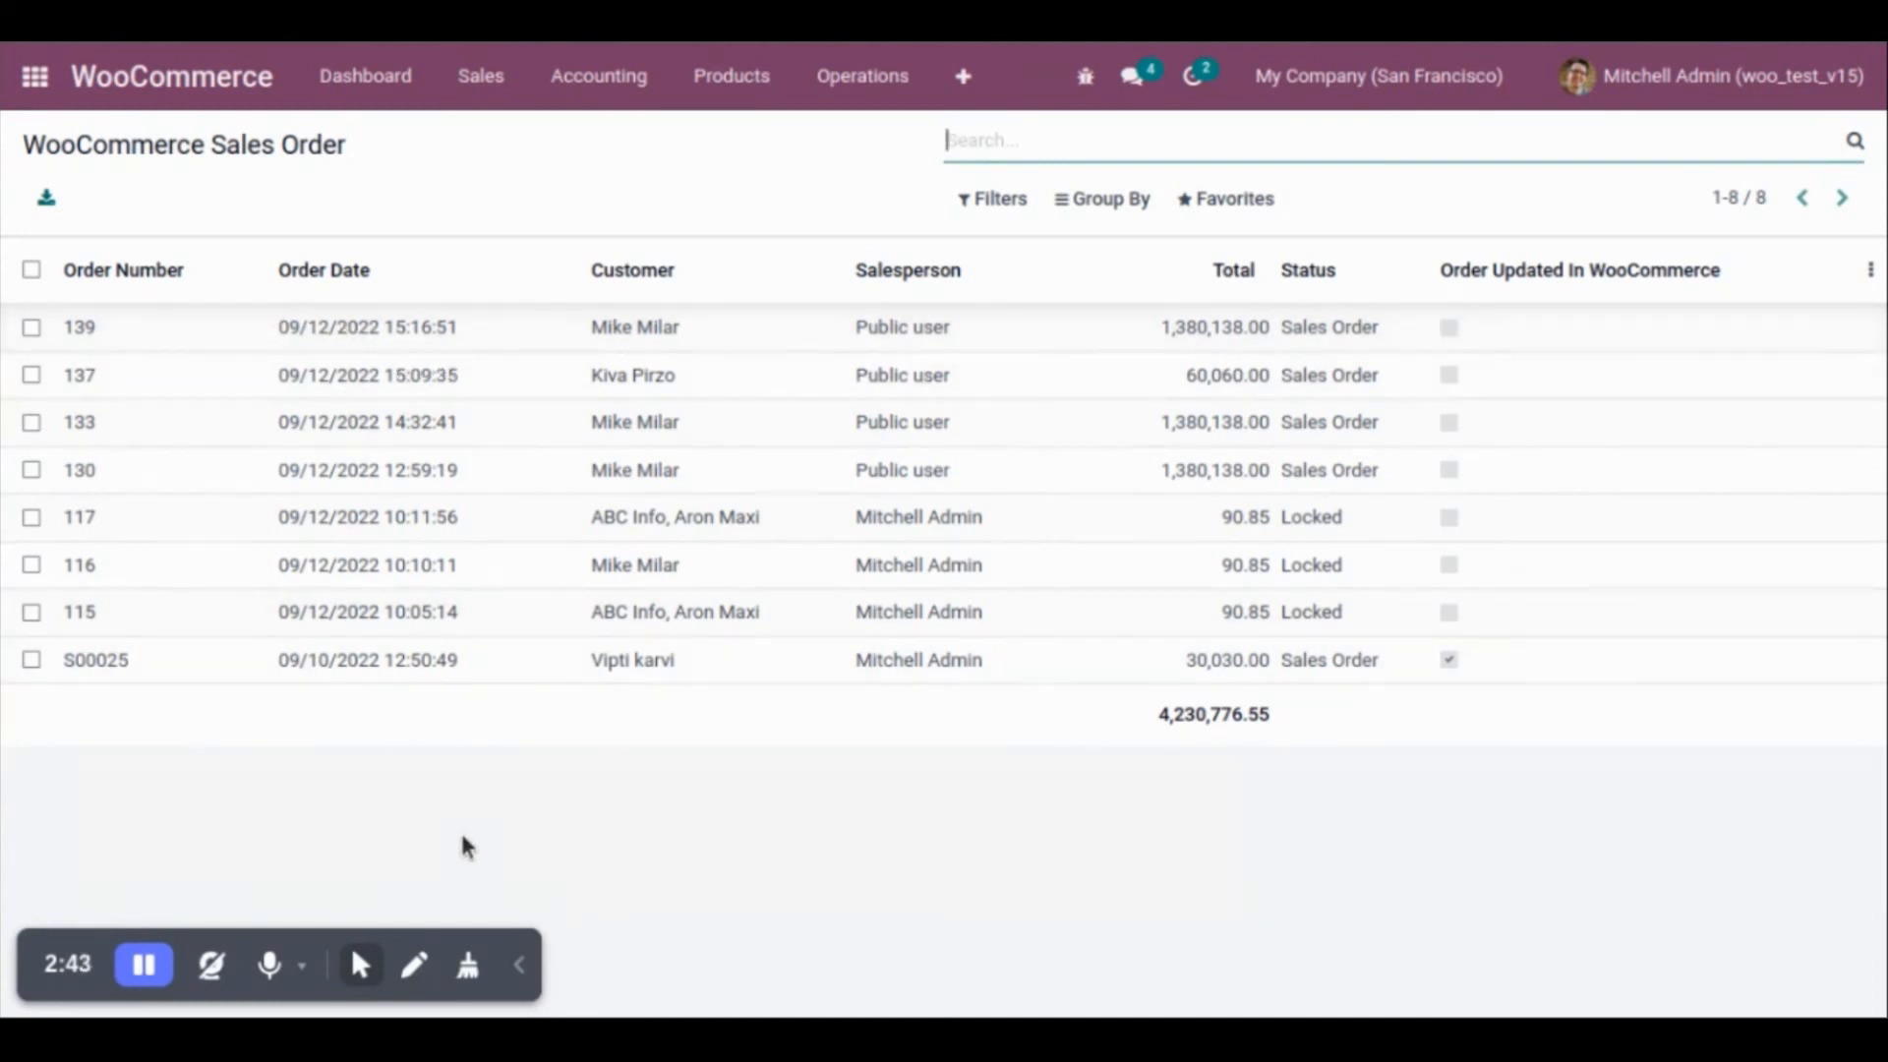
pyautogui.moveTo(481, 857)
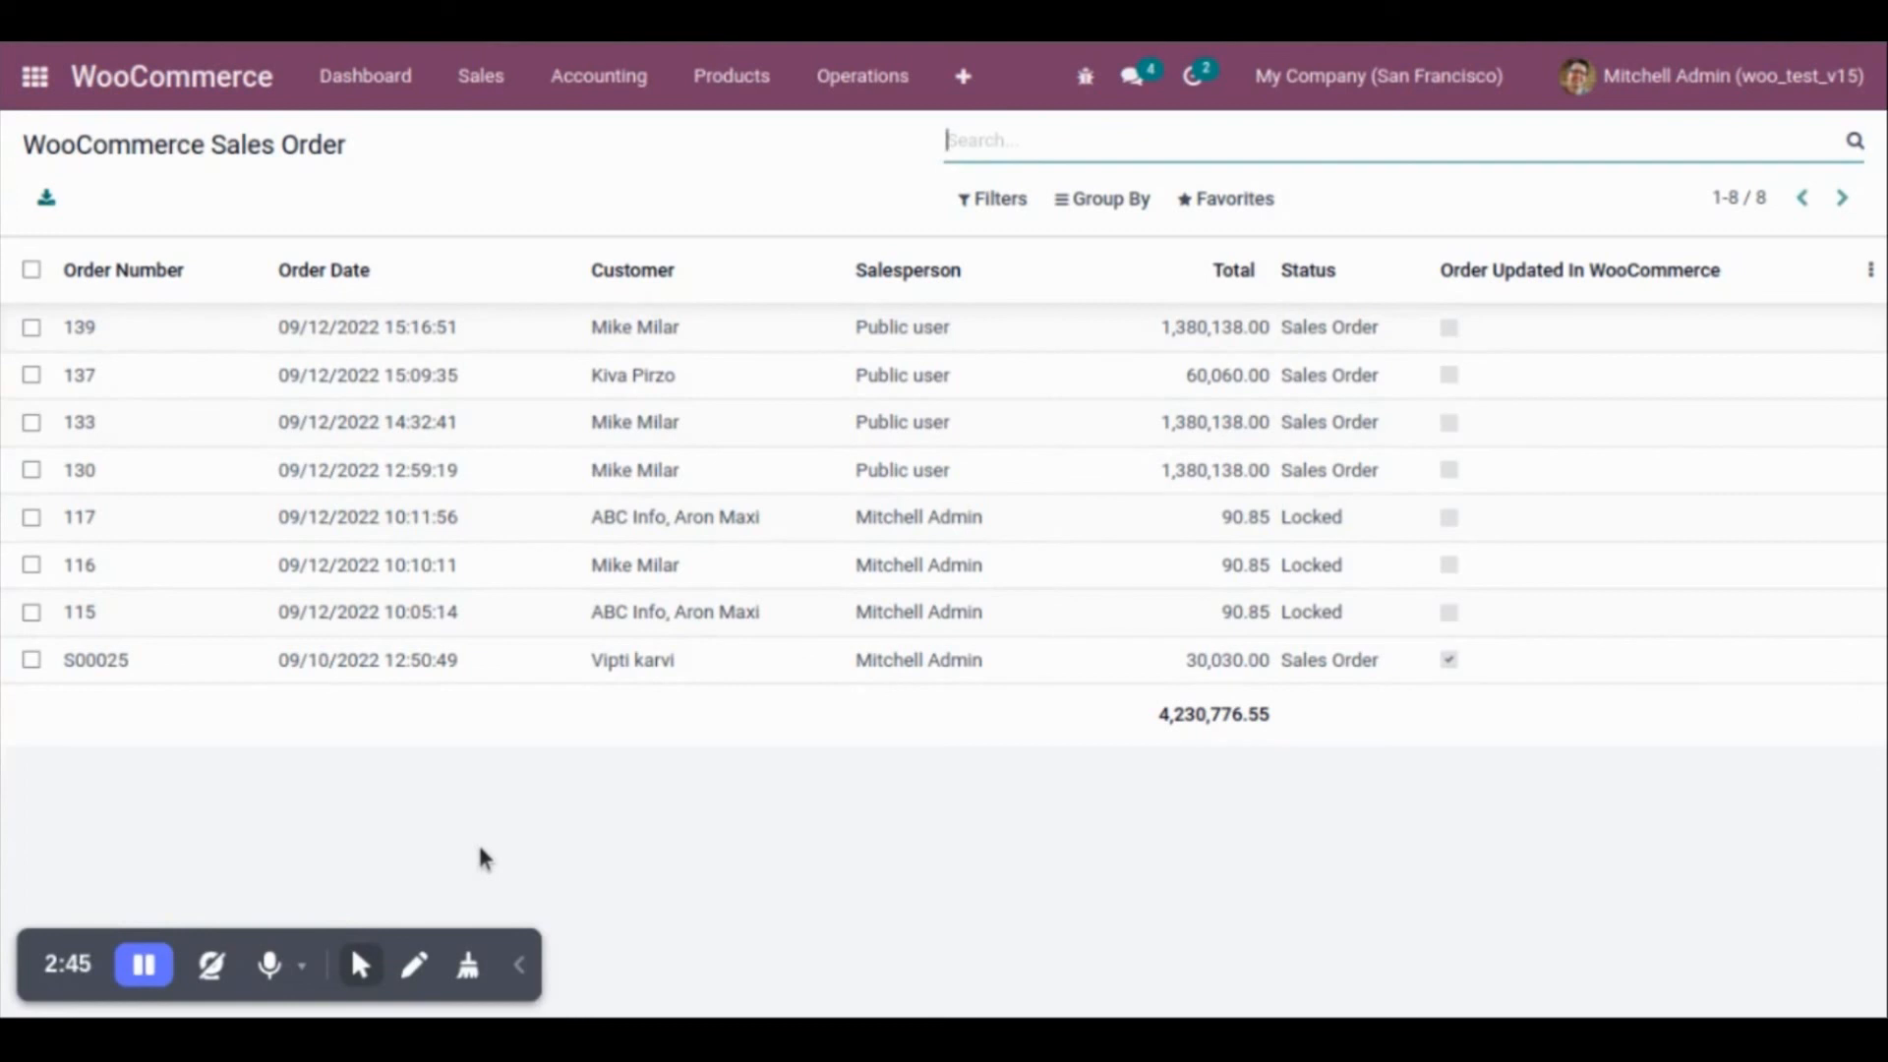